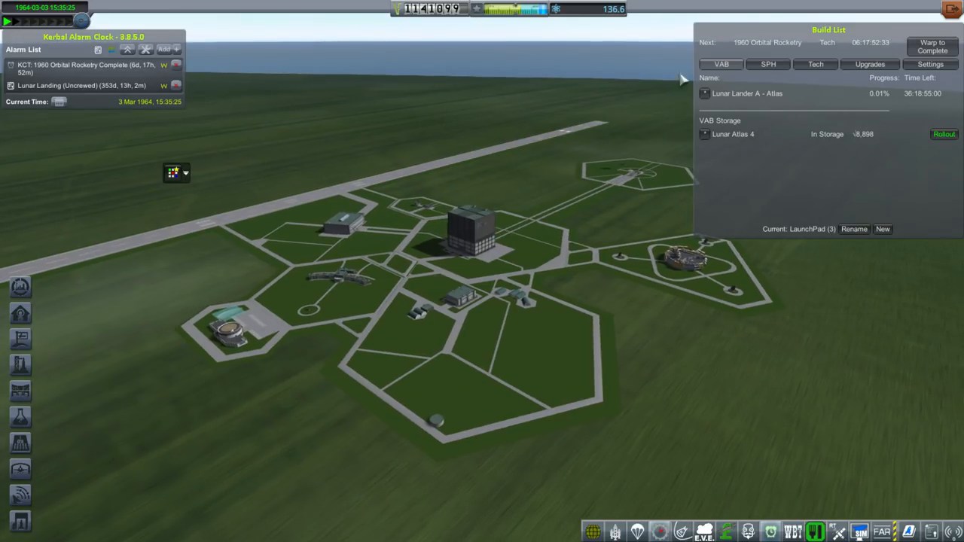
mouse_move(737, 103)
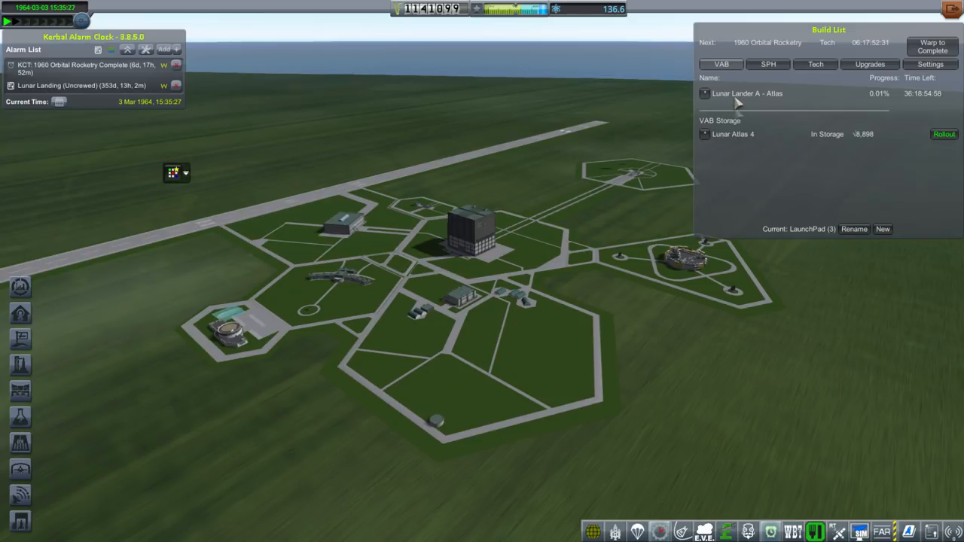
mouse_move(759, 358)
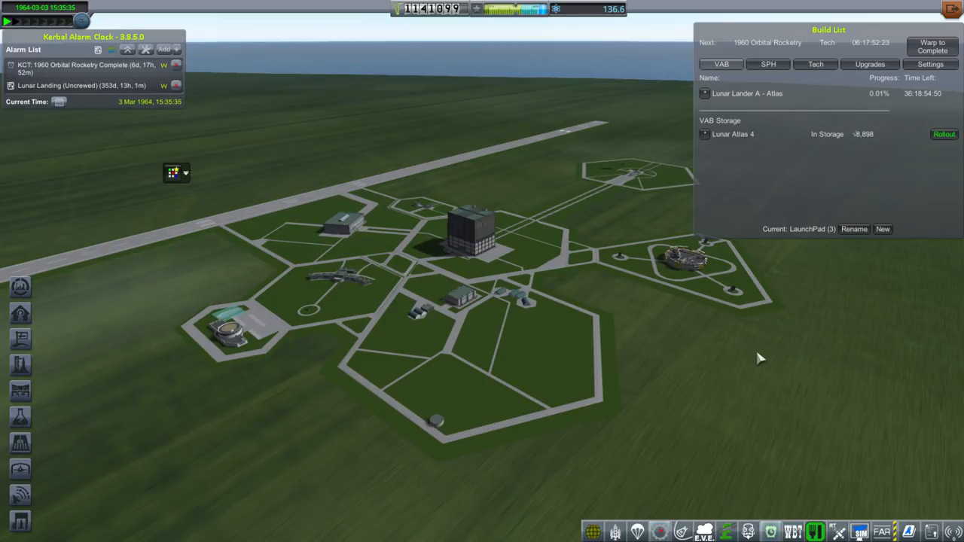
mouse_move(753, 99)
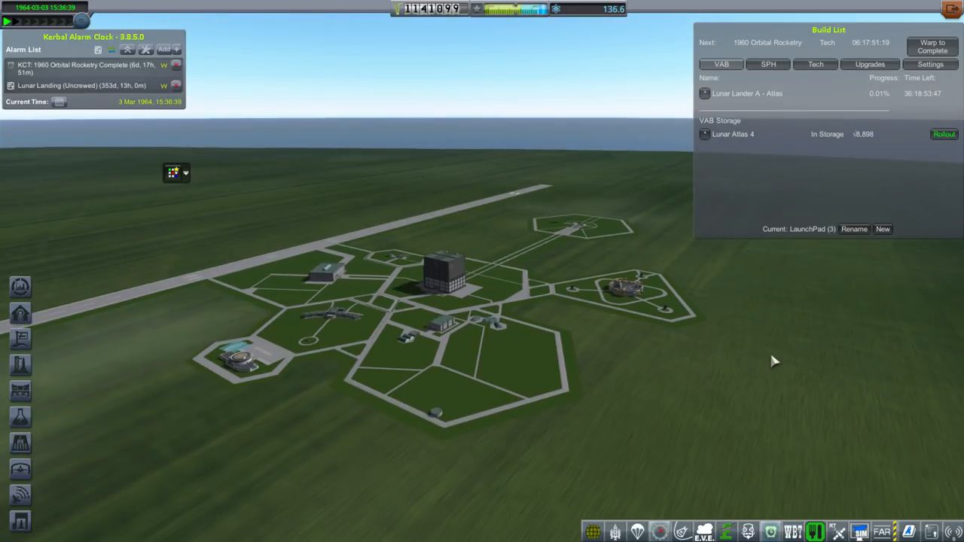
mouse_move(775, 360)
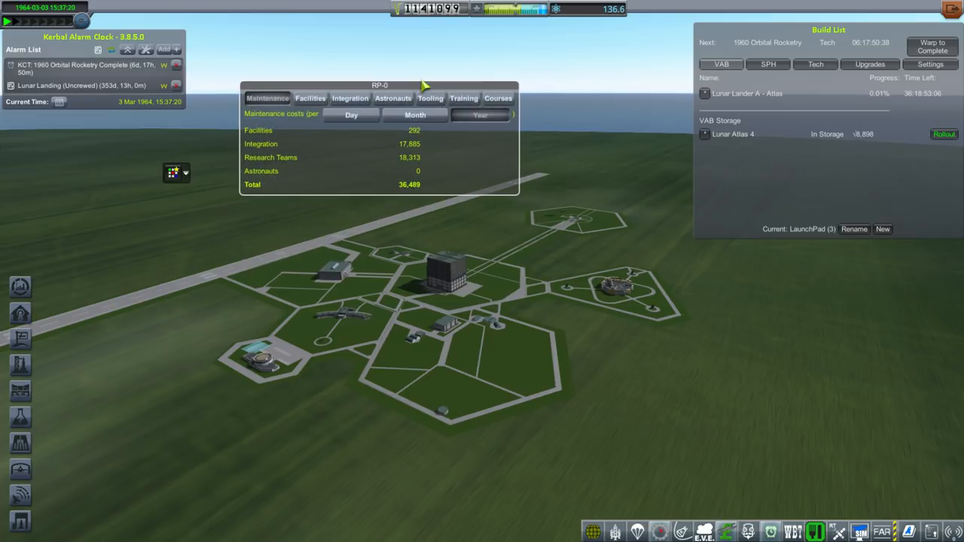
Step: Show the astronaut, integration (17,885) and facilities (292) maintenance cost tabs in turn
click(394, 98)
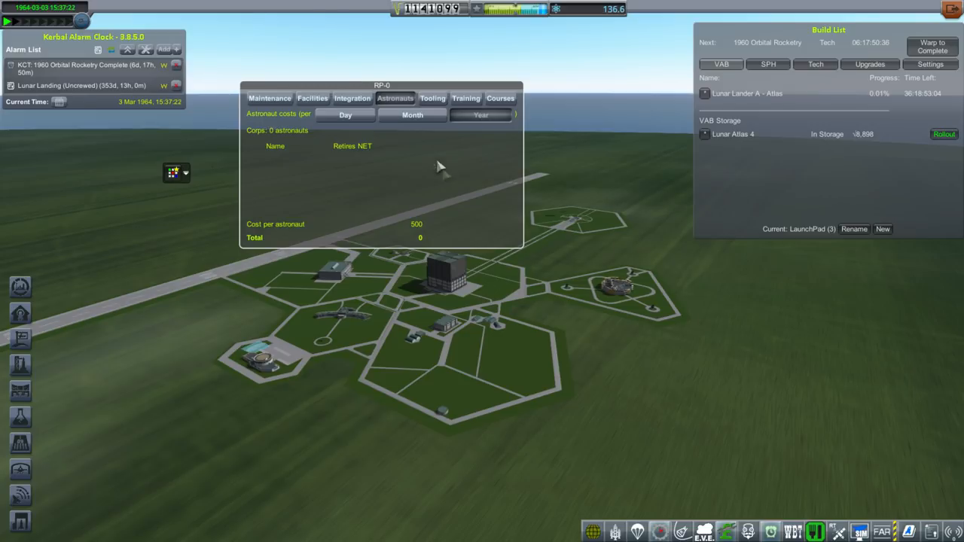
mouse_move(343, 189)
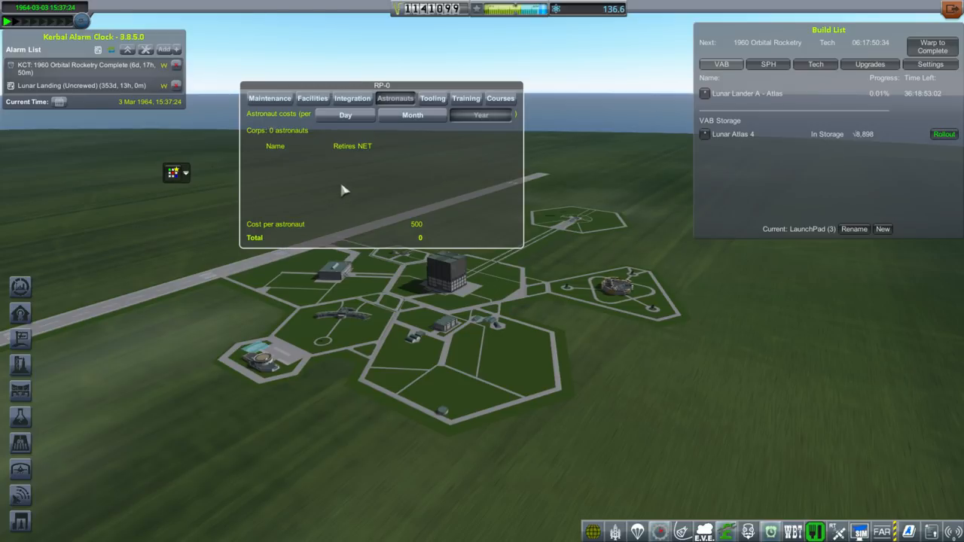
click(353, 98)
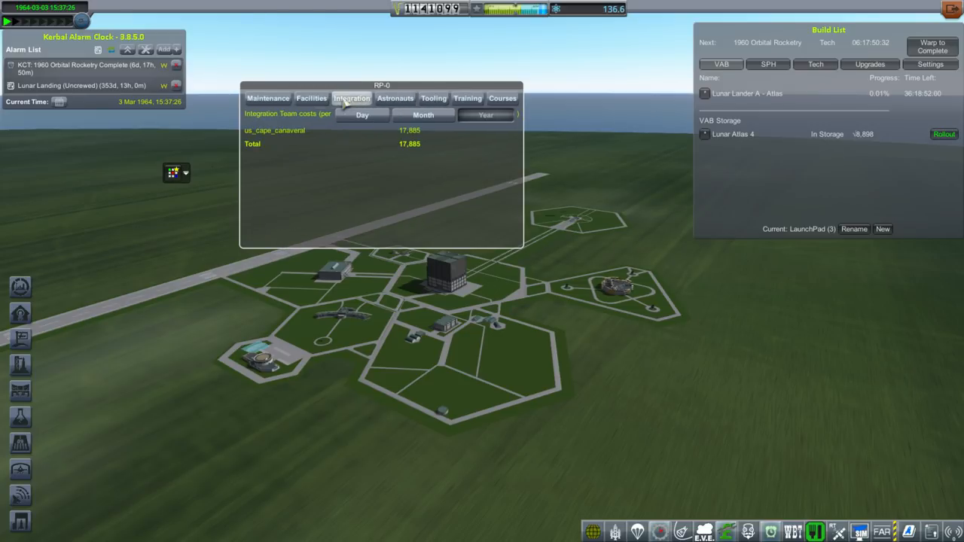
click(310, 98)
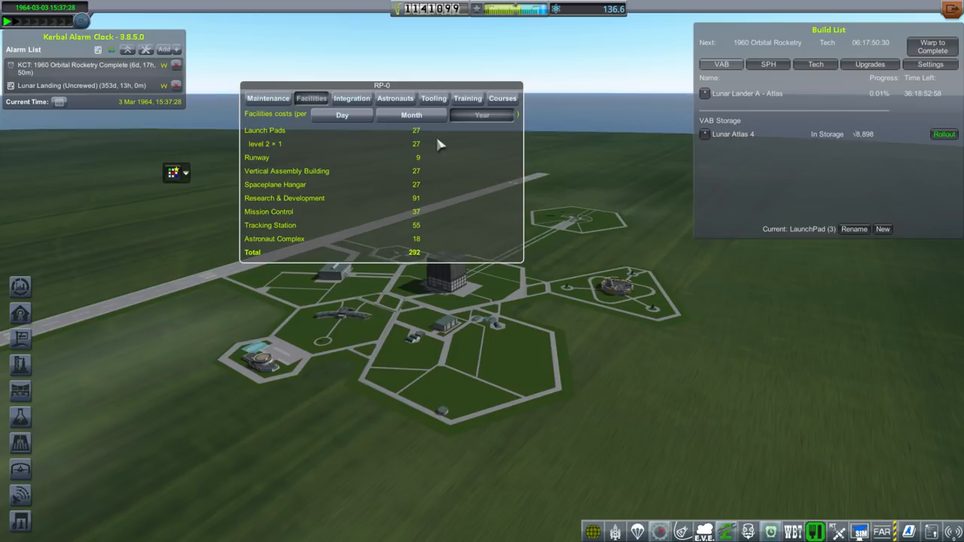
mouse_move(346, 154)
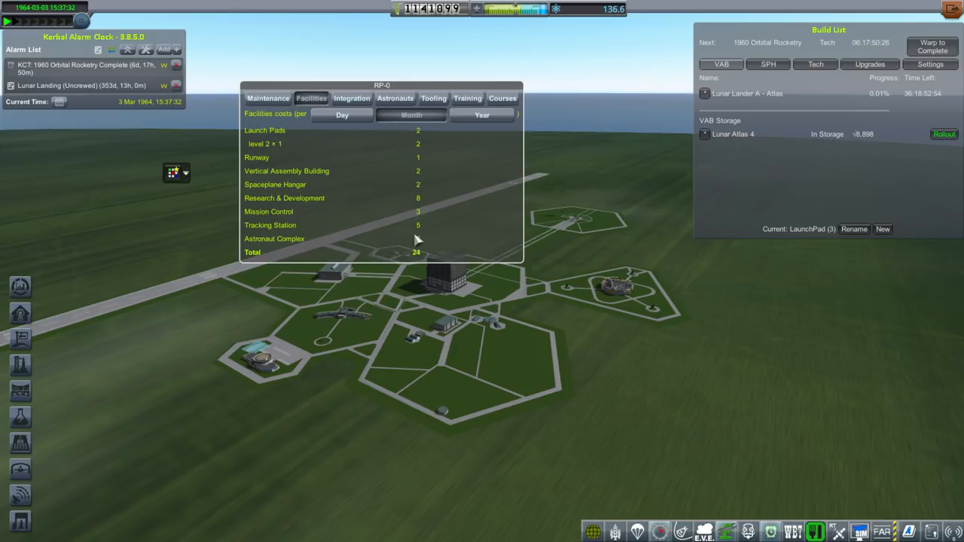
mouse_move(415, 194)
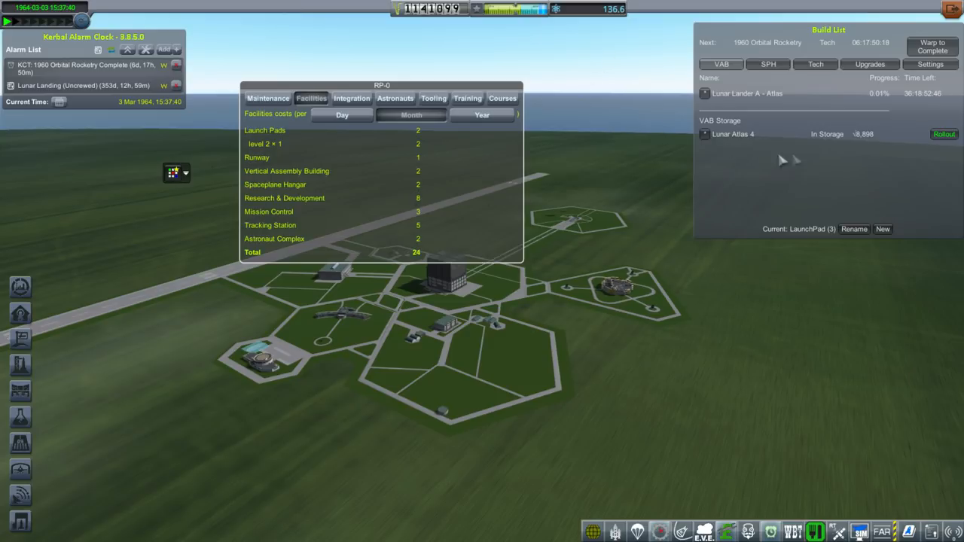
mouse_move(759, 111)
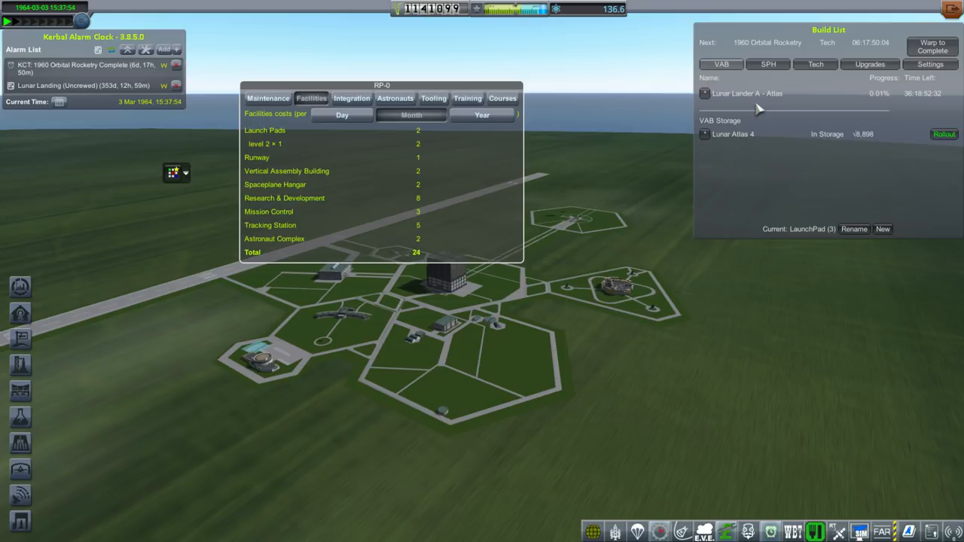
Step: Return to the overall maintenance summary: facilities 24, integration 1,470, research 1,505, total 2,999
click(268, 98)
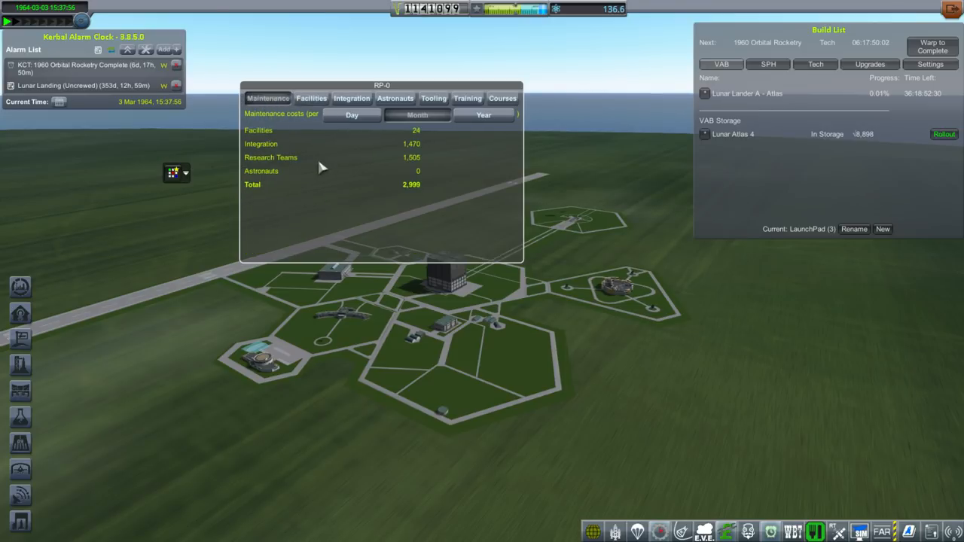
mouse_move(323, 175)
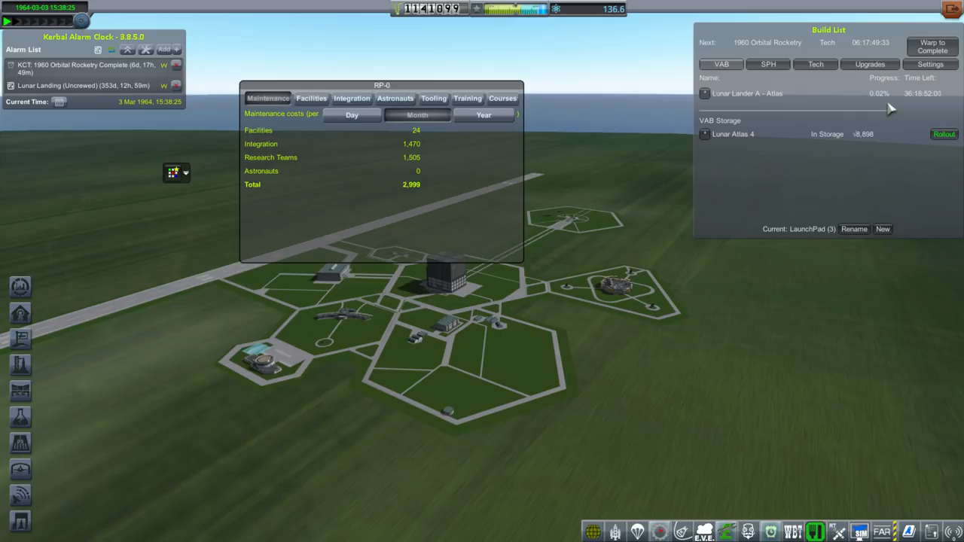
mouse_move(790, 185)
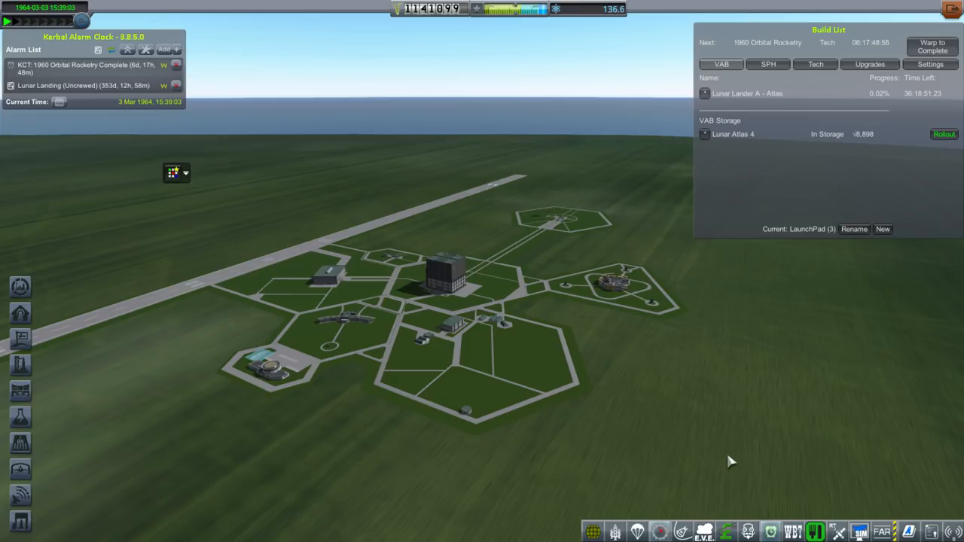
mouse_move(667, 404)
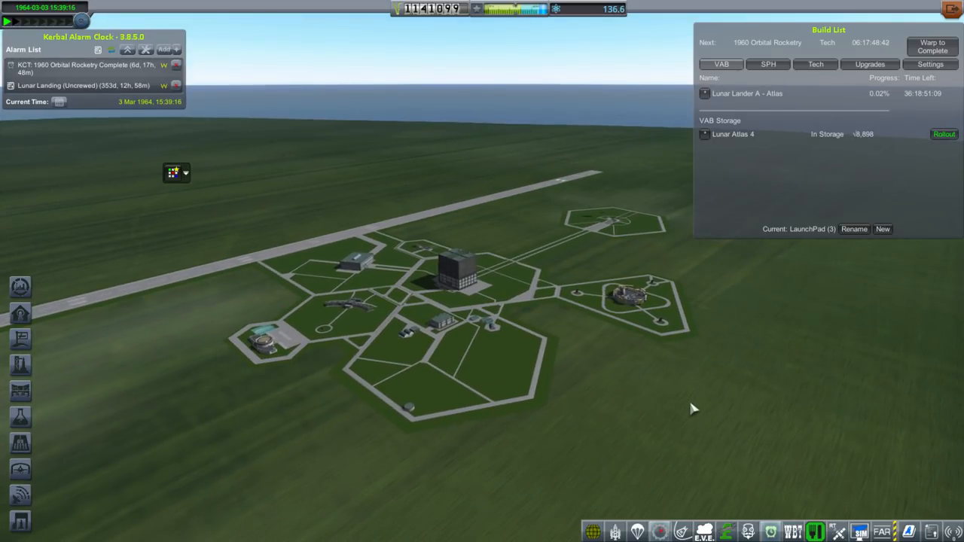
mouse_move(128, 60)
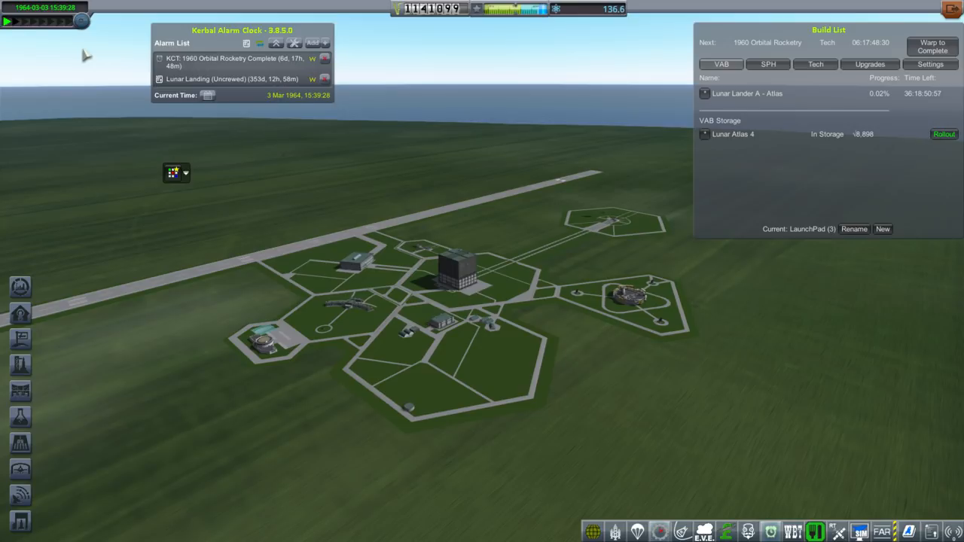
mouse_move(82, 56)
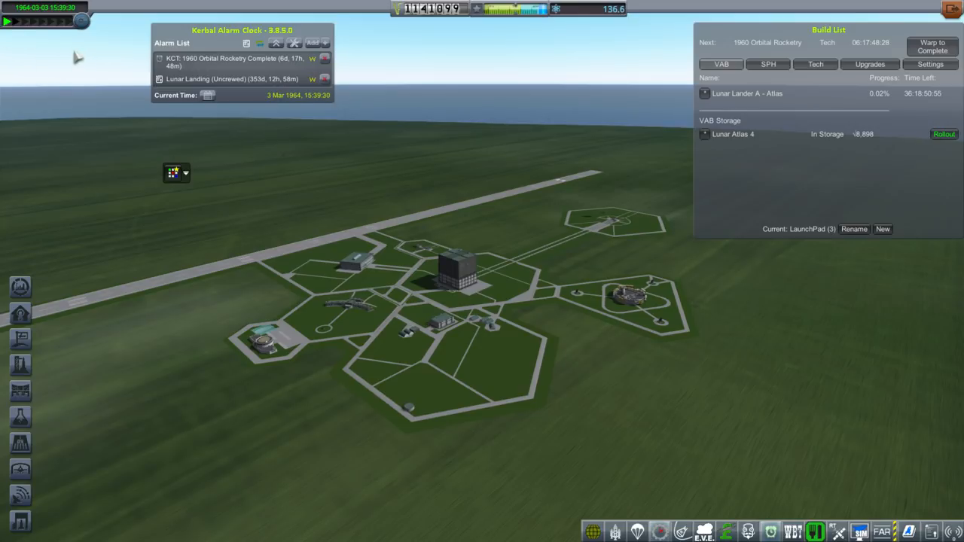
mouse_move(18, 57)
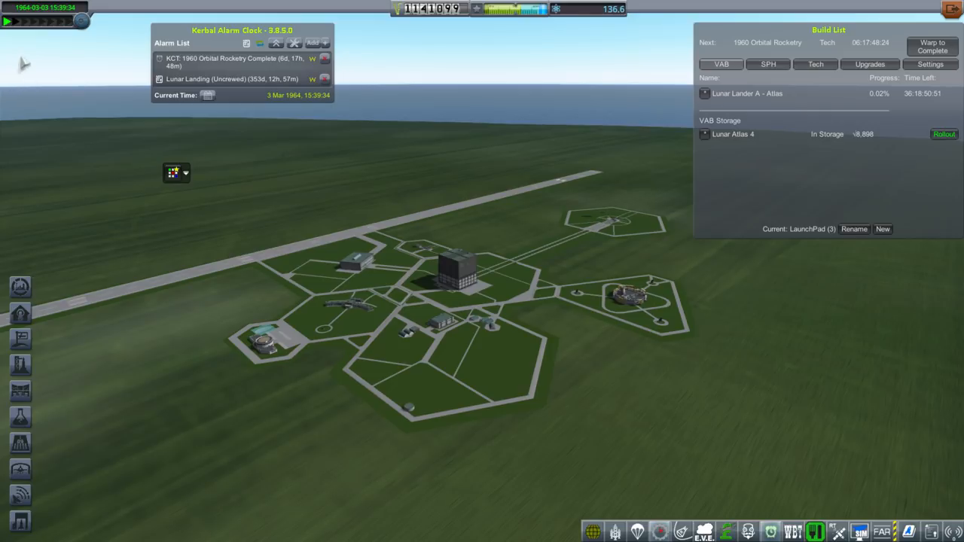
mouse_move(81, 120)
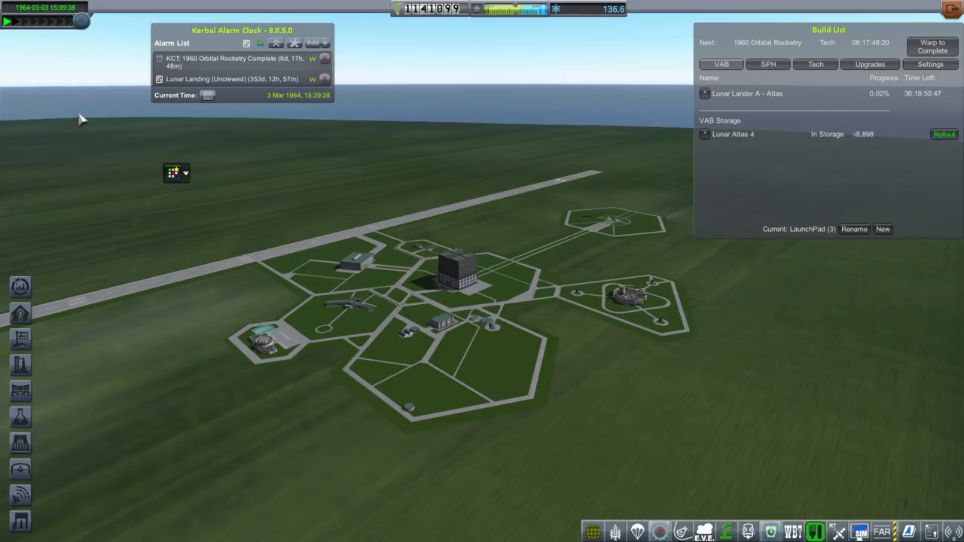
mouse_move(548, 333)
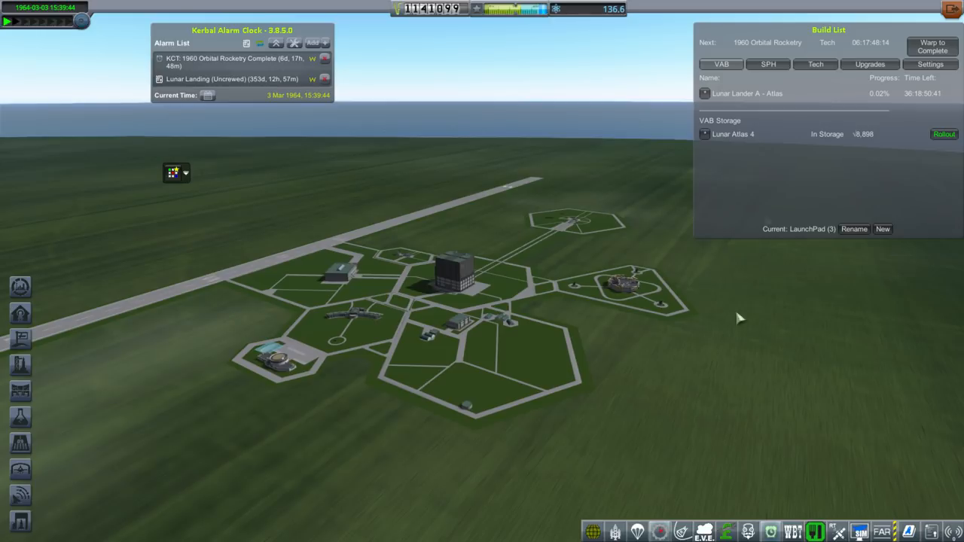
click(768, 63)
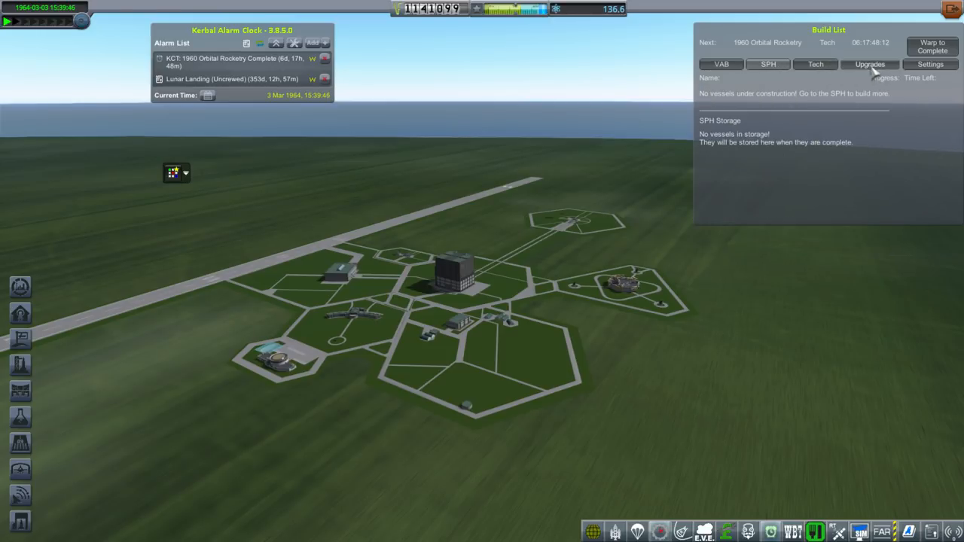
click(720, 63)
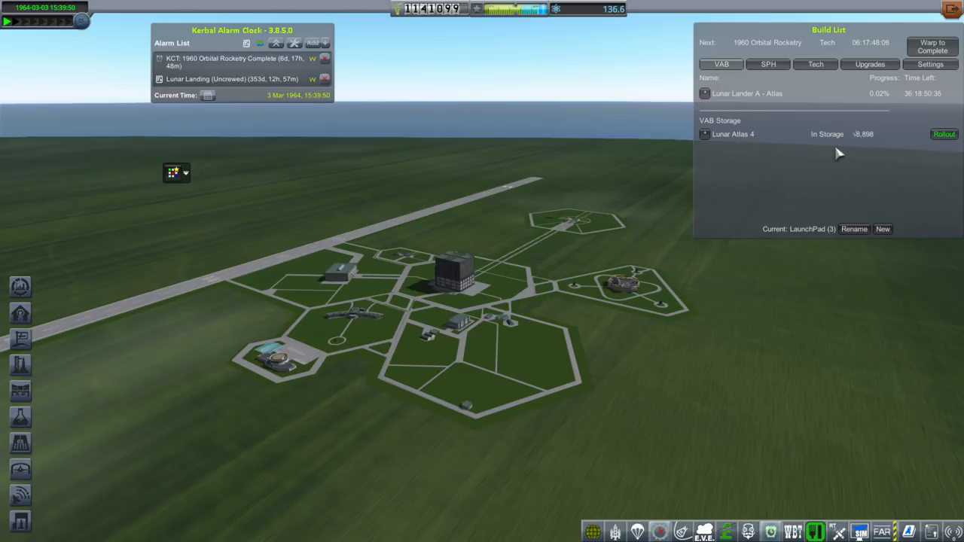
mouse_move(821, 395)
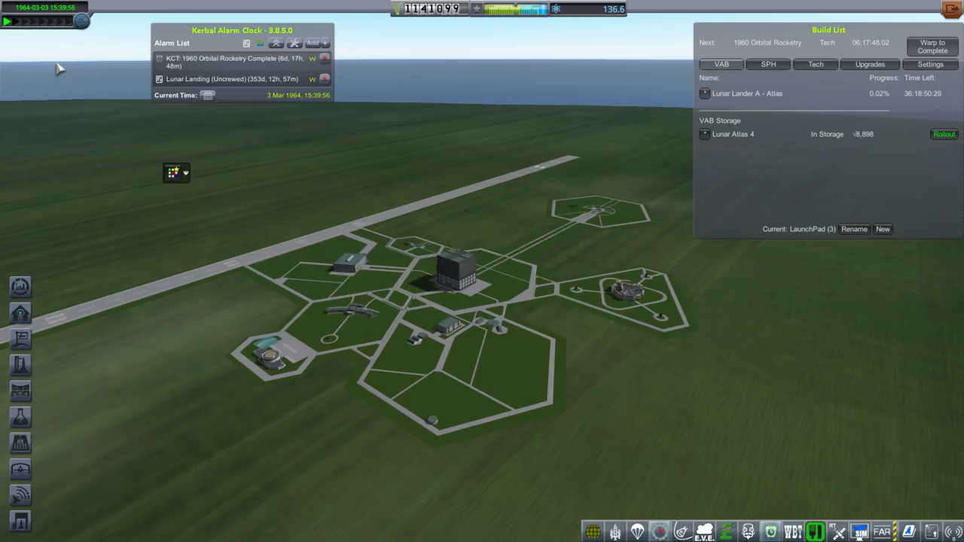
mouse_move(573, 368)
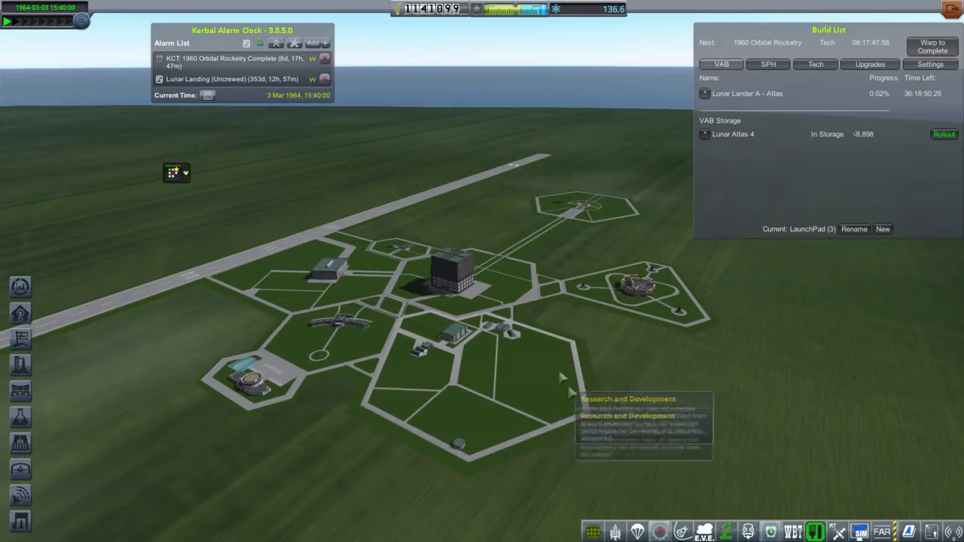
mouse_move(738, 409)
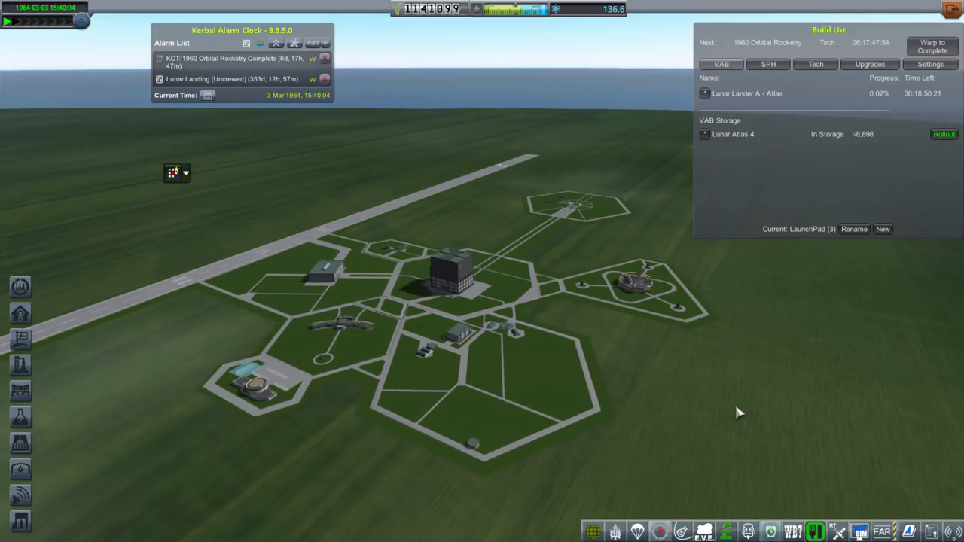
mouse_move(474, 393)
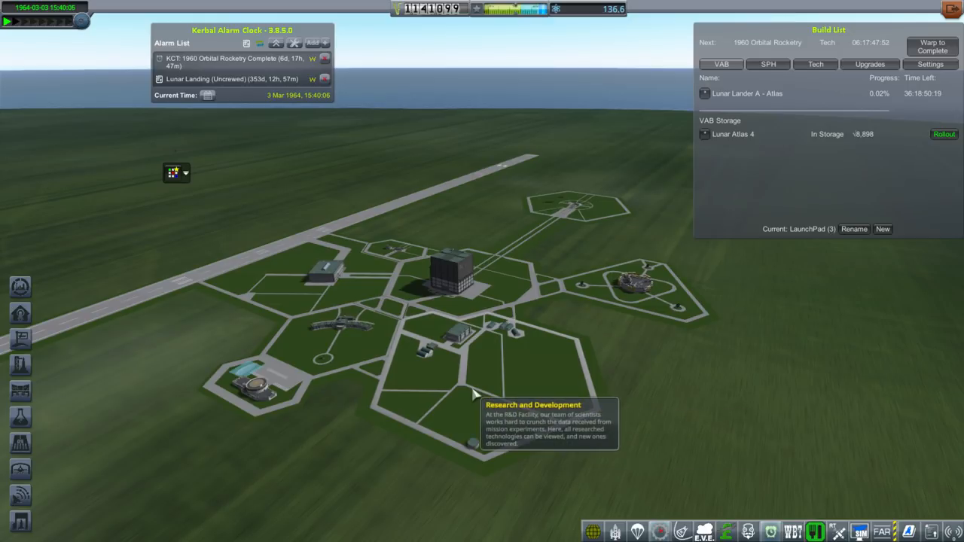
mouse_move(768, 410)
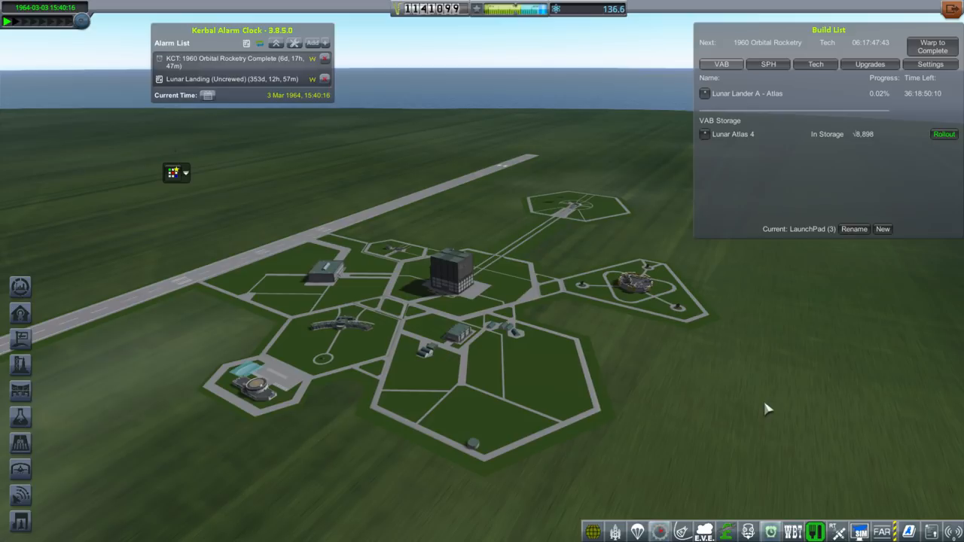
mouse_move(74, 121)
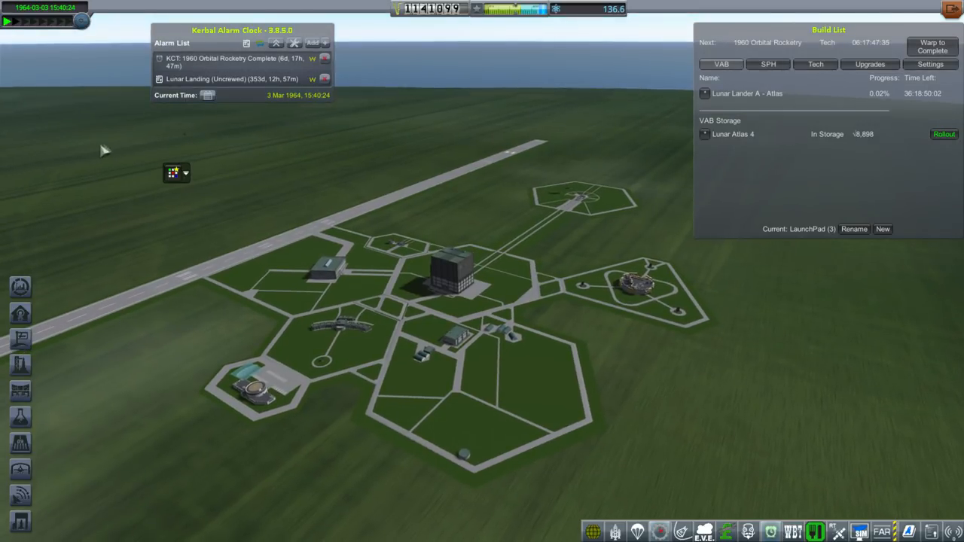
mouse_move(723, 184)
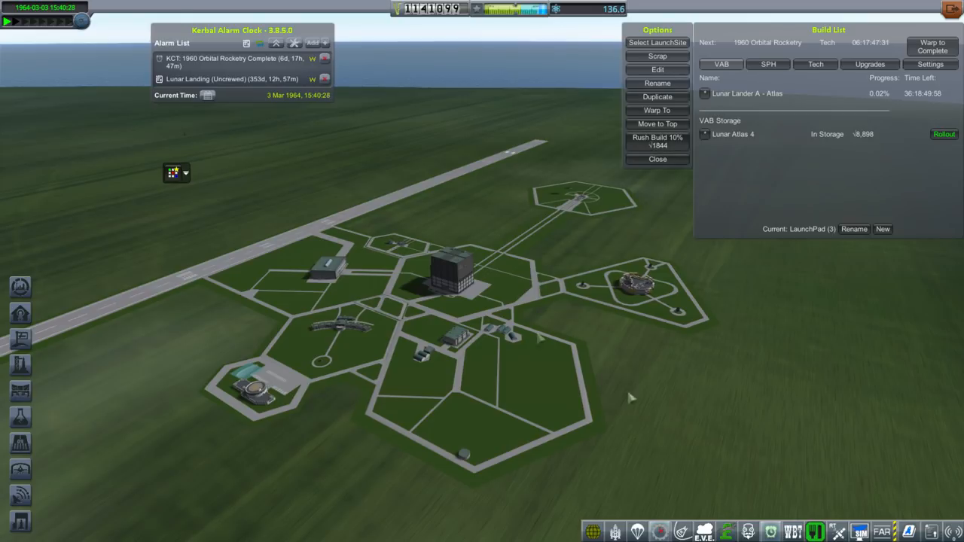
click(656, 159)
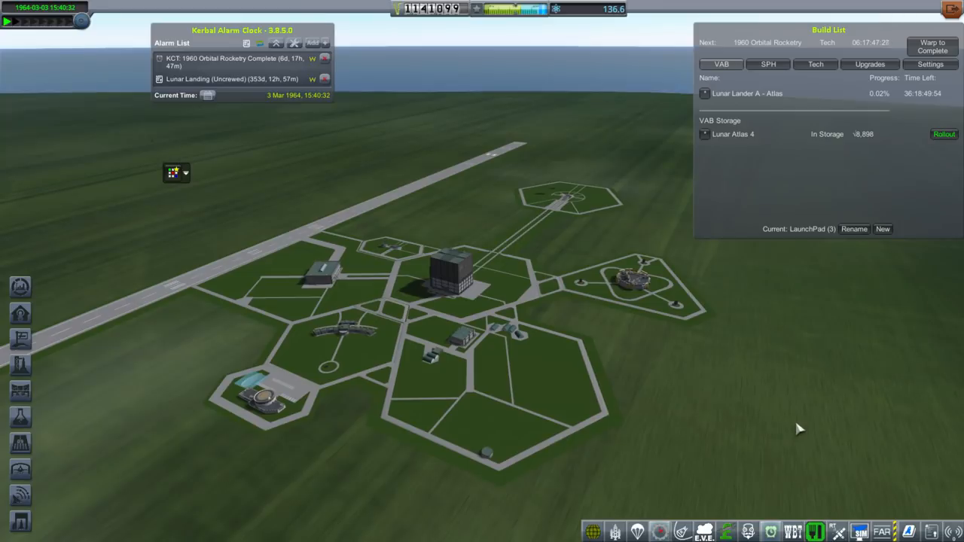
mouse_move(115, 146)
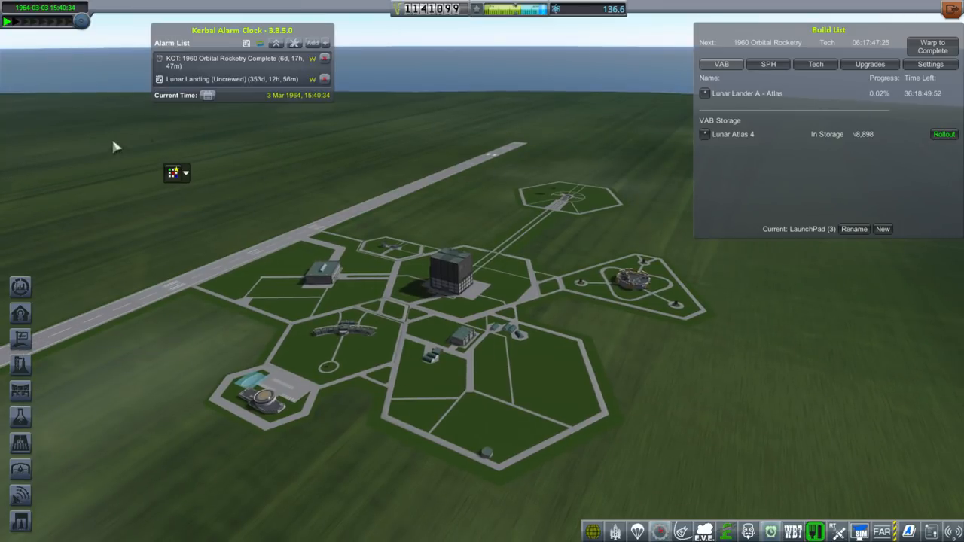
mouse_move(89, 137)
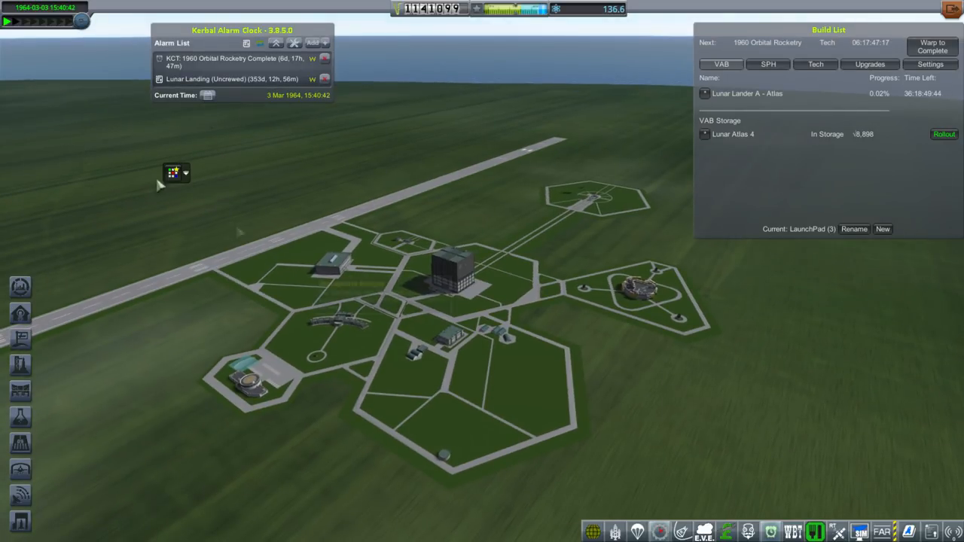
mouse_move(644, 287)
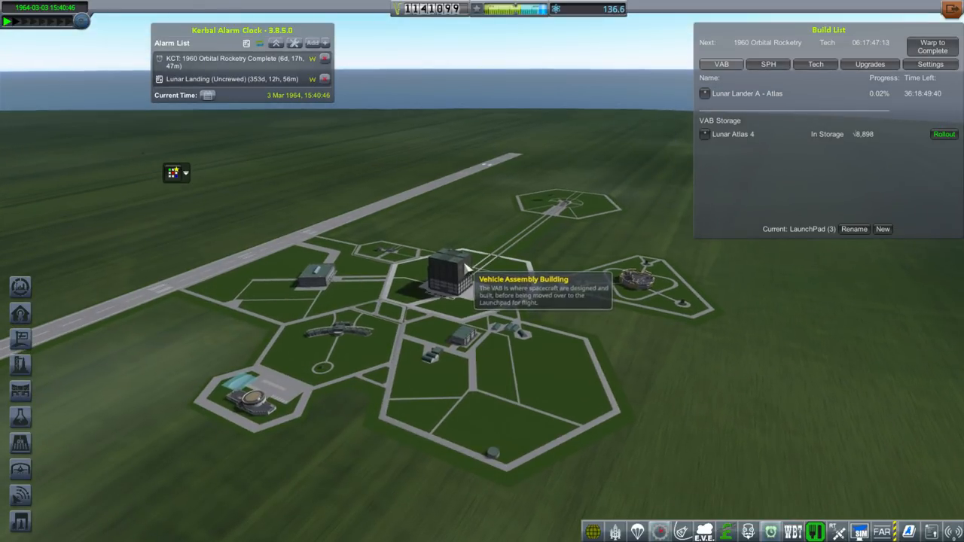
mouse_move(444, 294)
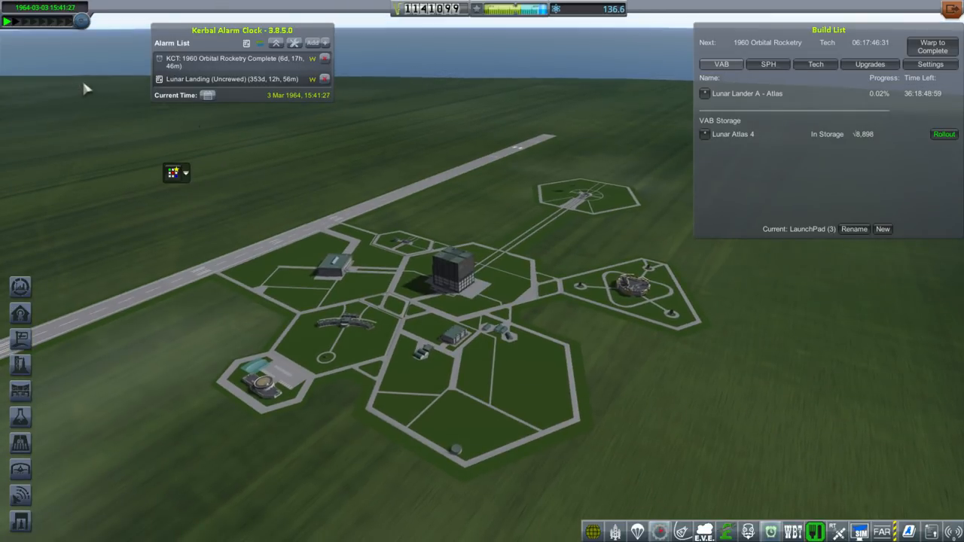
mouse_move(108, 108)
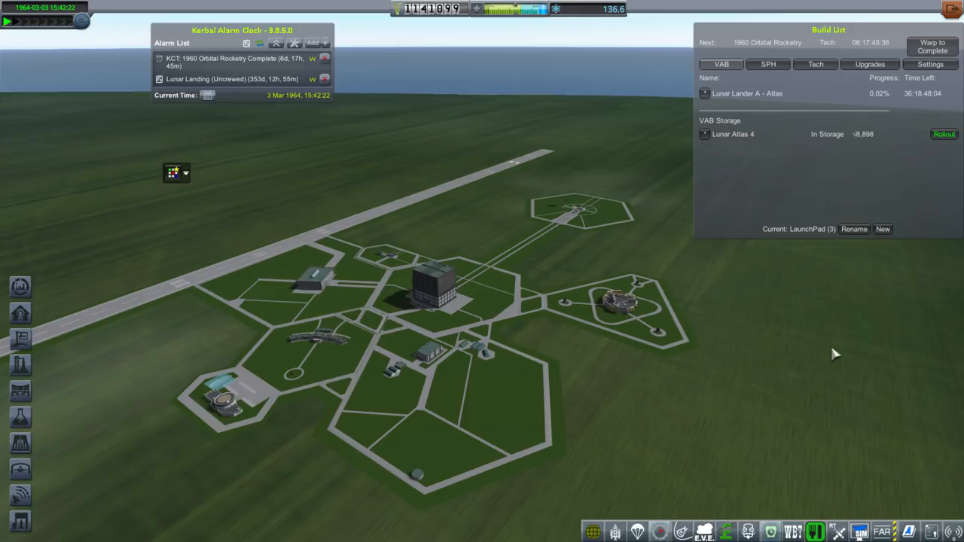
mouse_move(832, 366)
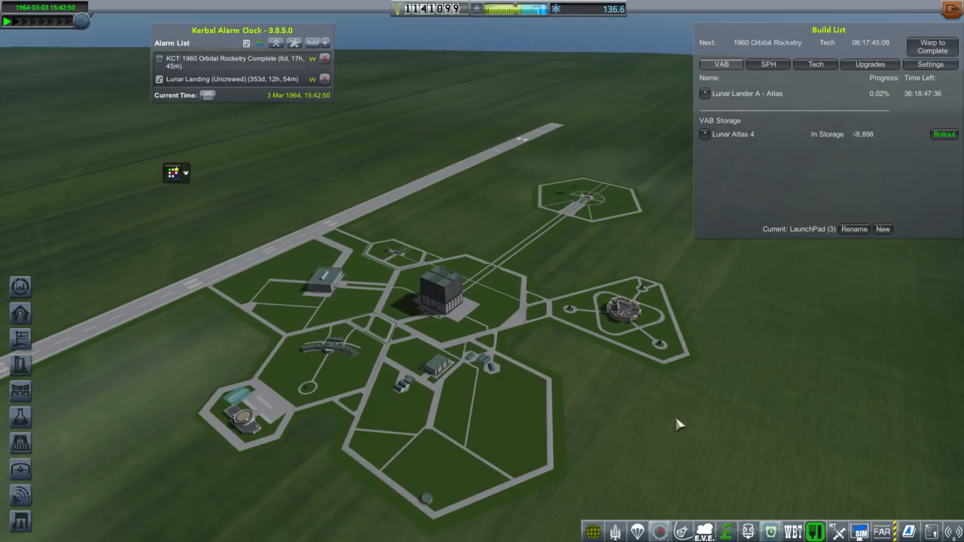
mouse_move(684, 424)
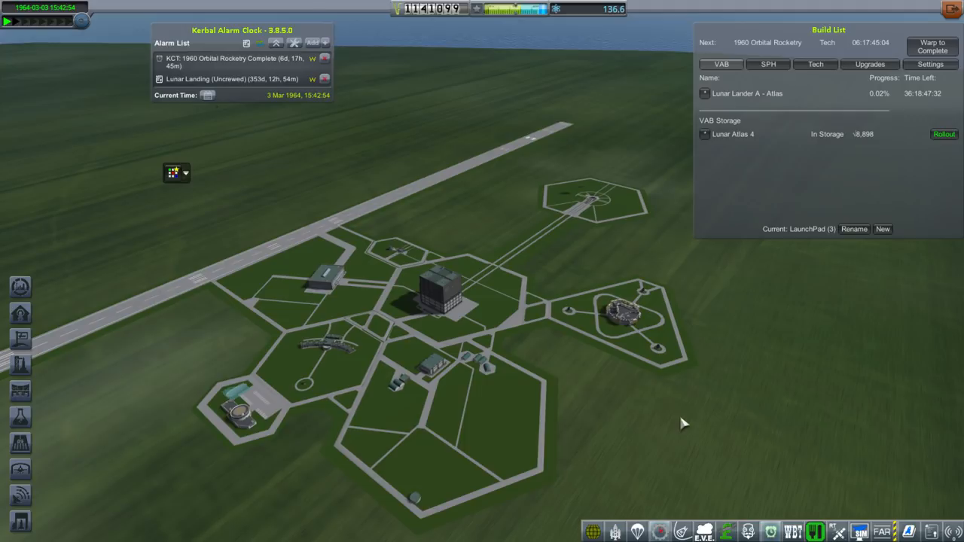
mouse_move(786, 431)
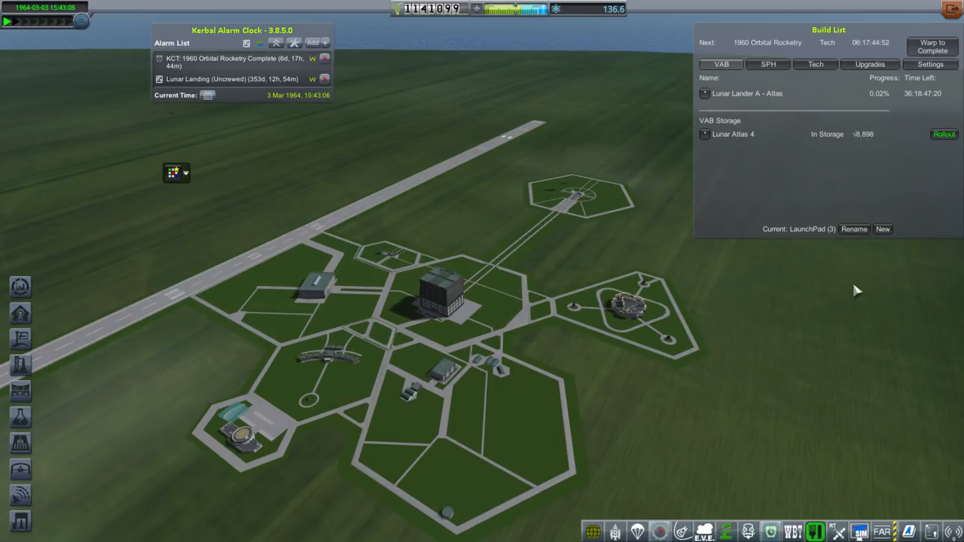
mouse_move(735, 148)
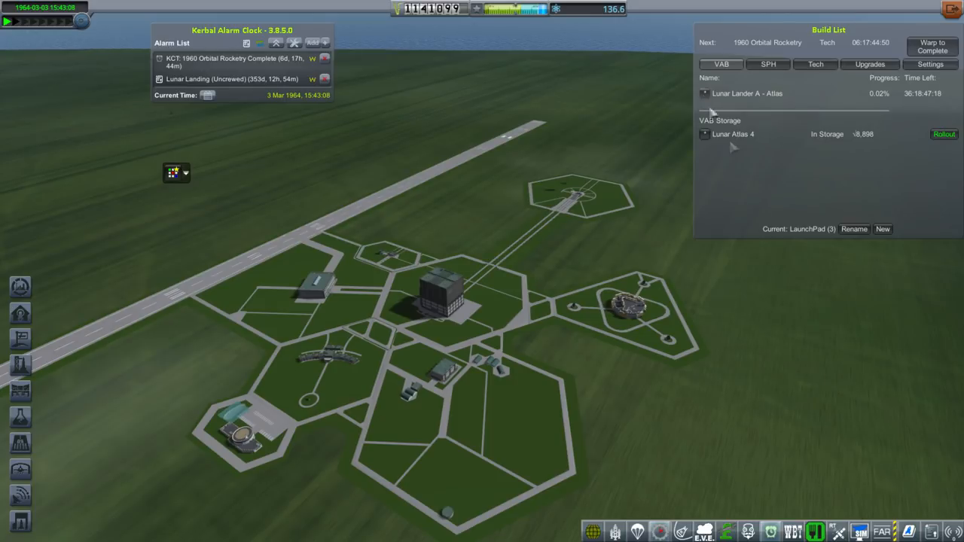
mouse_move(825, 347)
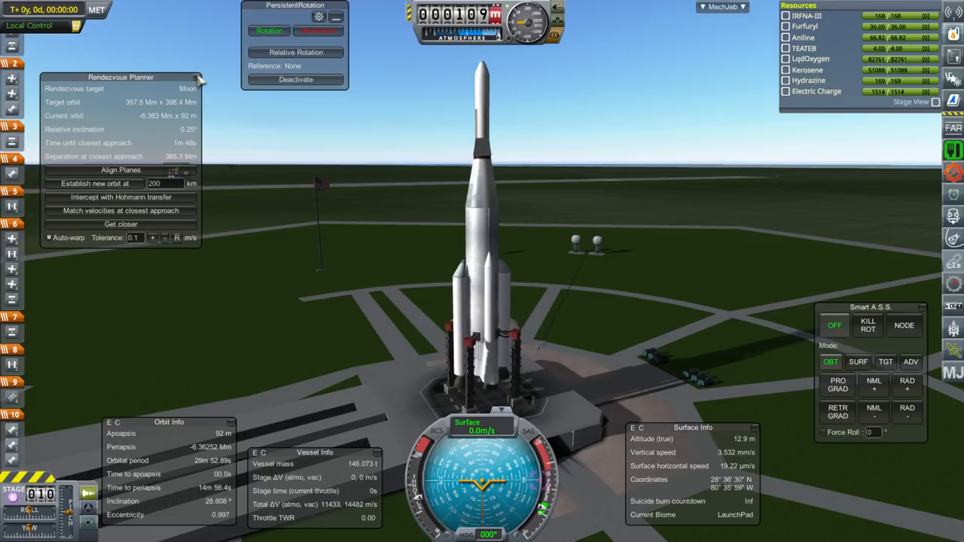
Step: Close the Rendezvous Planner and ignite Lunar Atlas 4's engines to lift off the pad
click(199, 78)
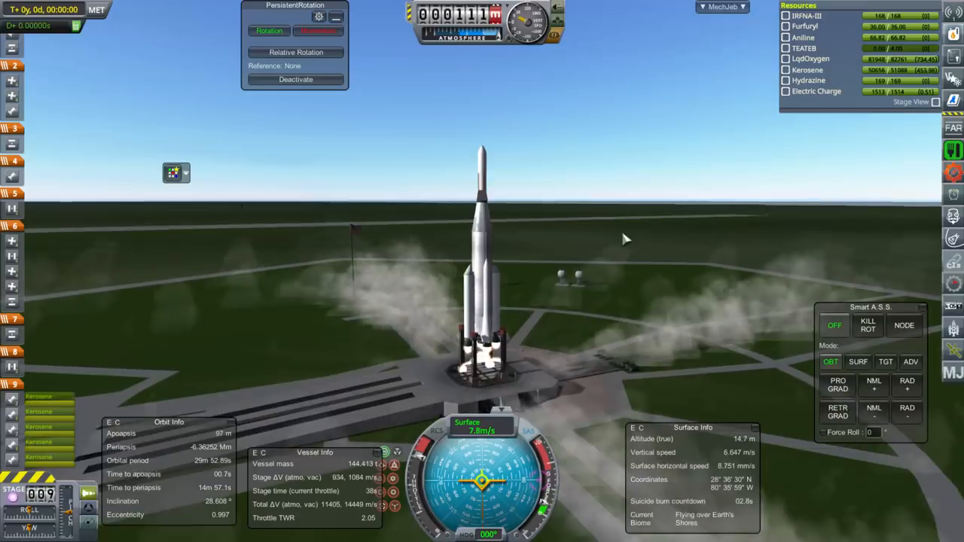
click(861, 362)
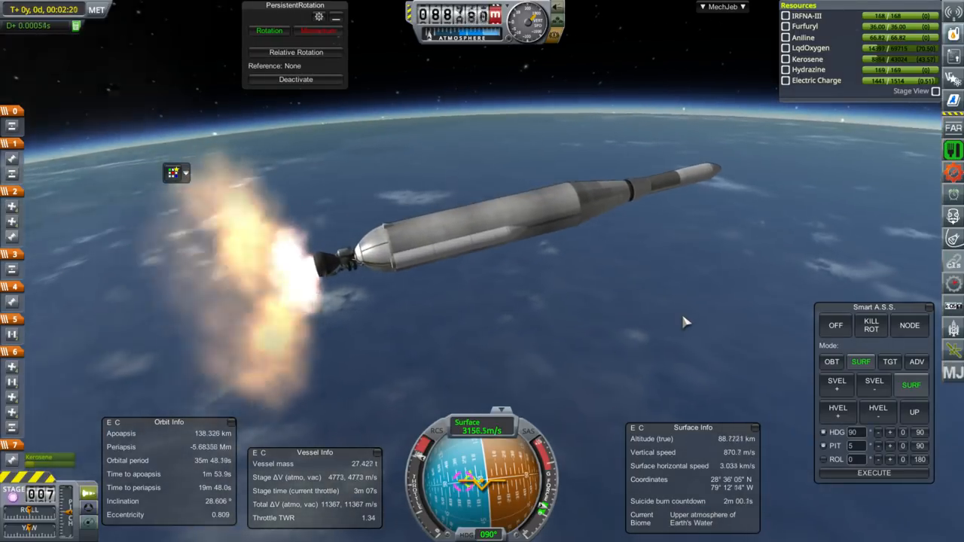
Step: Bring up the MechJeb Maneuver Node Editor during the ascent to about 145 km orbit
click(723, 6)
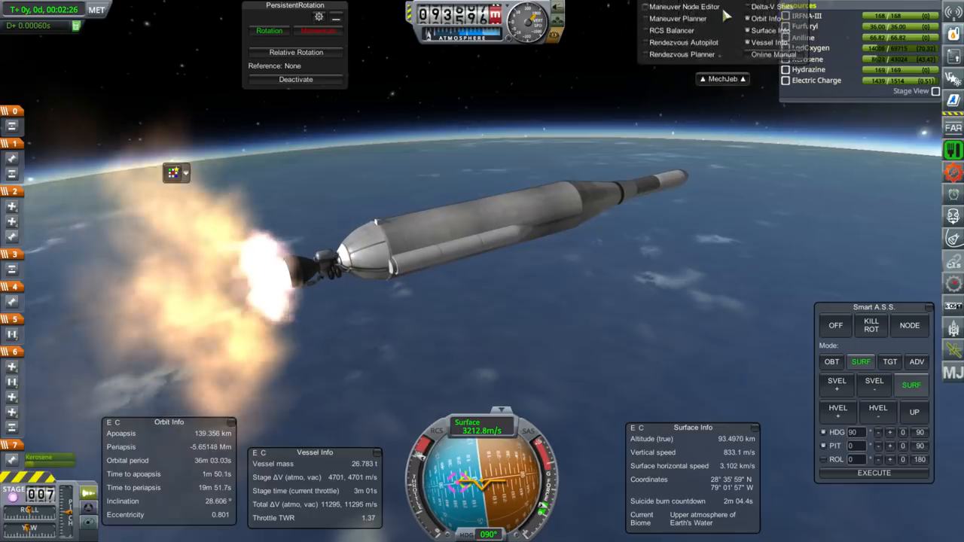
click(721, 78)
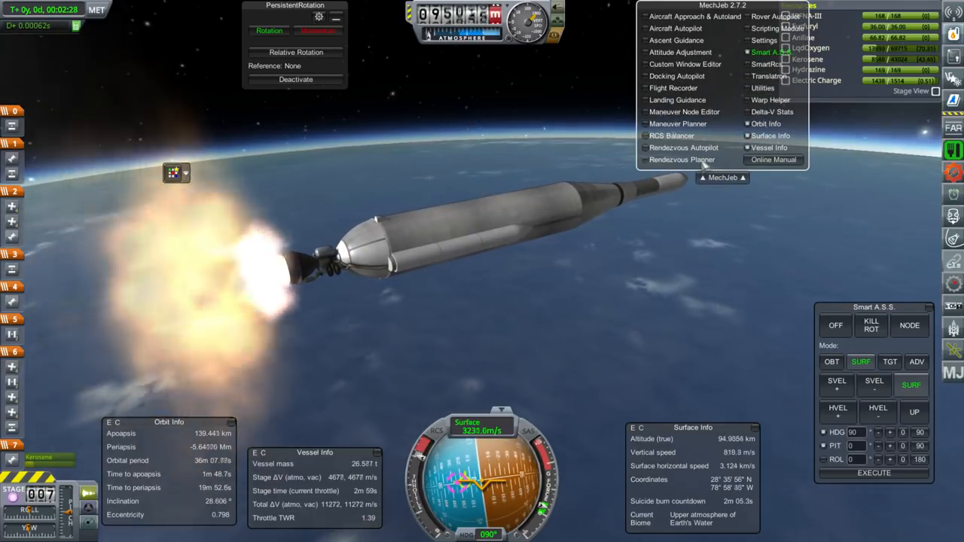
click(681, 159)
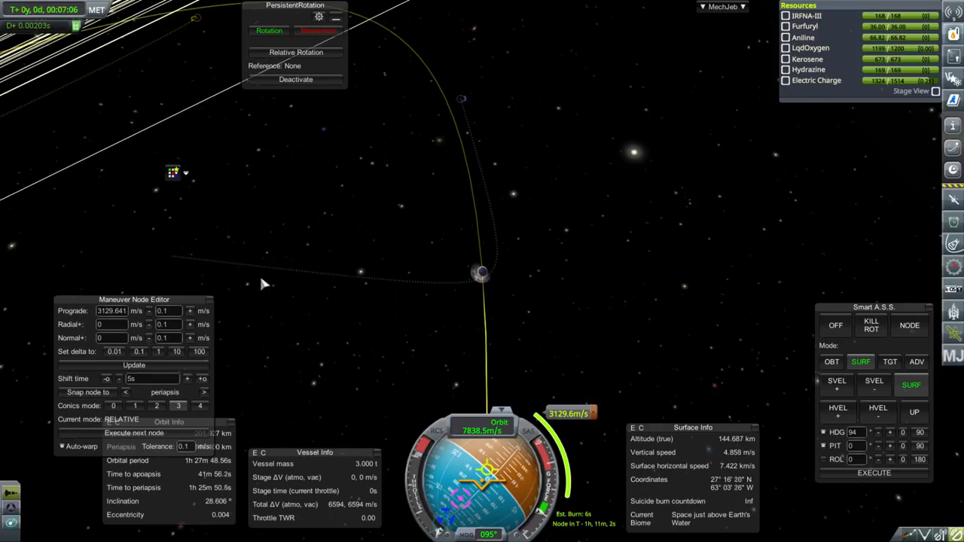
mouse_move(715, 30)
text(-1000)
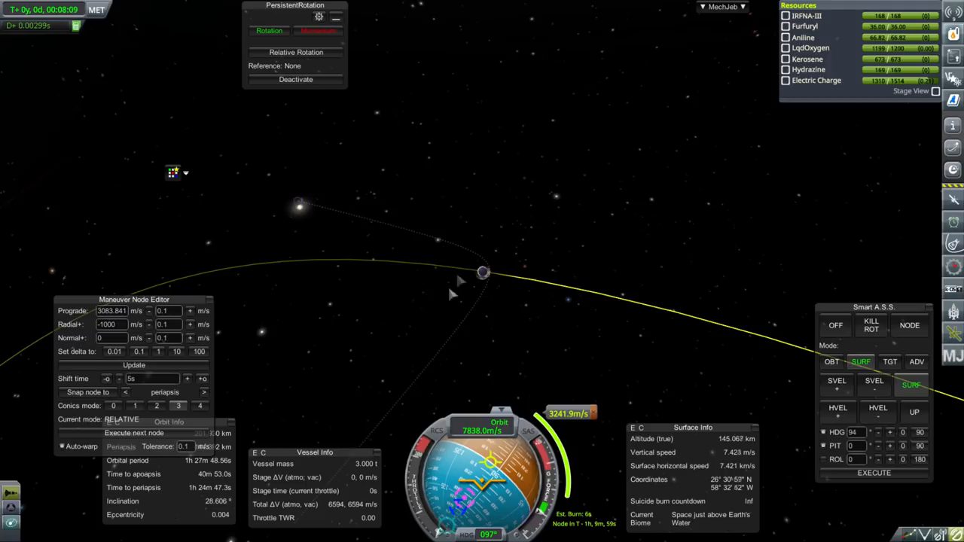
mouse_move(596, 250)
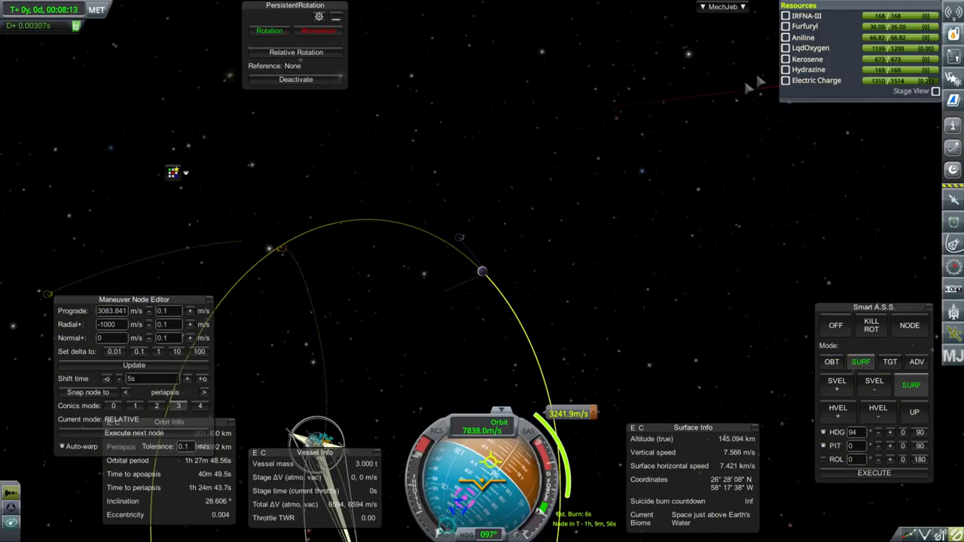
Step: Show MechJeb's per-stage Delta-V Stats beside the roughly 3,242 m/s planned burn
click(722, 6)
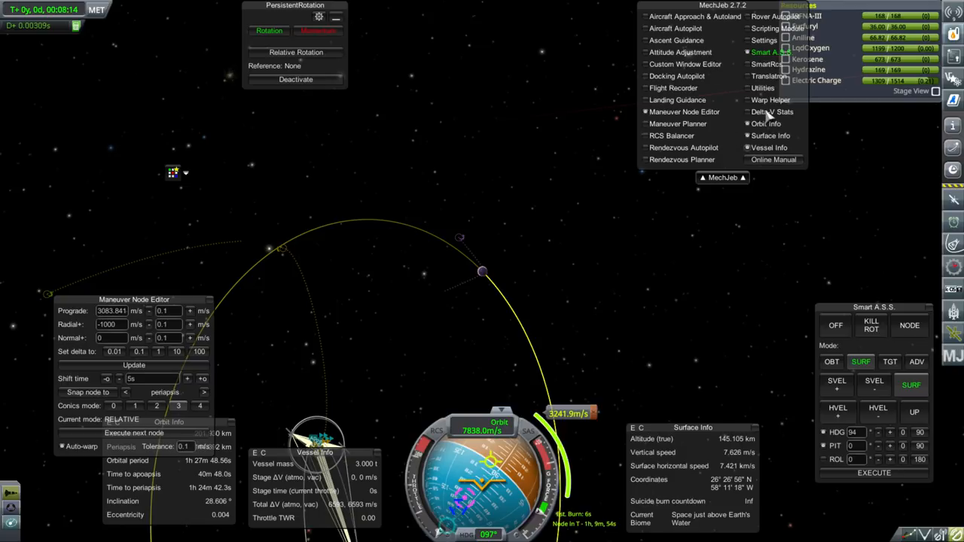
click(771, 112)
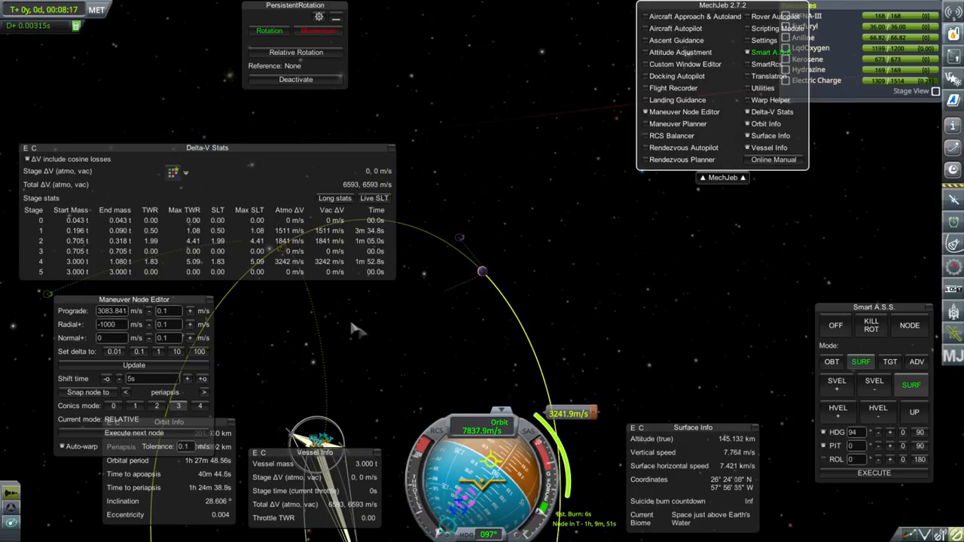
click(771, 112)
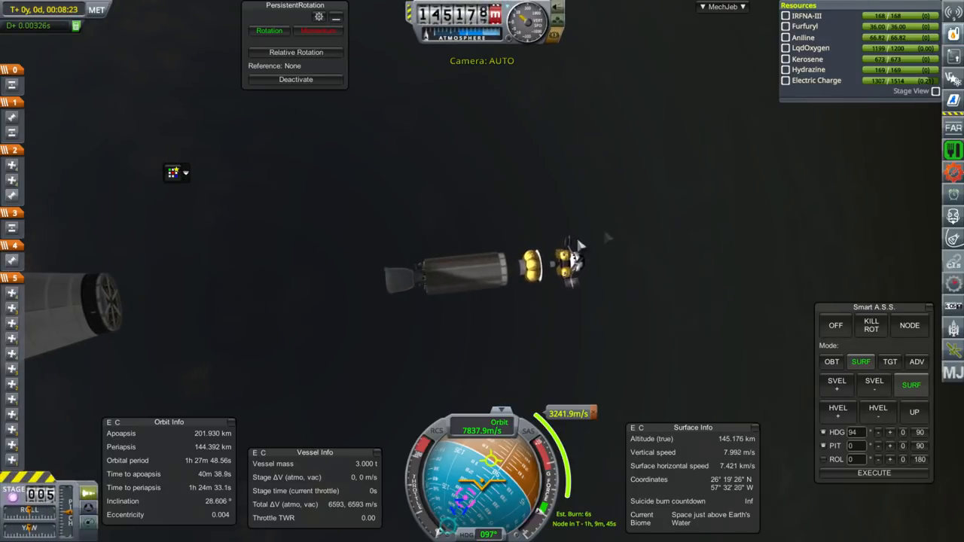
Step: Switch Smart A.S.S. to orbit-relative directions and hold attitude toward the planned maneuver
right_click(572, 264)
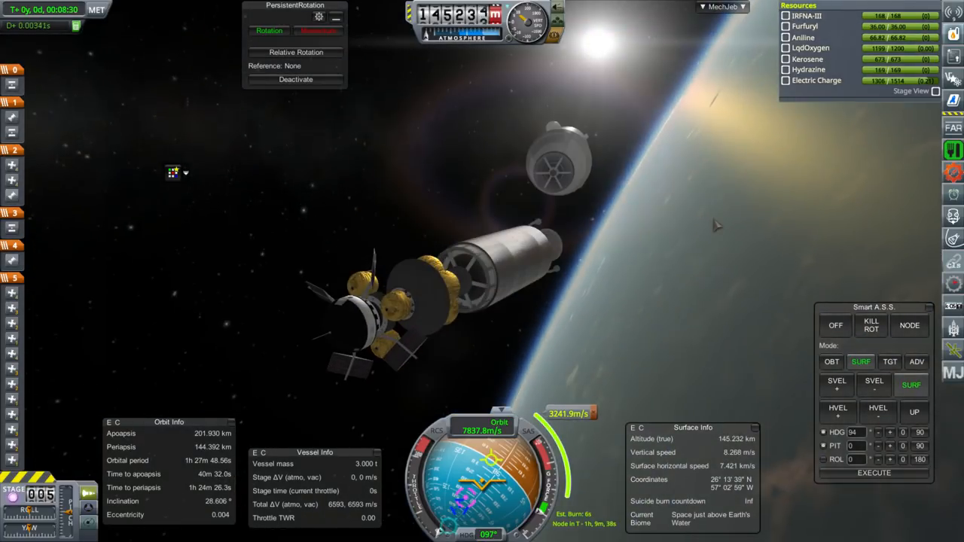
click(831, 361)
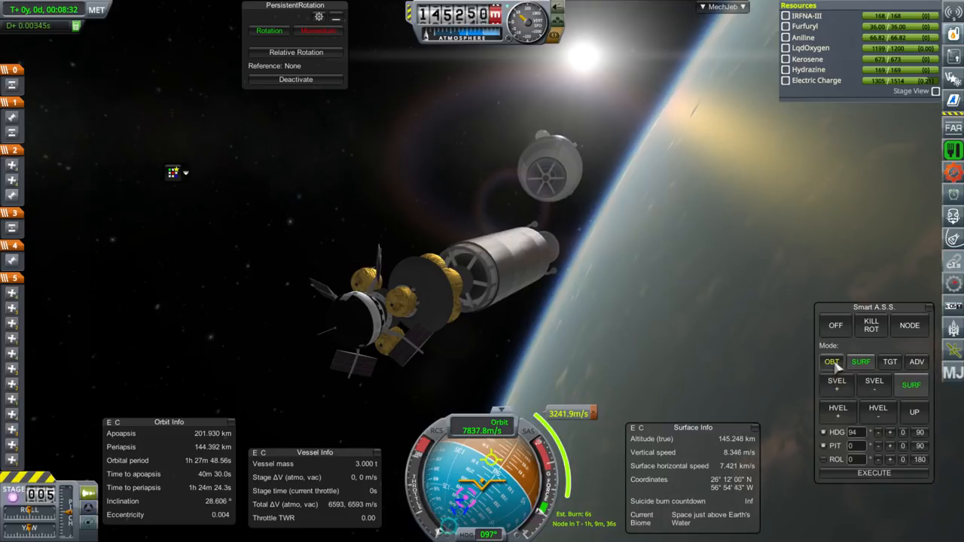
click(831, 362)
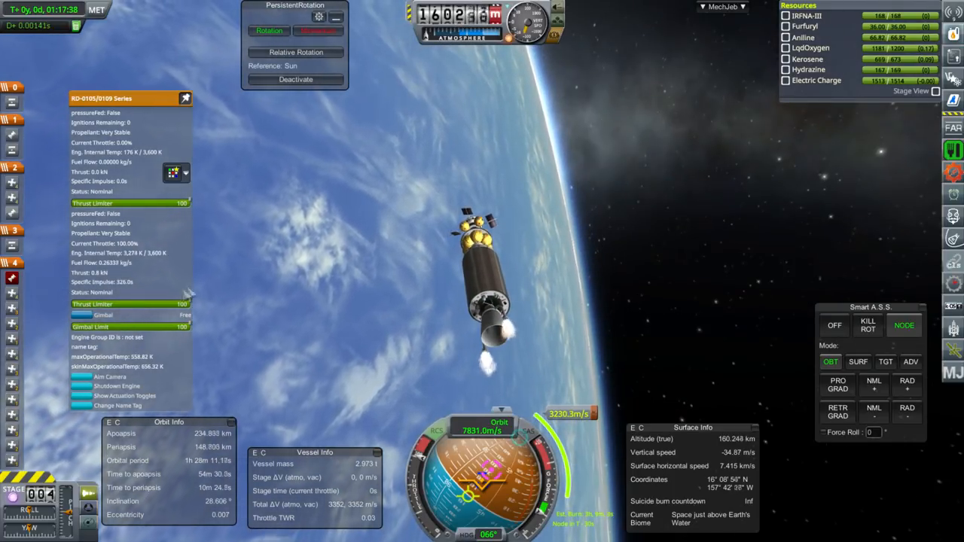
mouse_move(629, 238)
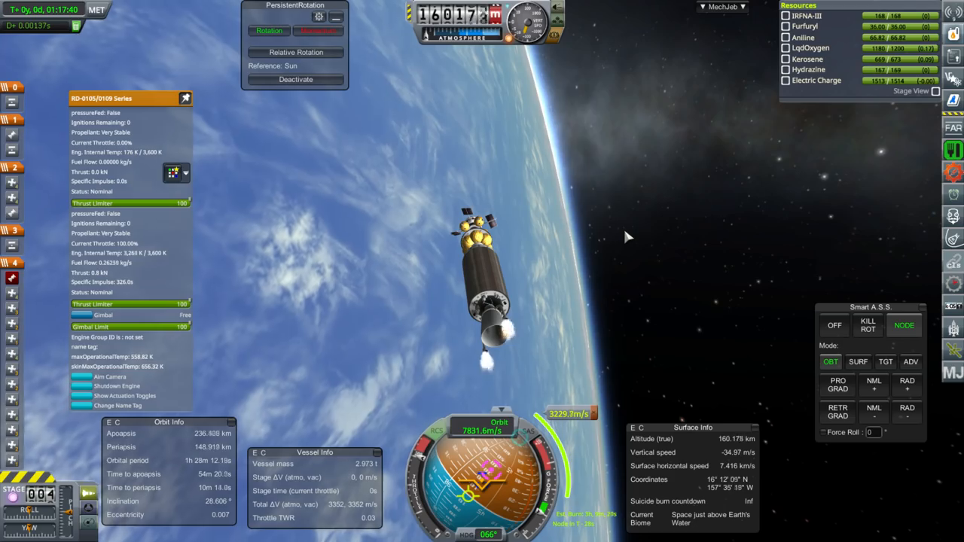
Step: Check the map after the RD-0105 upper-stage burn raises apoapsis to about 234,935 km
key(m)
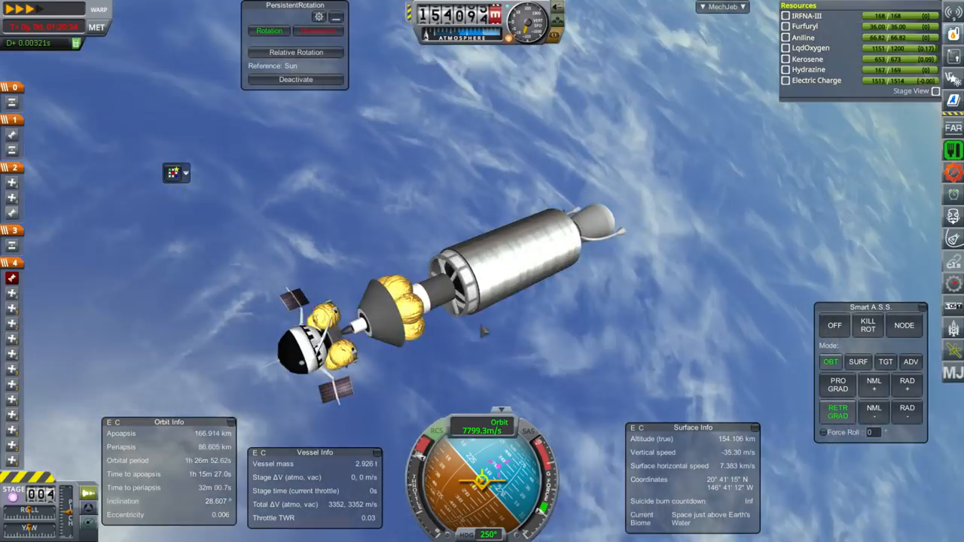
Step: Adjust the camera on the capsule after it separates from the spent stage, holding retrograde
right_click(422, 279)
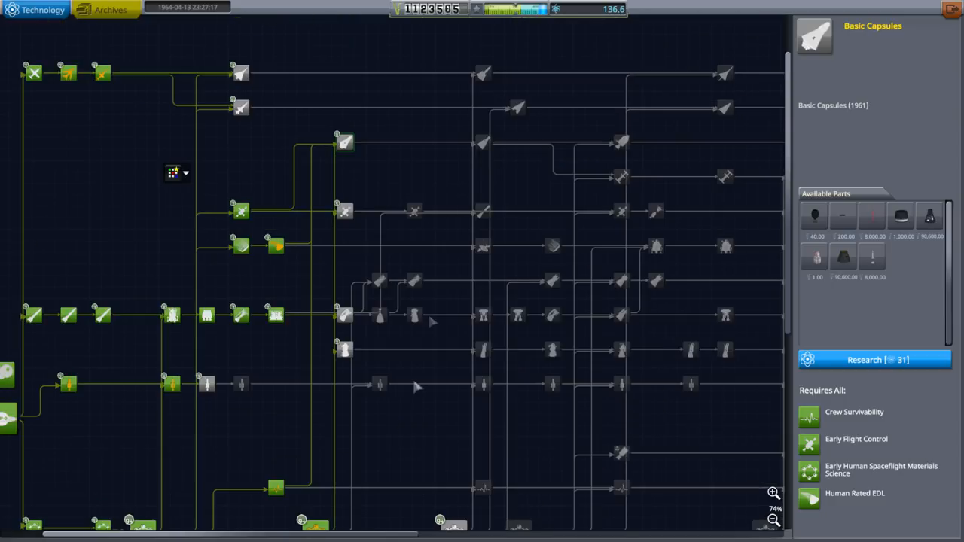
Step: View the Advanced Capsules Era Materials Science node, priced at 50 research
click(482, 143)
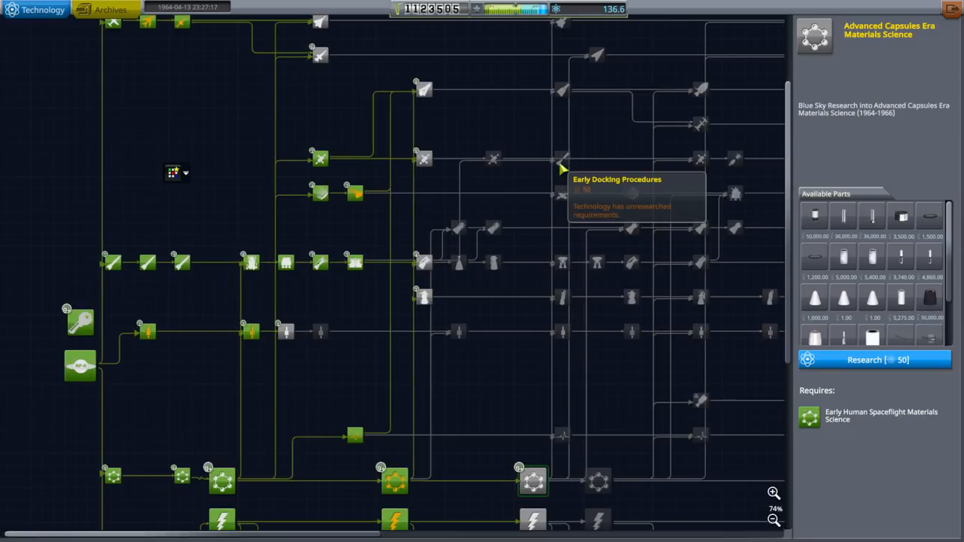
mouse_move(531, 132)
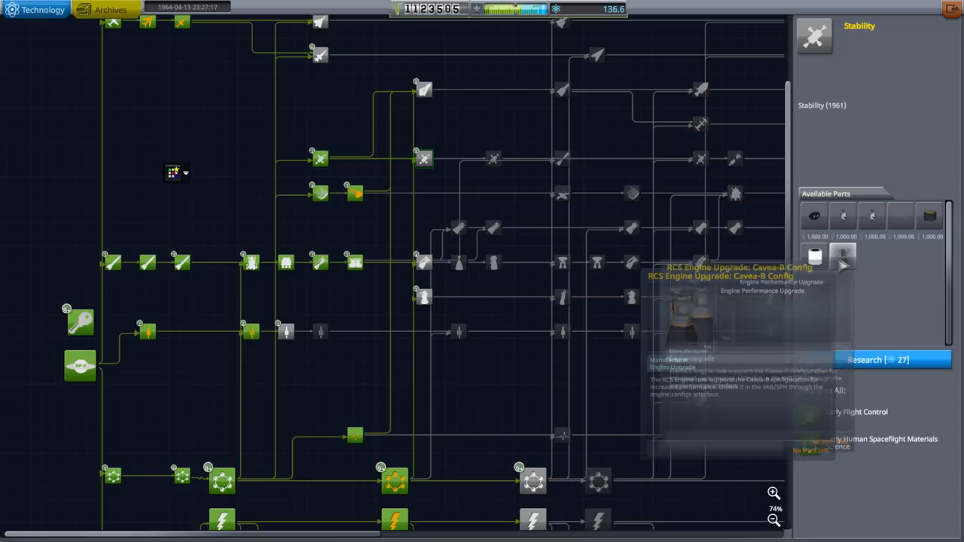
mouse_move(871, 217)
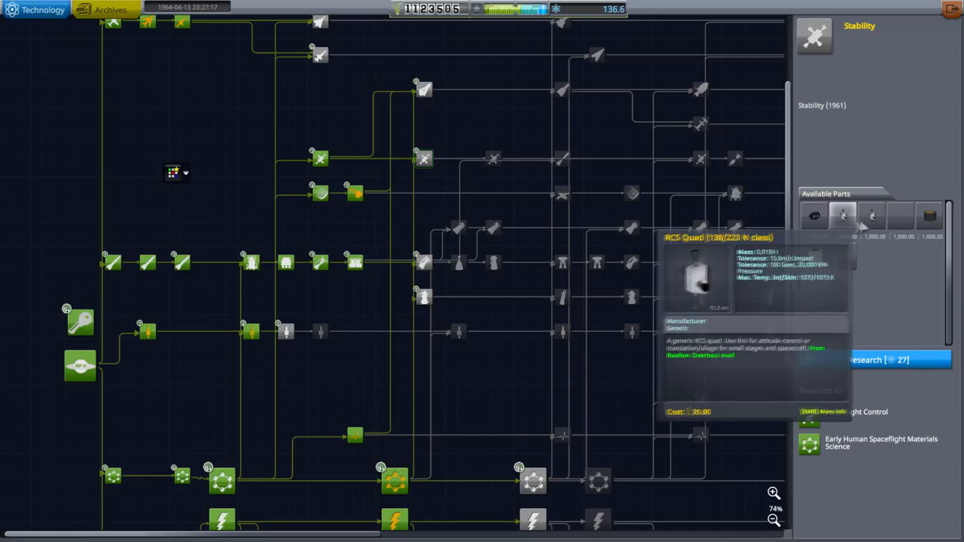
mouse_move(928, 217)
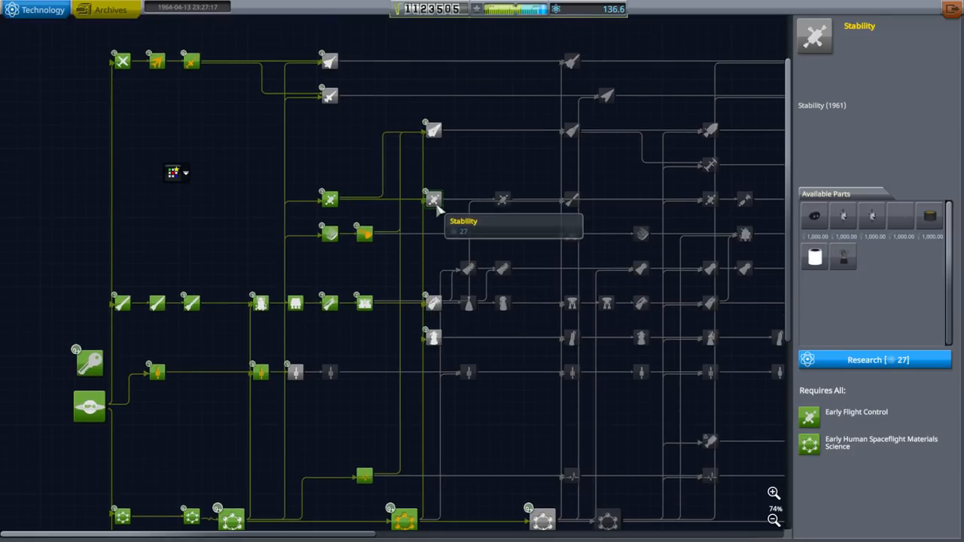
mouse_move(928, 217)
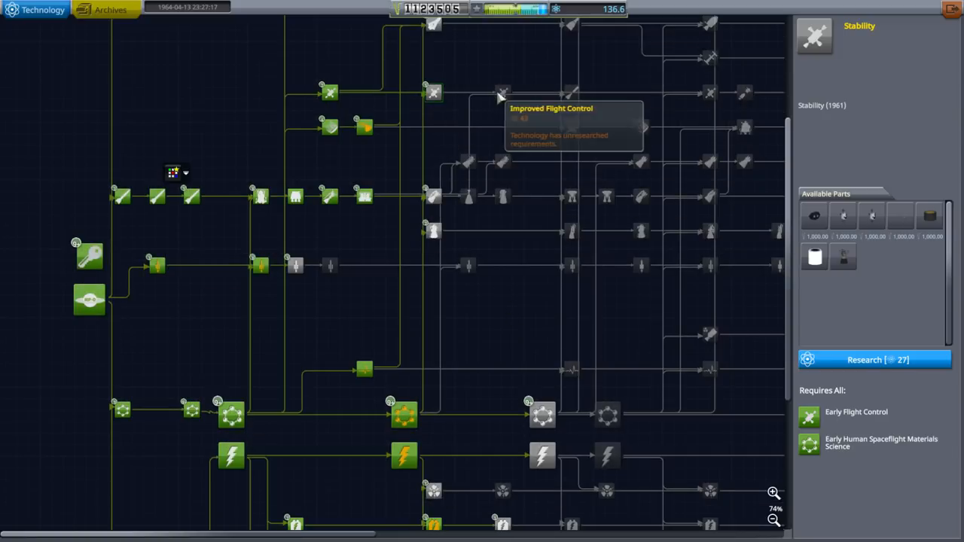
Step: View the Stability node's 27-science cost and the parts it unlocks
click(503, 92)
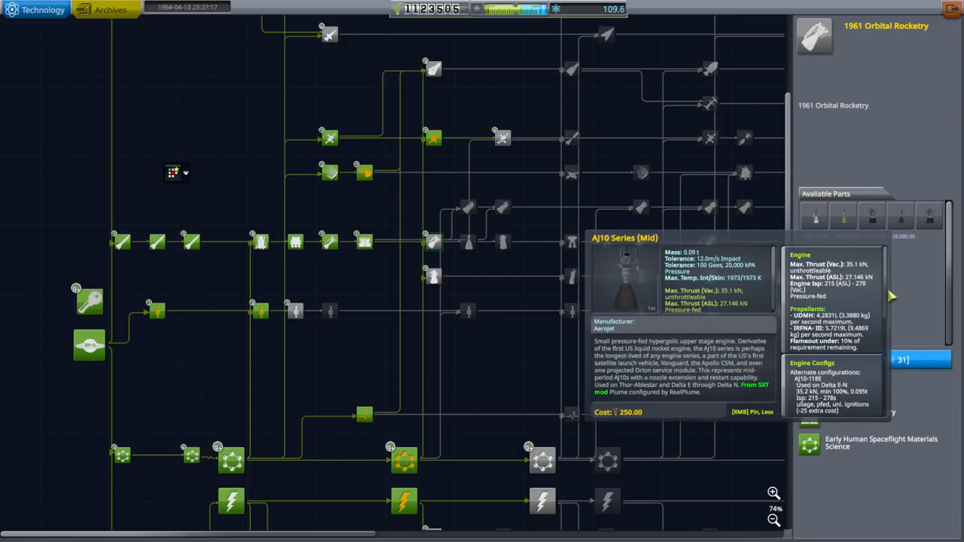
Step: Scroll the tech tree to the 1961 Orbital Rocketry node and review its AJ10 and H-1/RS-27 engines
scroll(down, 3)
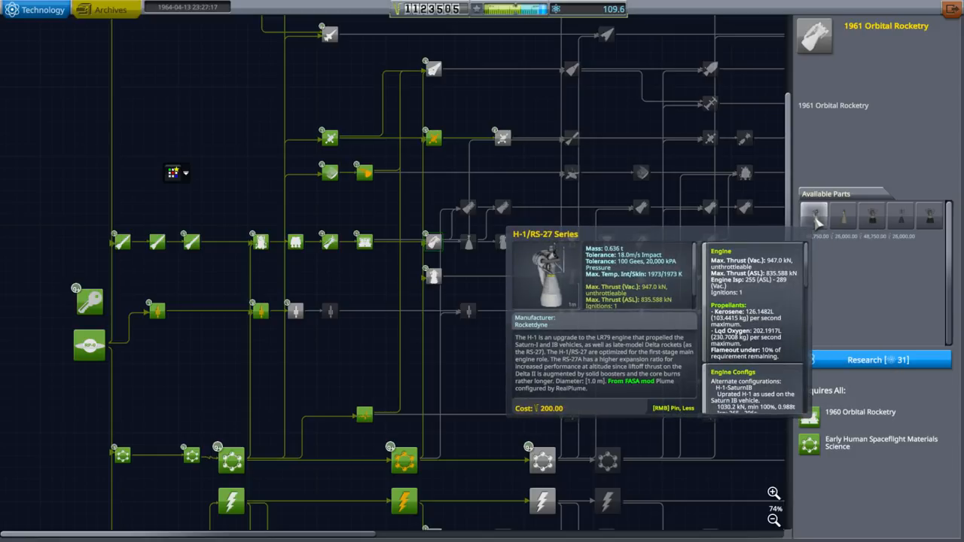
mouse_move(554, 419)
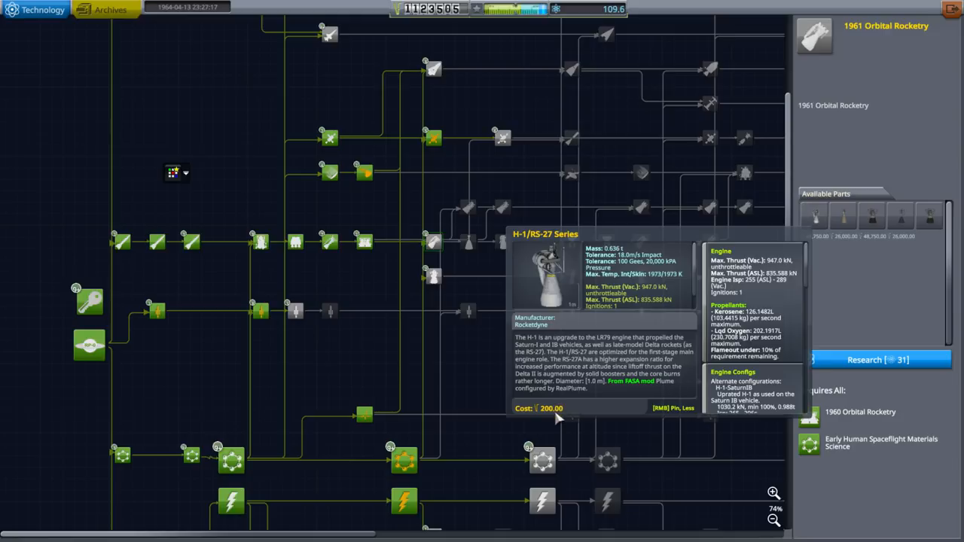
mouse_move(808, 274)
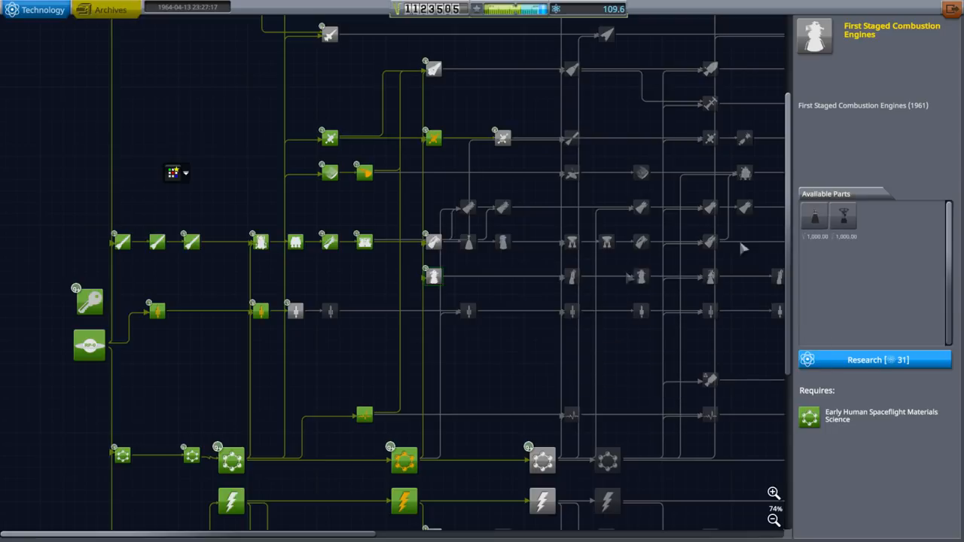
mouse_move(844, 268)
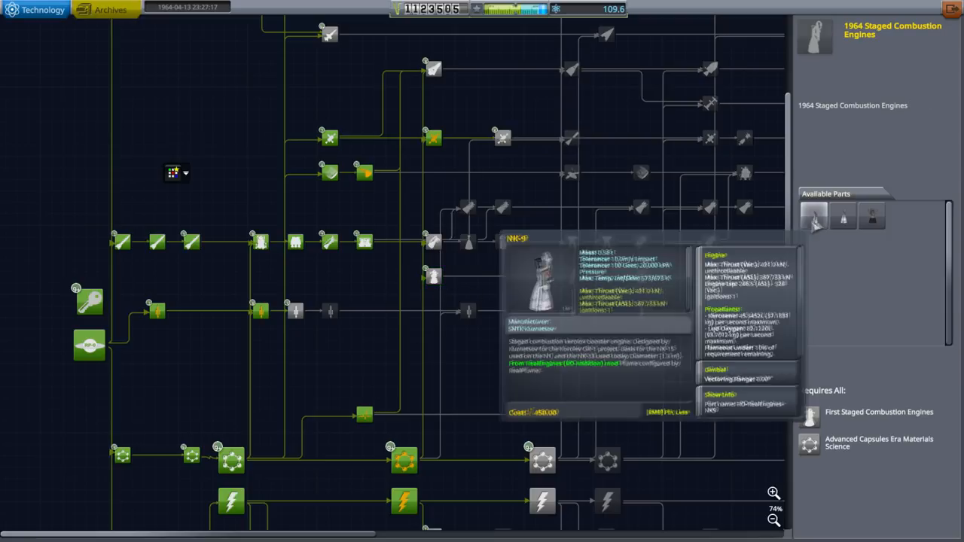
Step: Review the 1964, 1966 and 1969 Staged Combustion Engines nodes in turn
click(844, 217)
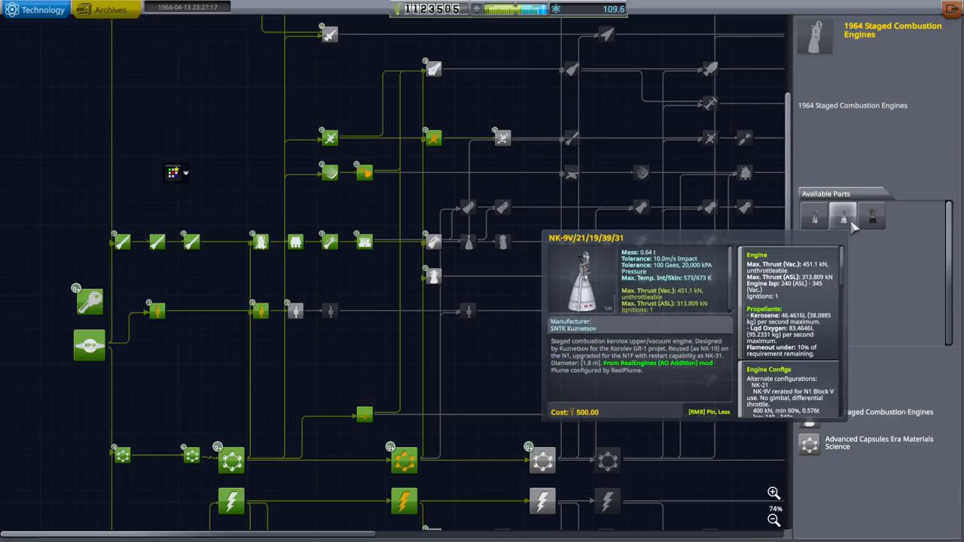
click(814, 217)
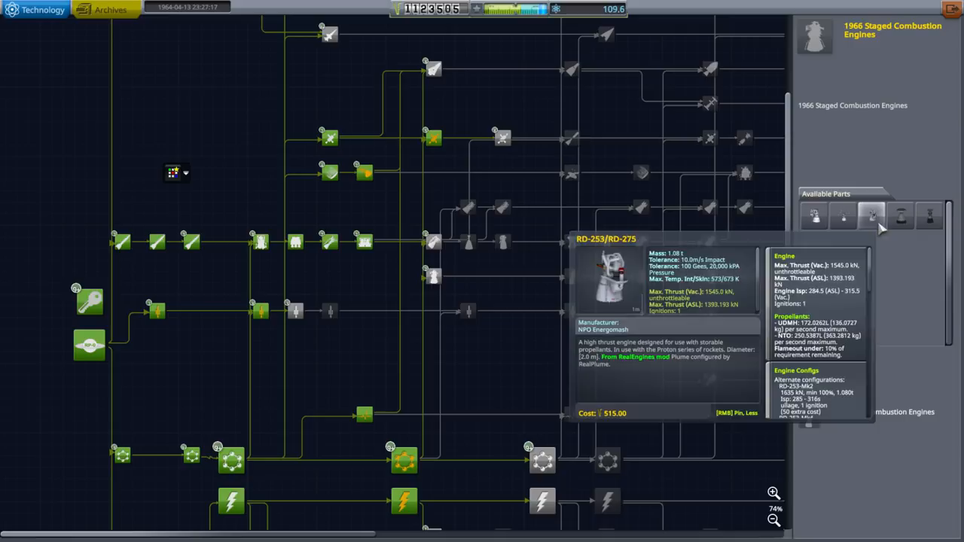
click(711, 275)
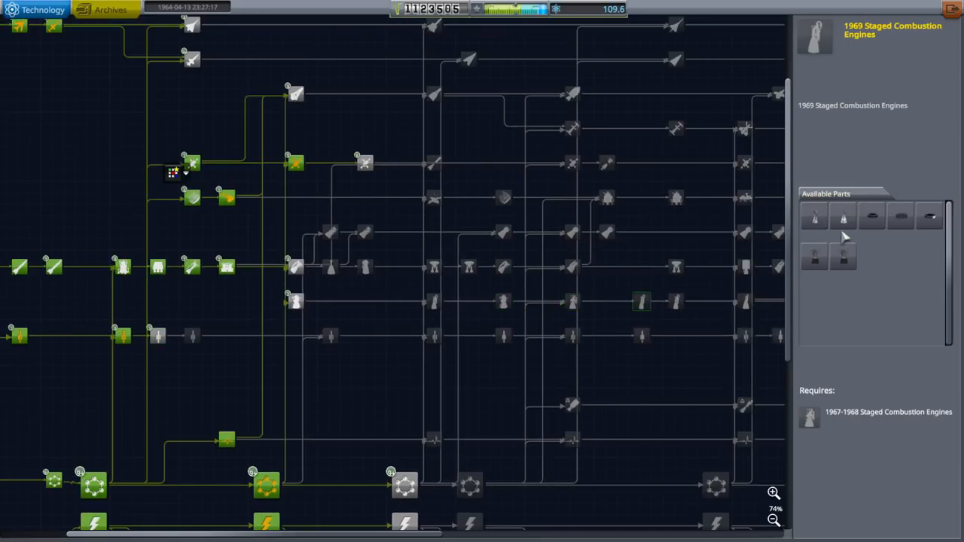
mouse_move(659, 320)
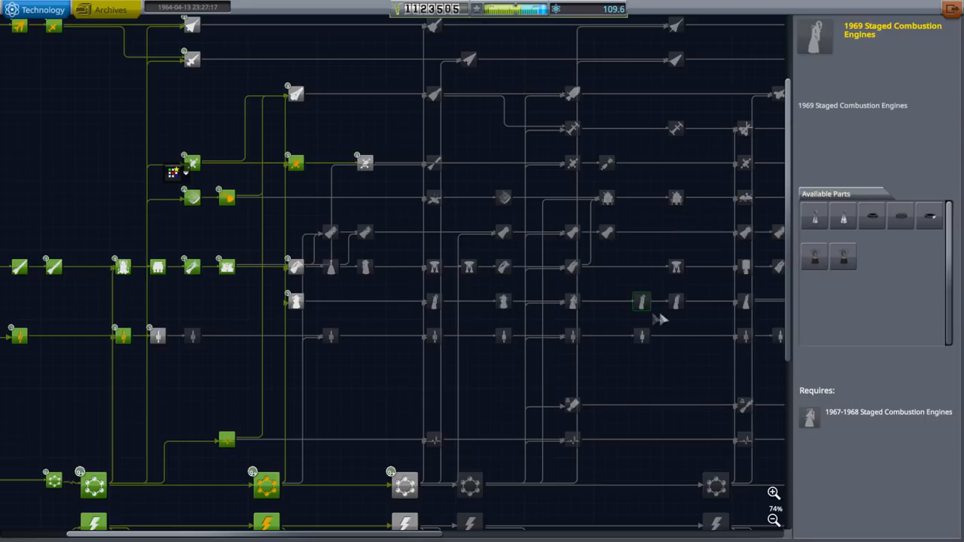
mouse_move(645, 304)
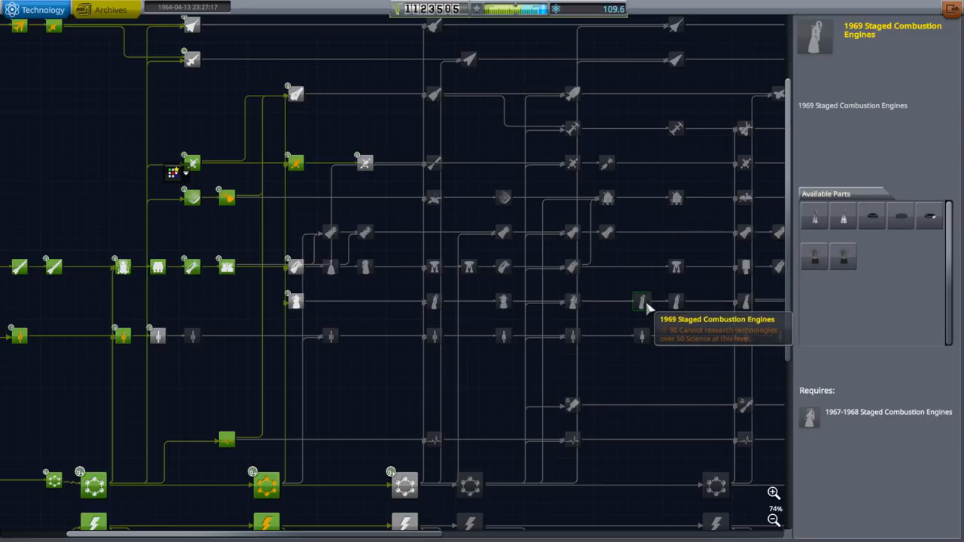
mouse_move(815, 217)
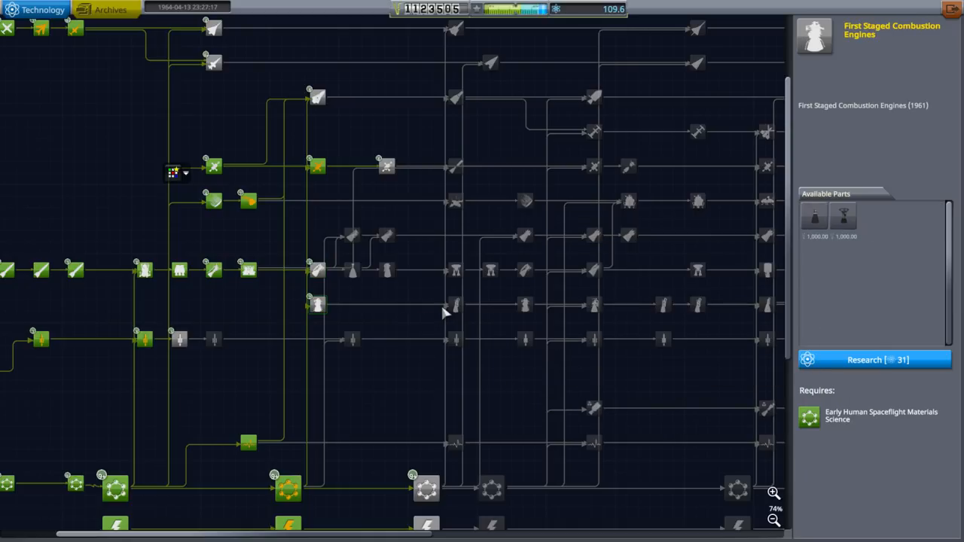
mouse_move(815, 217)
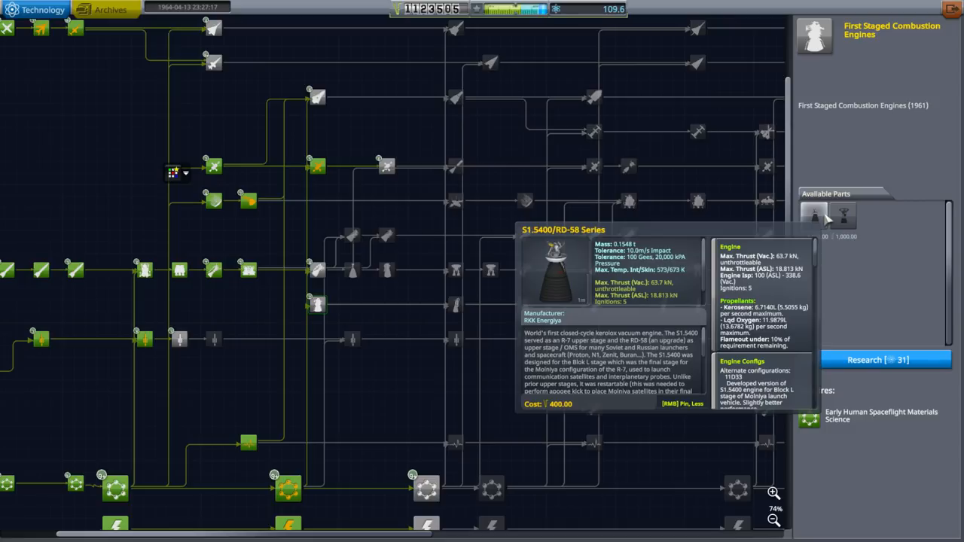
mouse_move(761, 295)
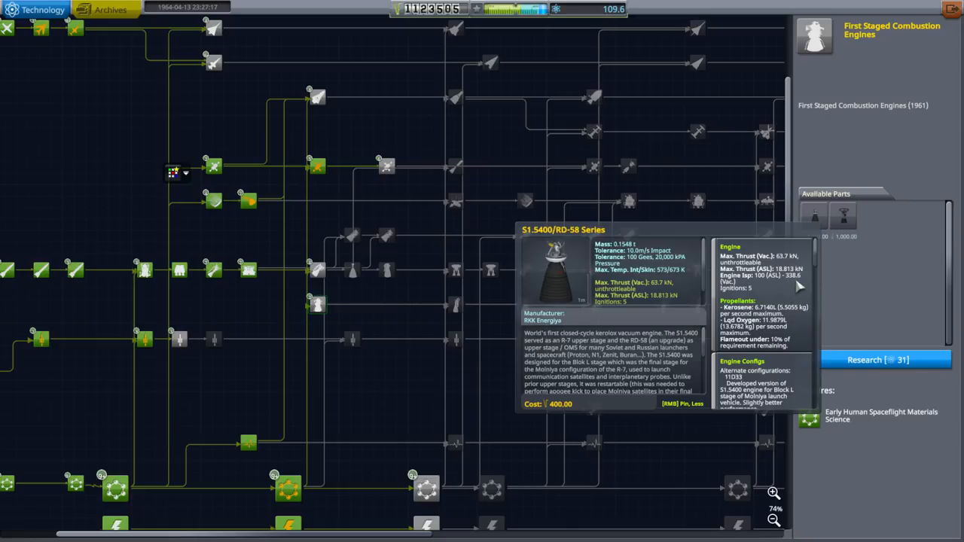
scroll(down, 3)
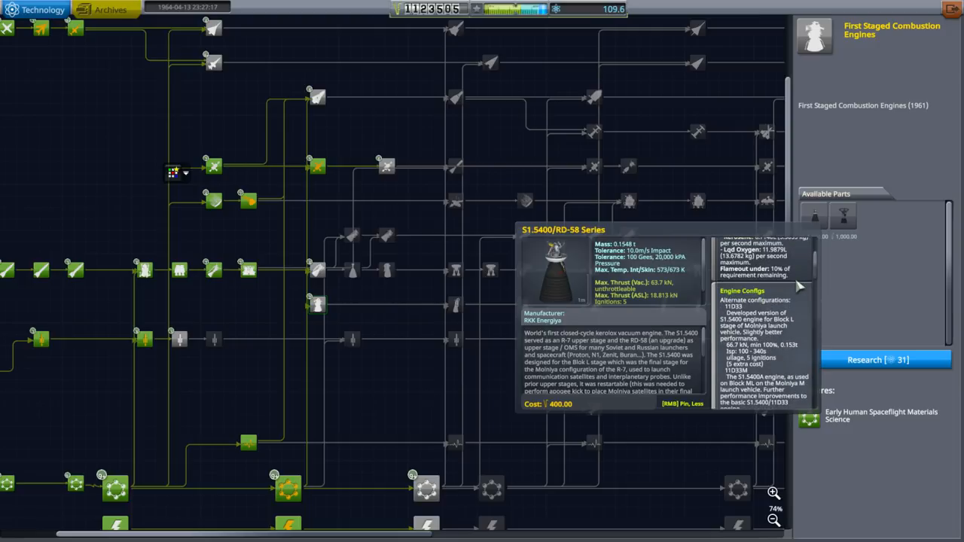
scroll(down, 3)
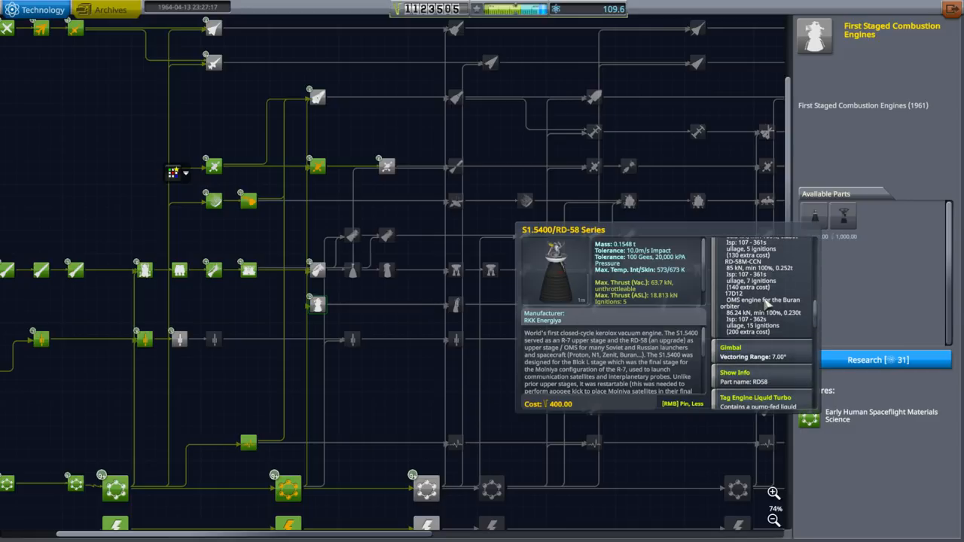
scroll(down, 3)
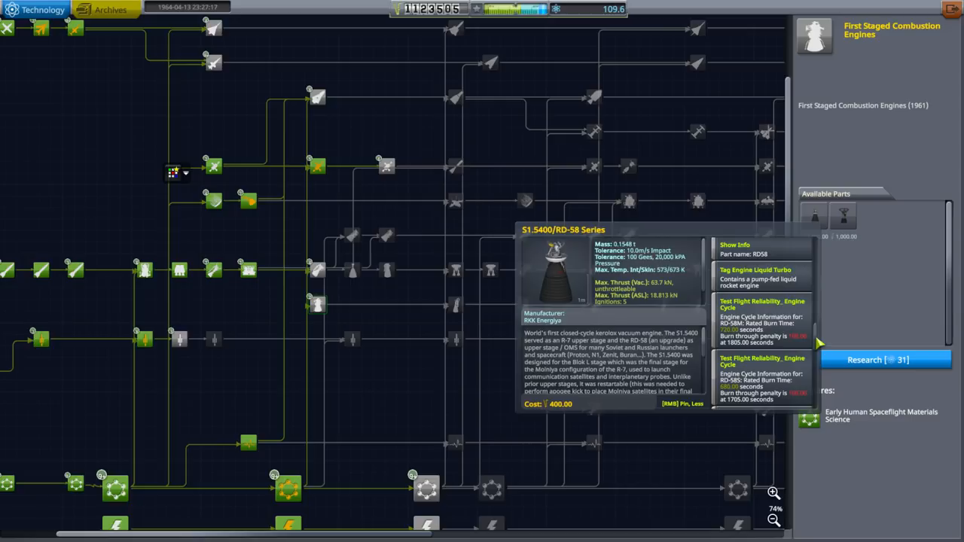
scroll(down, 3)
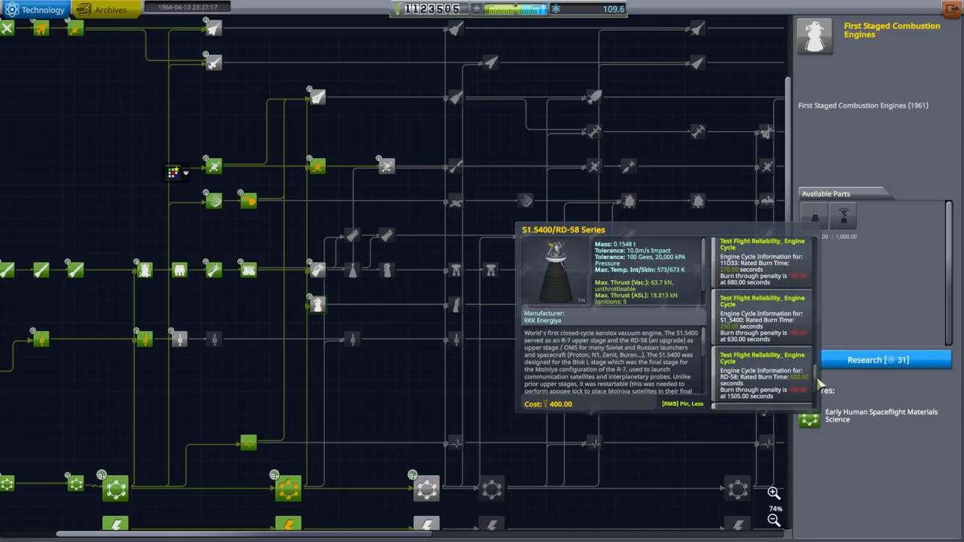
mouse_move(765, 340)
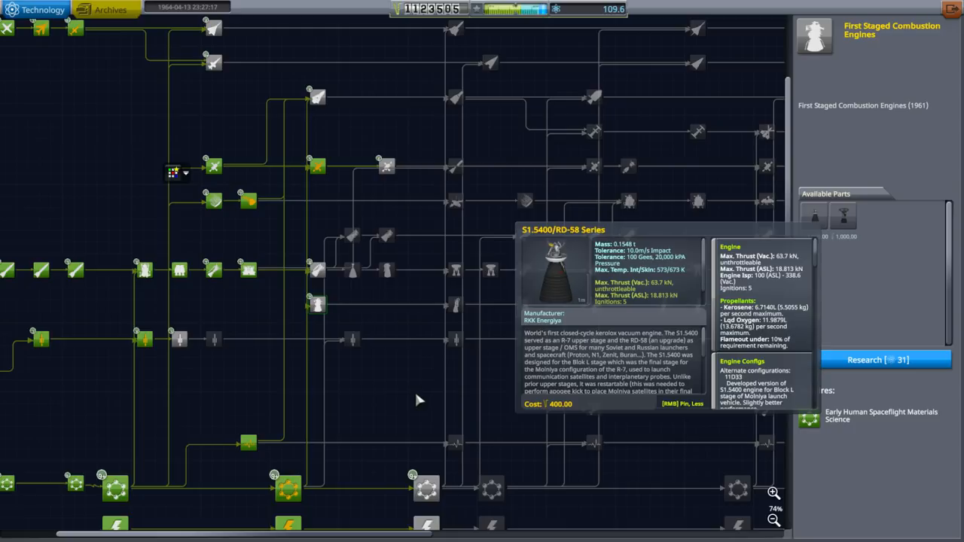
scroll(down, 3)
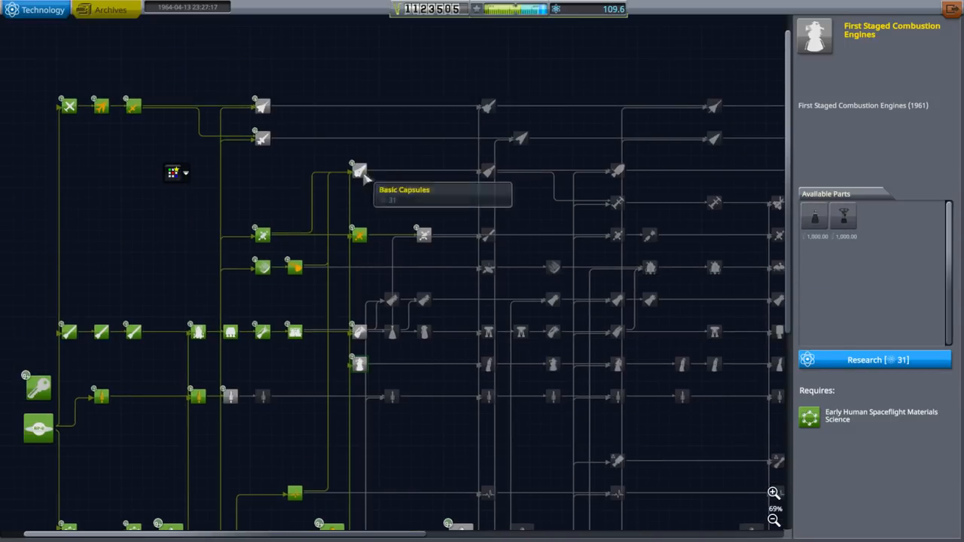
Step: Queue research of First Staged Combustion Engines and 1961 Orbital Rocketry, checking the Stability node between
click(359, 169)
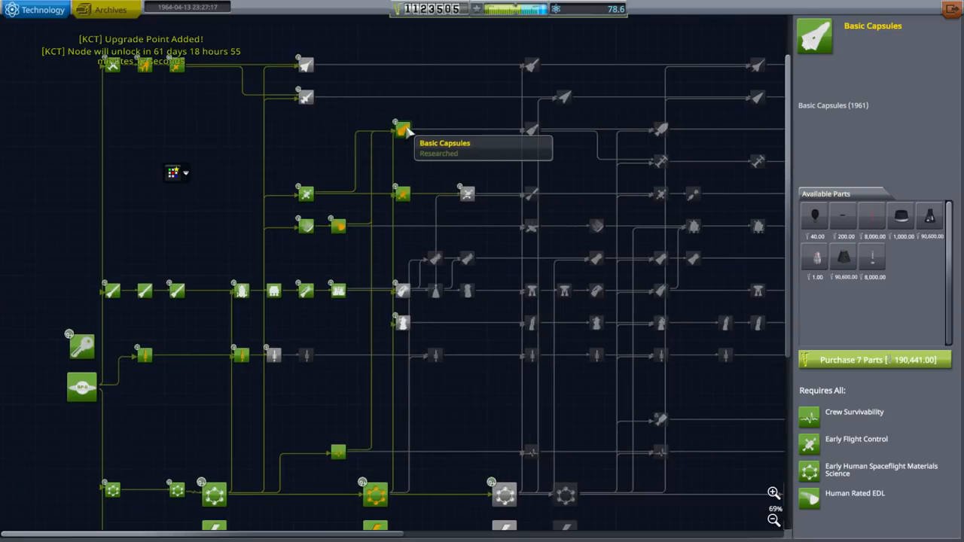
click(404, 194)
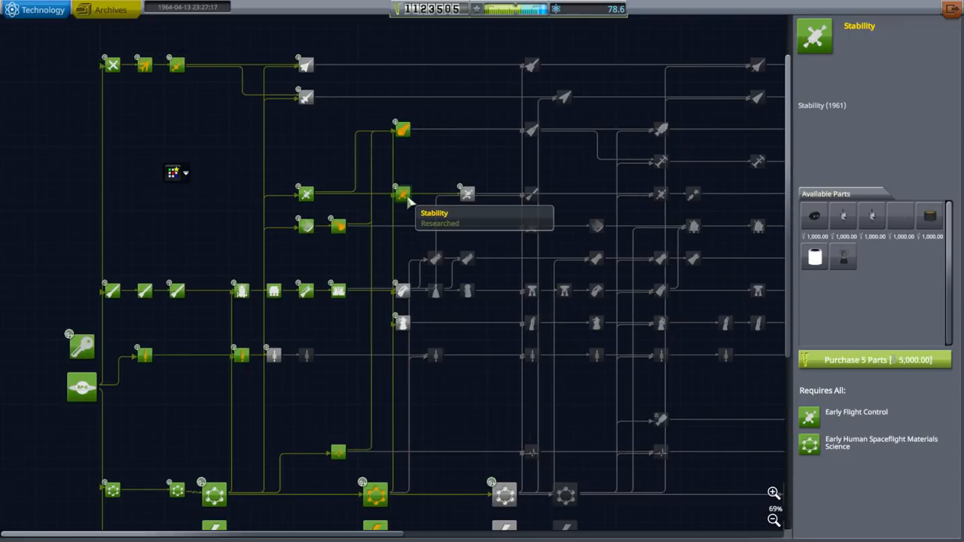
click(404, 294)
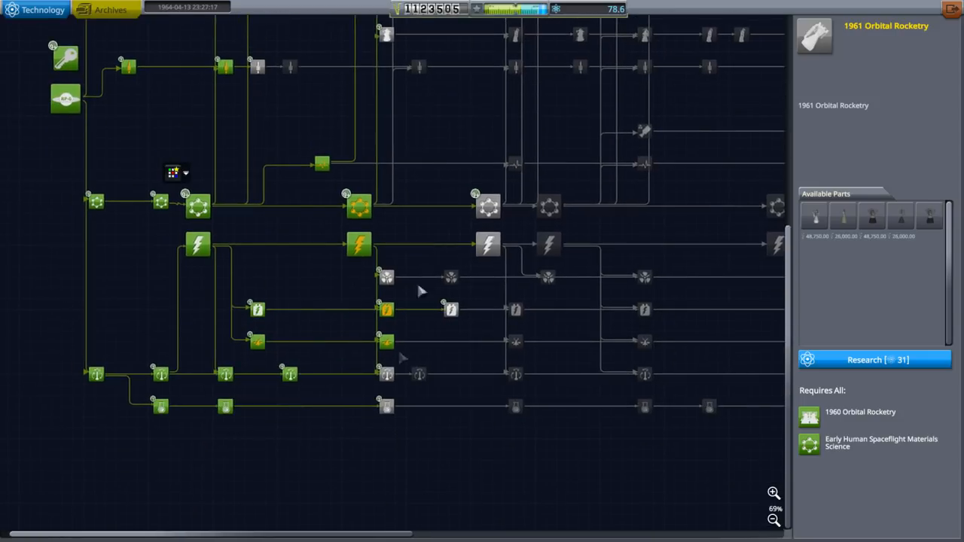
click(386, 406)
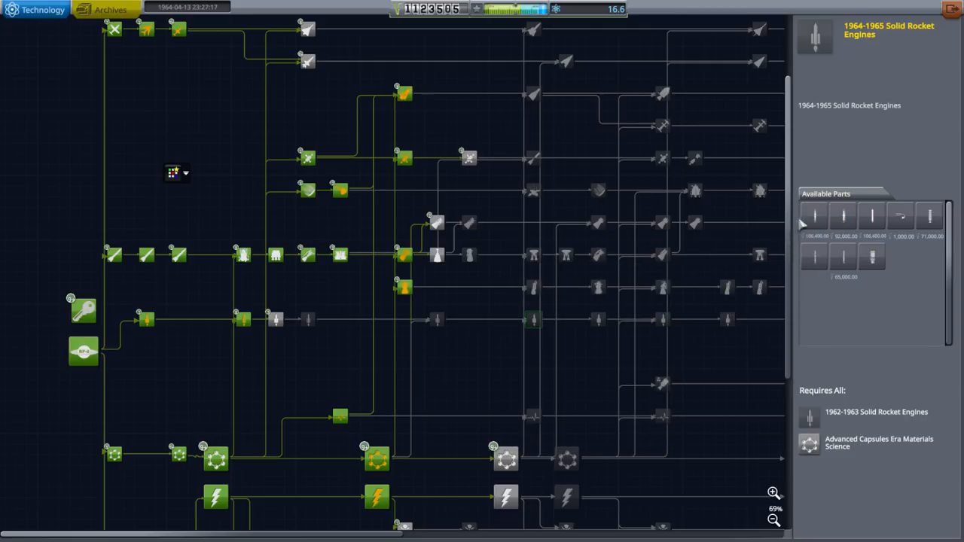
mouse_move(813, 214)
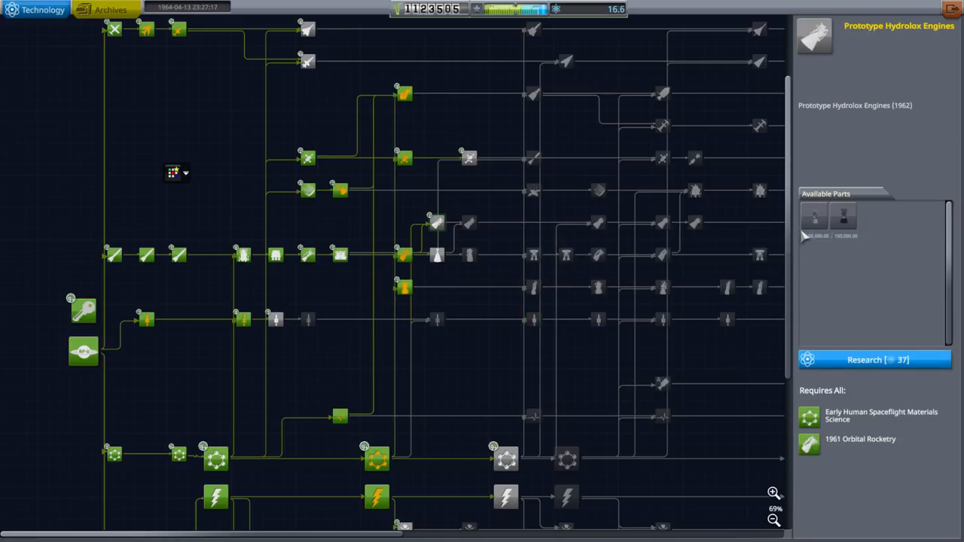
mouse_move(404, 259)
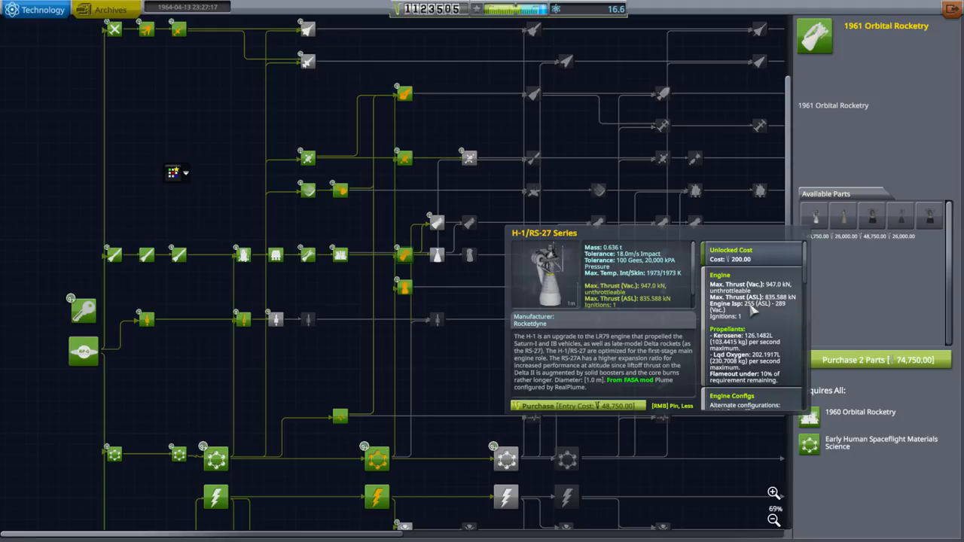
mouse_move(783, 310)
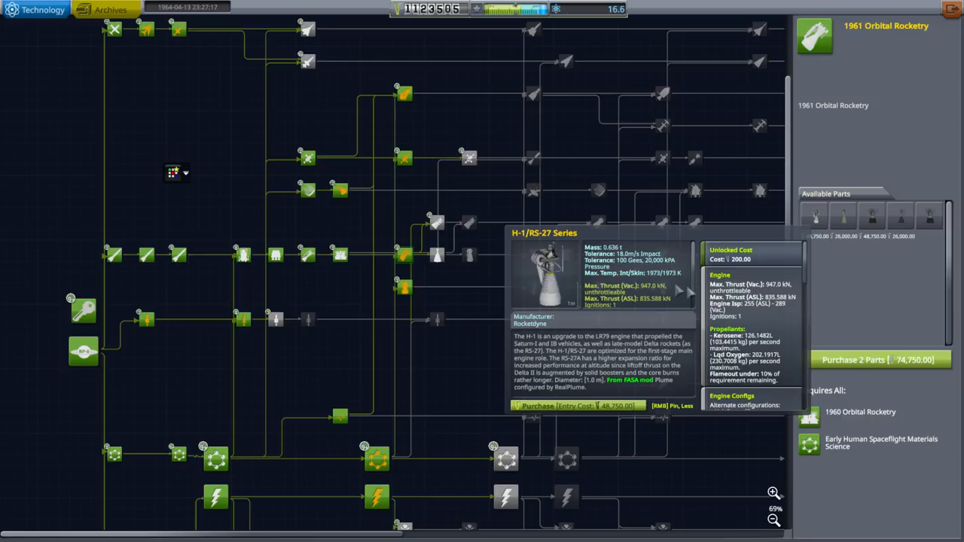
mouse_move(745, 271)
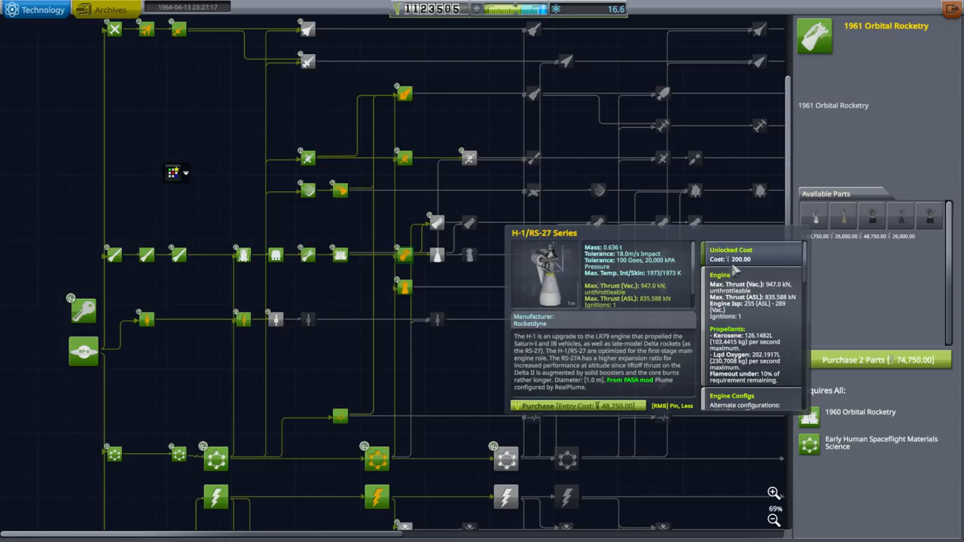
mouse_move(404, 288)
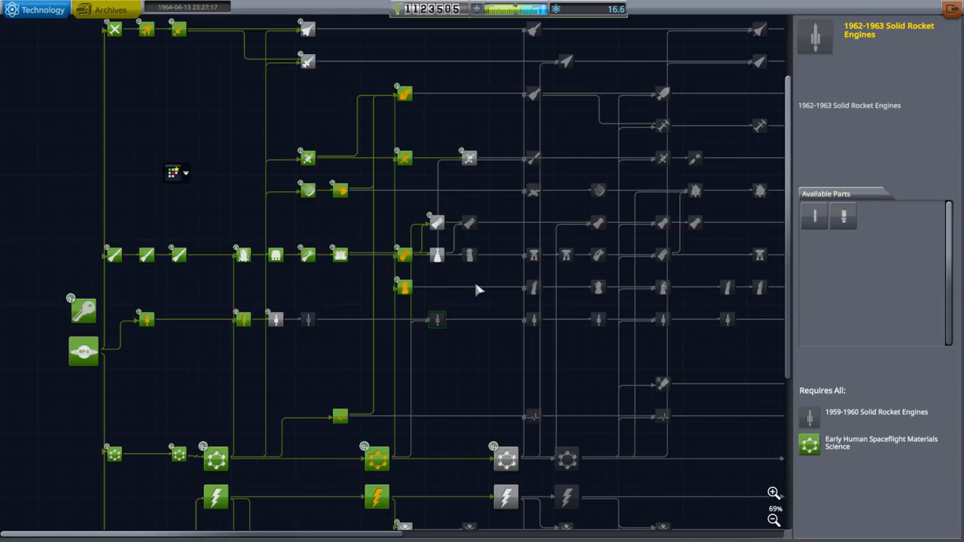
mouse_move(437, 320)
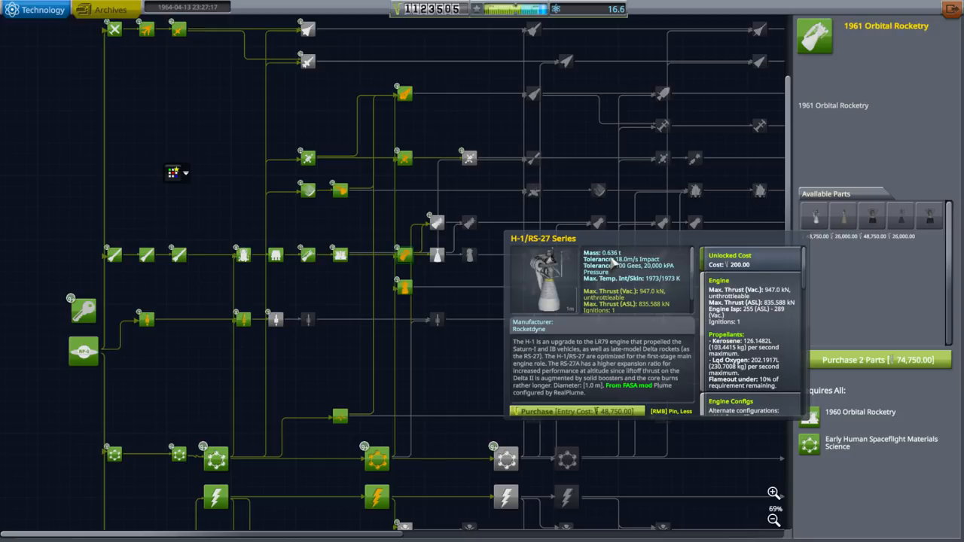
mouse_move(808, 278)
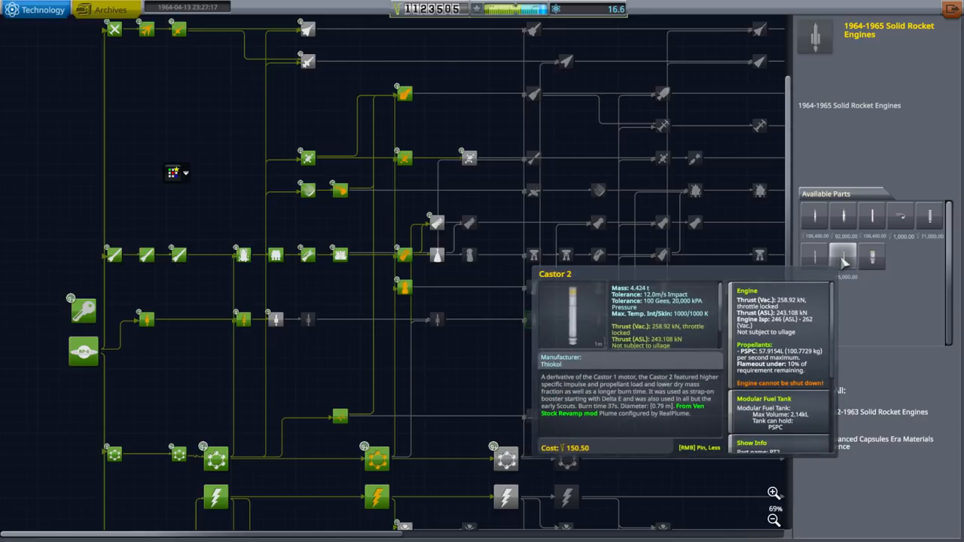
mouse_move(602, 438)
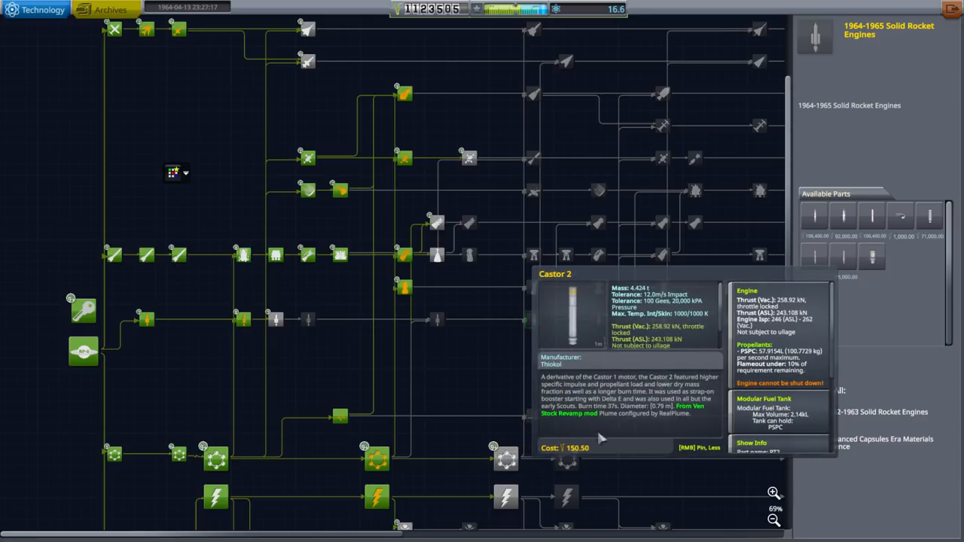
mouse_move(585, 458)
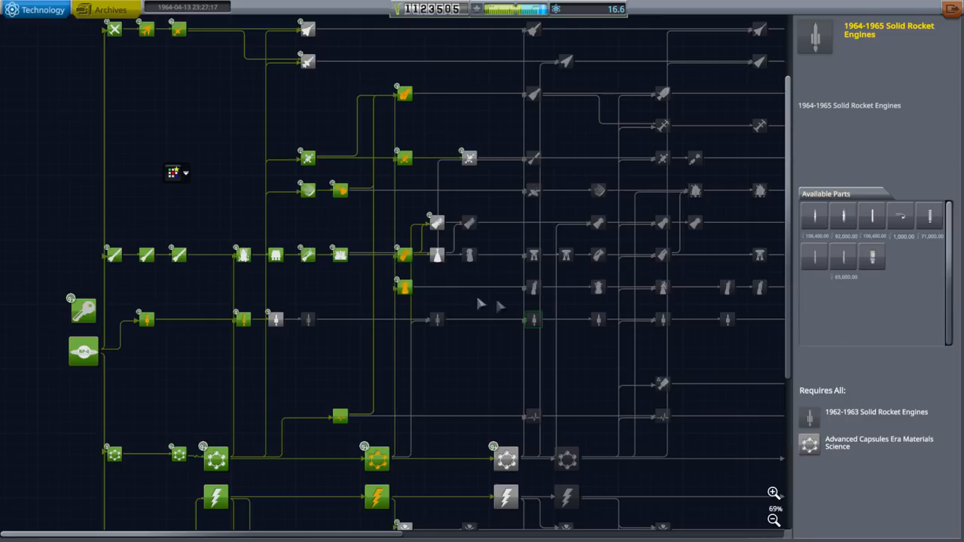
mouse_move(467, 300)
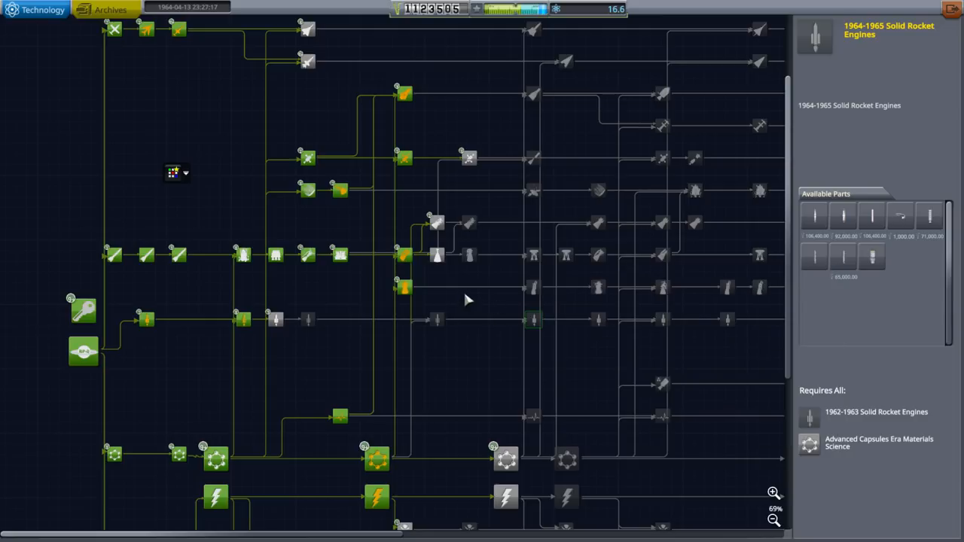
mouse_move(815, 210)
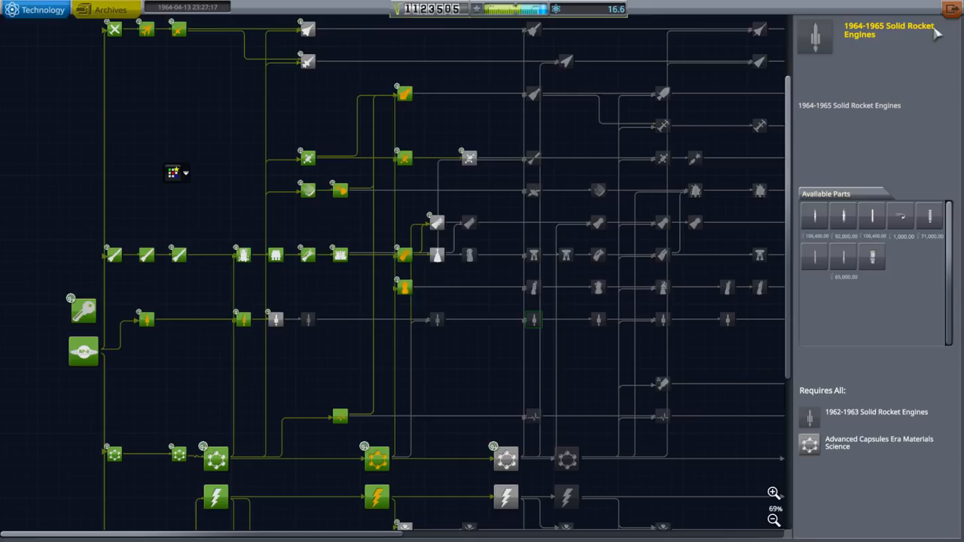
mouse_move(801, 229)
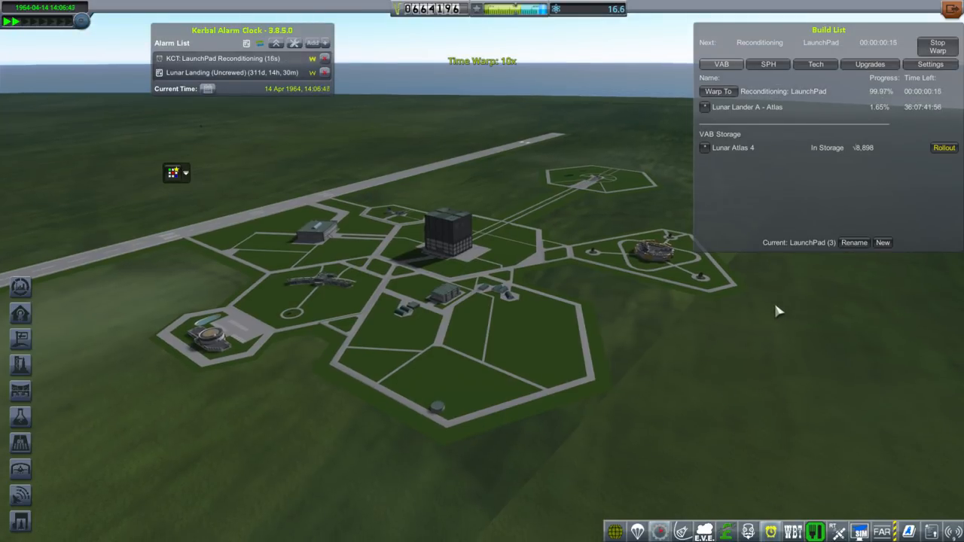
Step: Warp time in the KCT Build List until launchpad reconditioning finishes
click(937, 45)
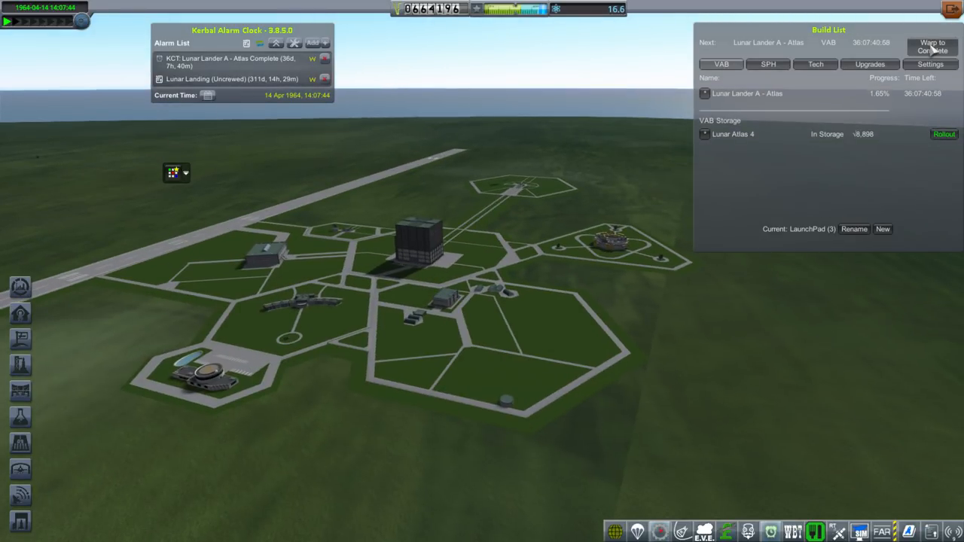
Step: Warp time until the Lunar Lander A - Atlas build nears completion
click(932, 45)
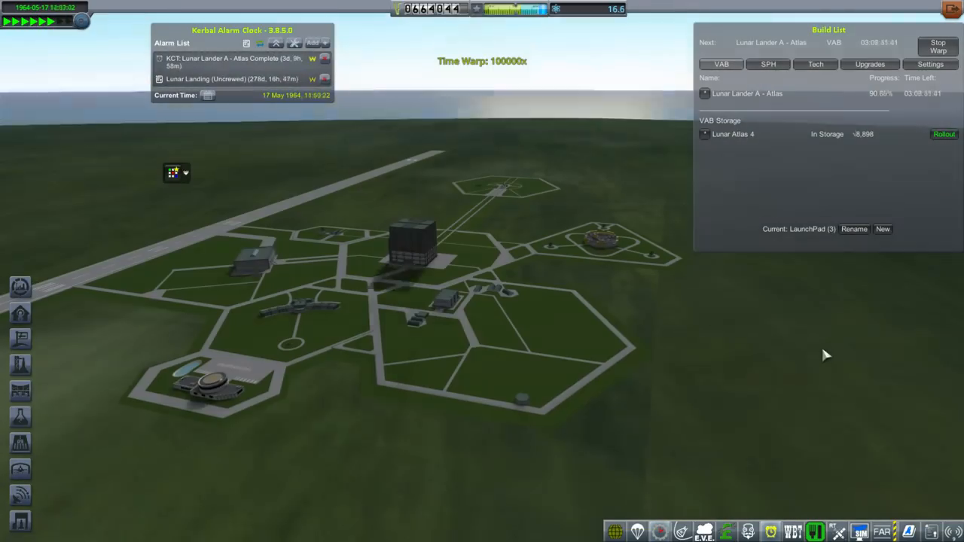
click(943, 134)
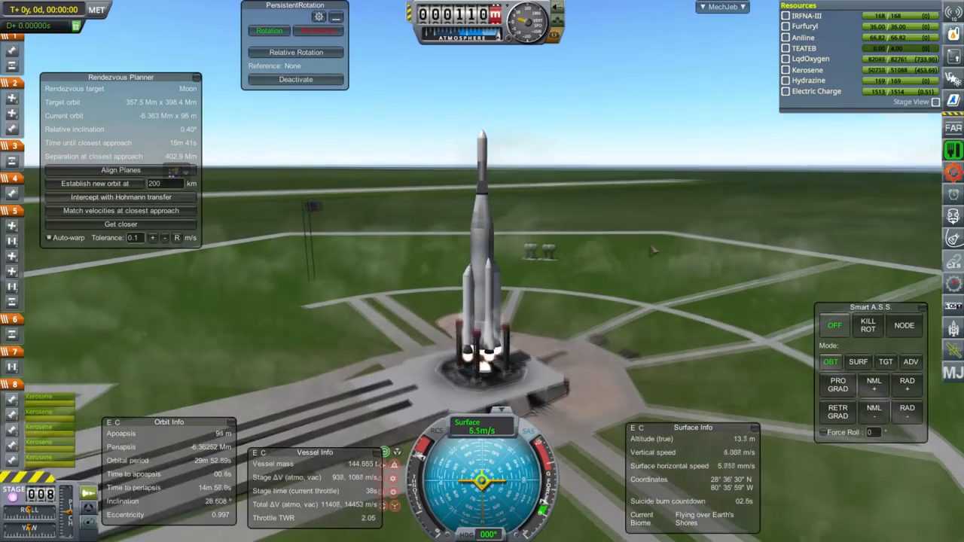
Step: Launch the lunar lander rocket off the pad into a highly elliptical orbit
click(859, 362)
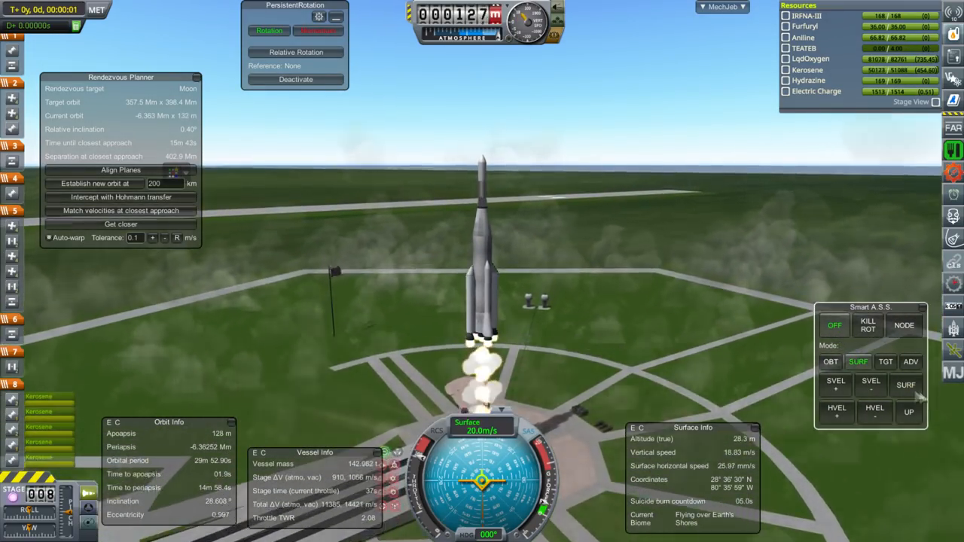
click(912, 385)
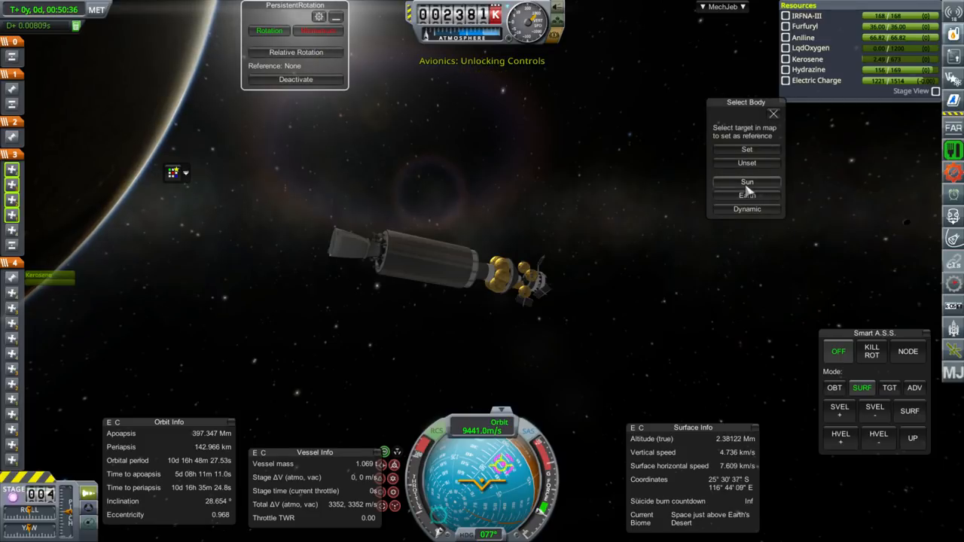
Step: Select the Sun as the PersistentRotation reference body
click(747, 181)
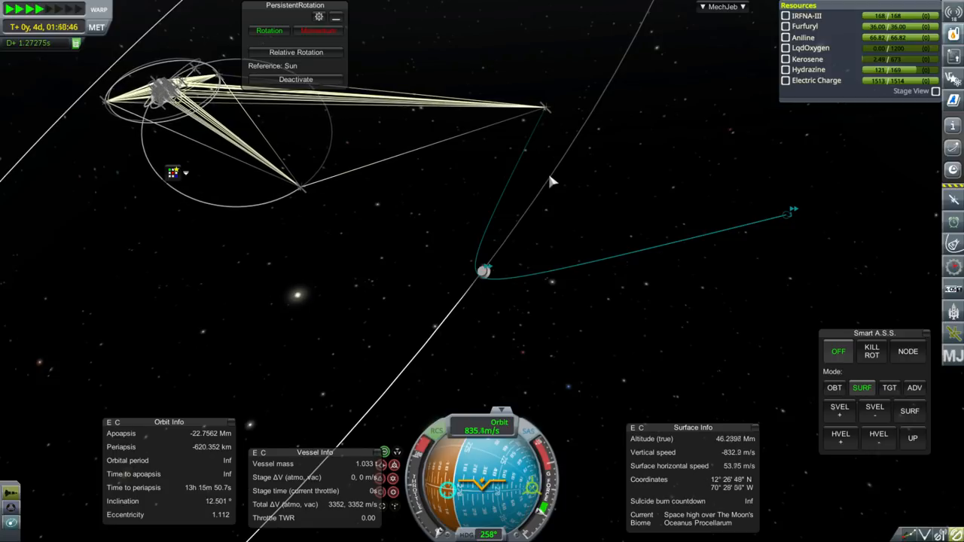
Step: Enable MechJeb Landing Guidance, predicting touchdown in Oceanus Procellarum, and return to flight view
click(721, 6)
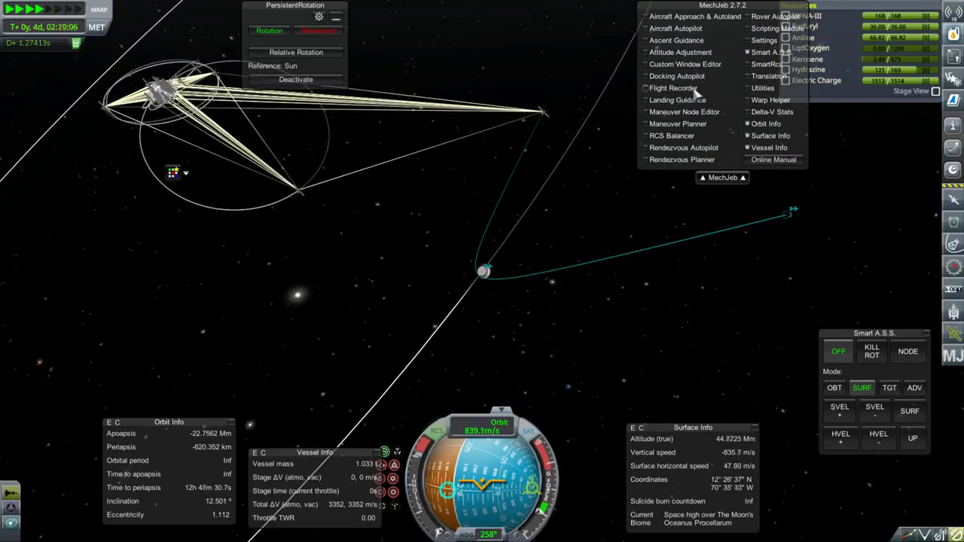
click(676, 100)
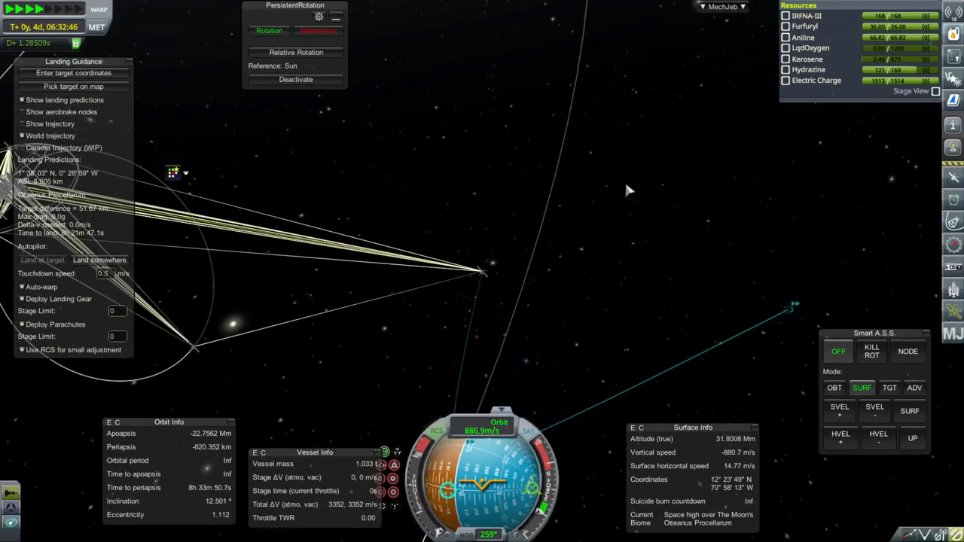
click(720, 6)
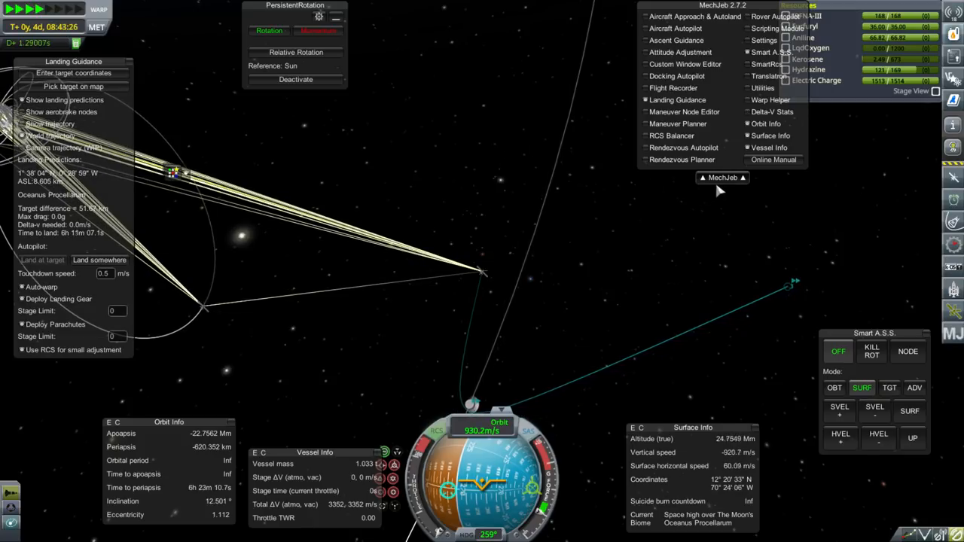
click(722, 178)
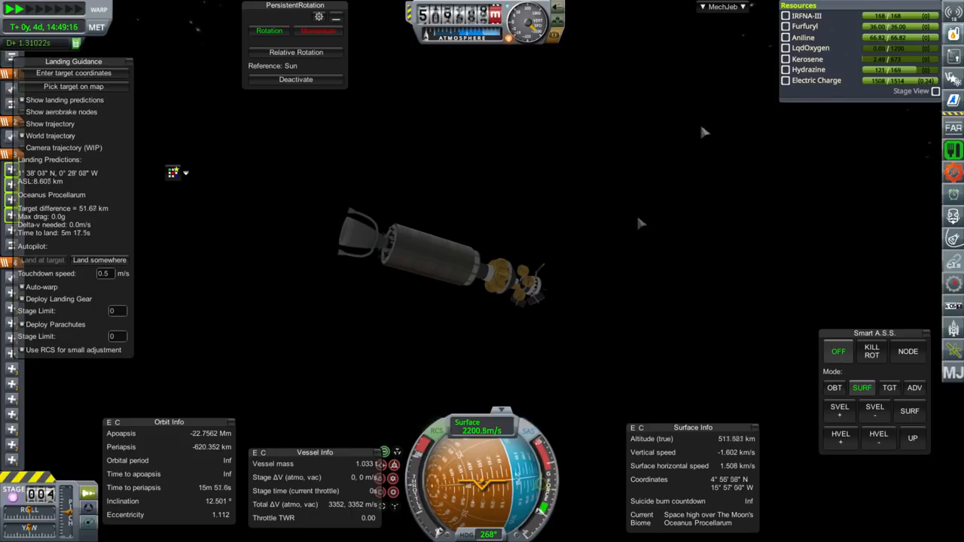
Step: Set Smart A.S.S. attitude hold to SURF surface-relative mode for the descent
click(722, 6)
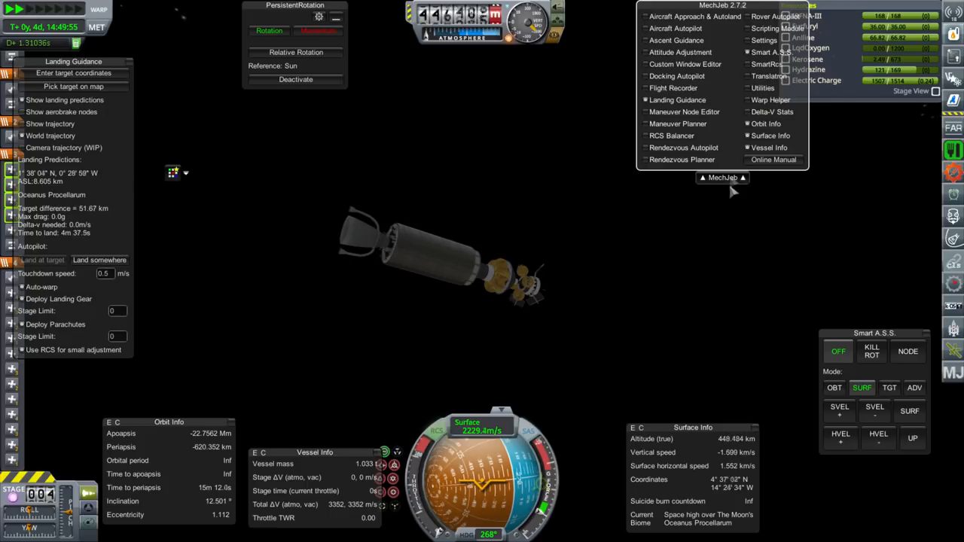
click(720, 178)
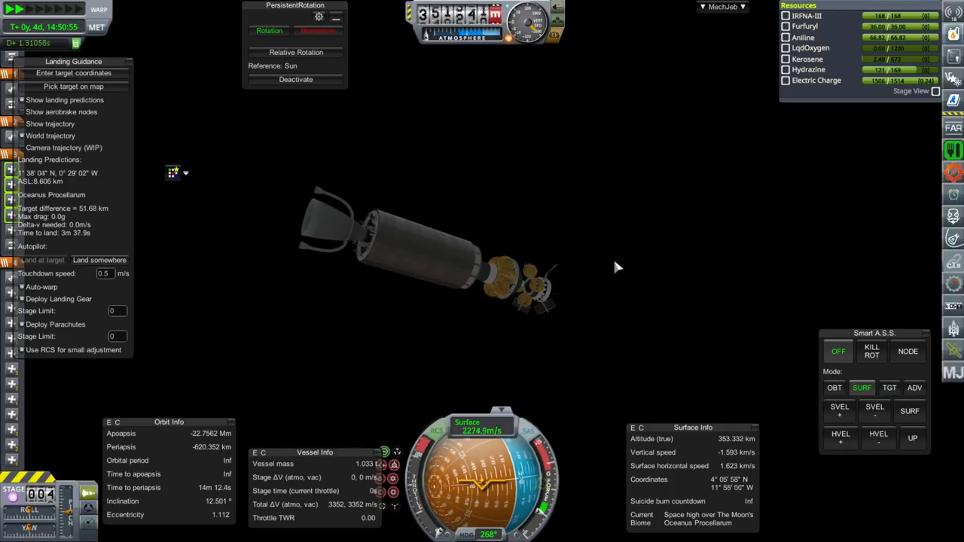
click(879, 410)
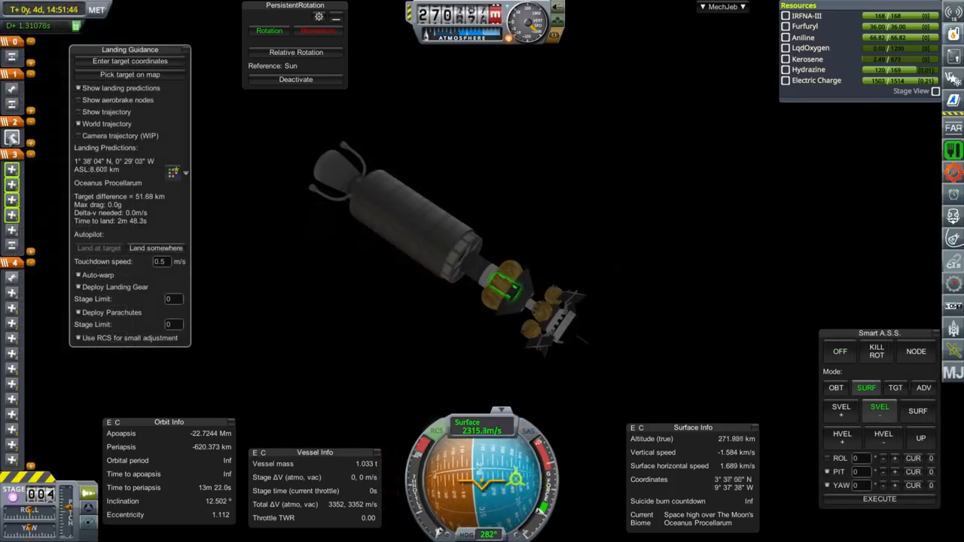
right_click(505, 286)
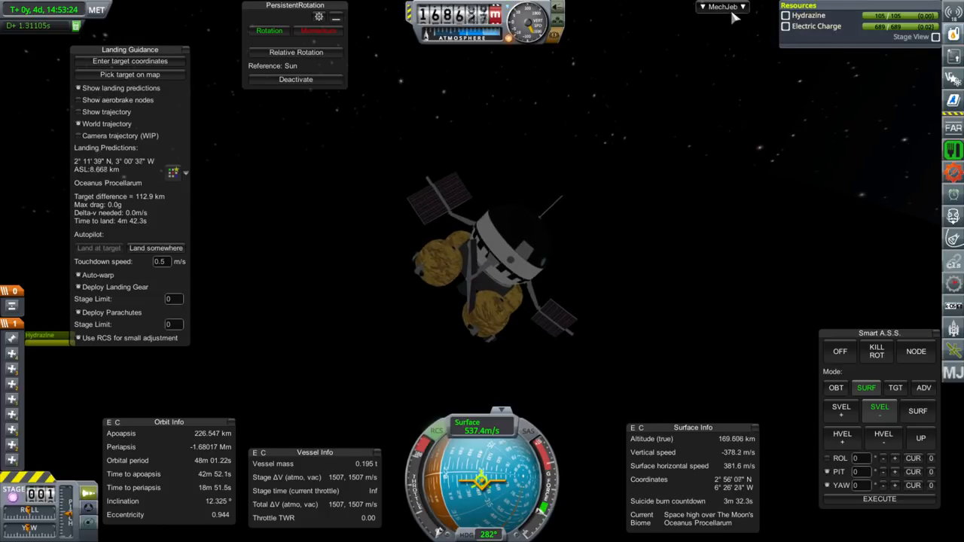
Step: Hide the Delta-V Stats window while the landing autopilot brakes to about 400 m
click(720, 6)
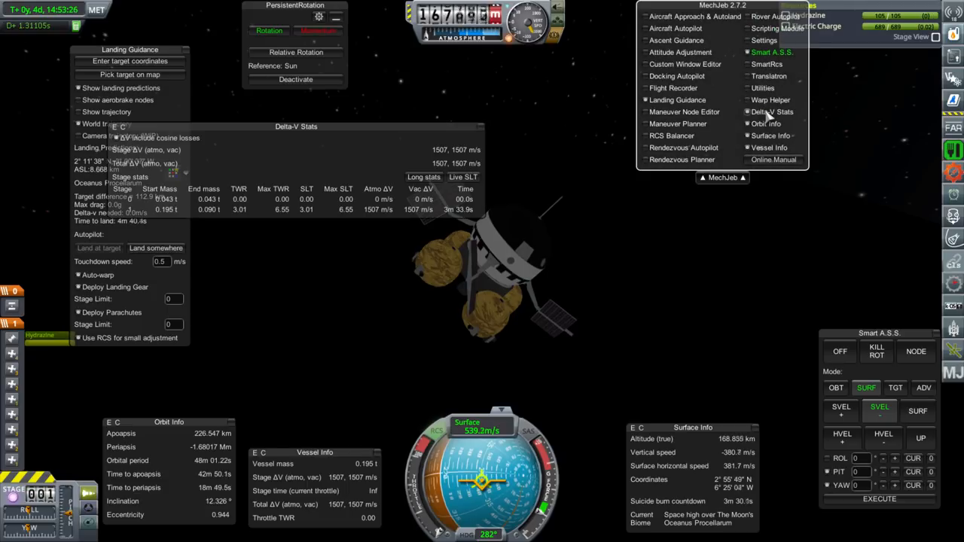
click(771, 112)
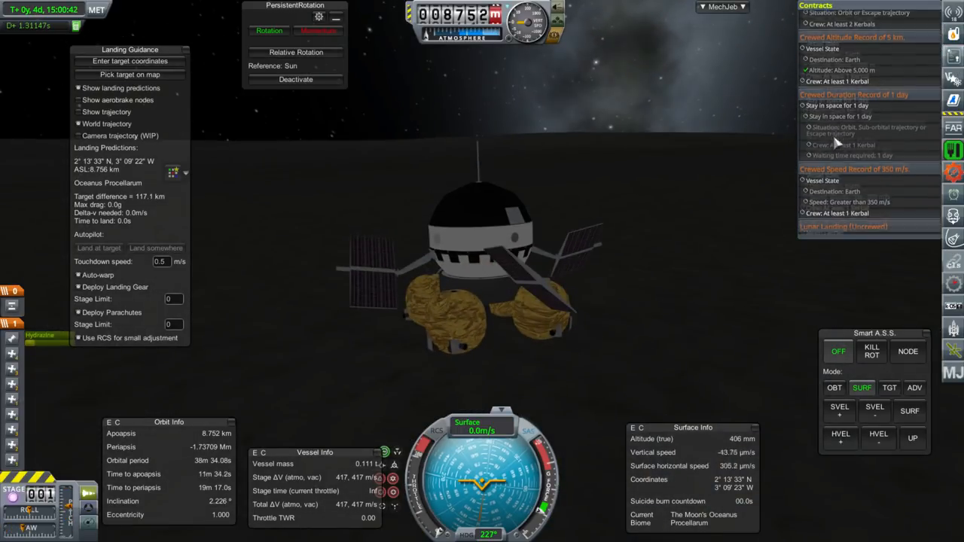
Step: Transmit the Cosmic Ray Science data from Oceanus Procellarum and dismiss the Pioneer 5 part menu
scroll(down, 3)
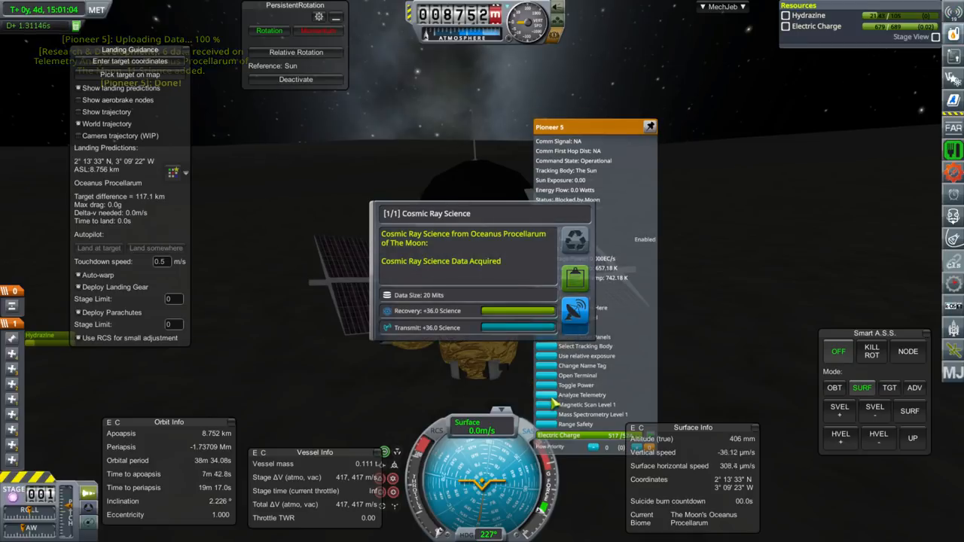
mouse_move(576, 315)
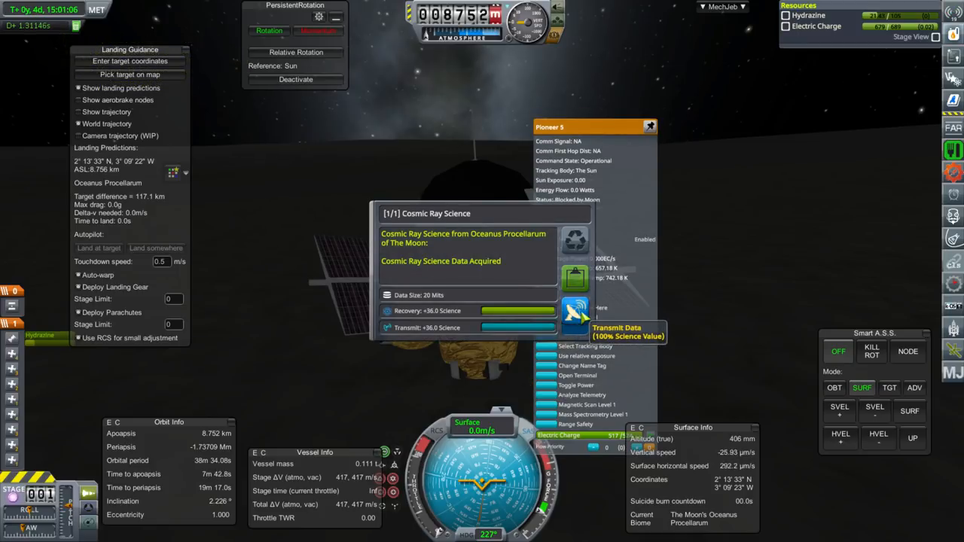
click(573, 311)
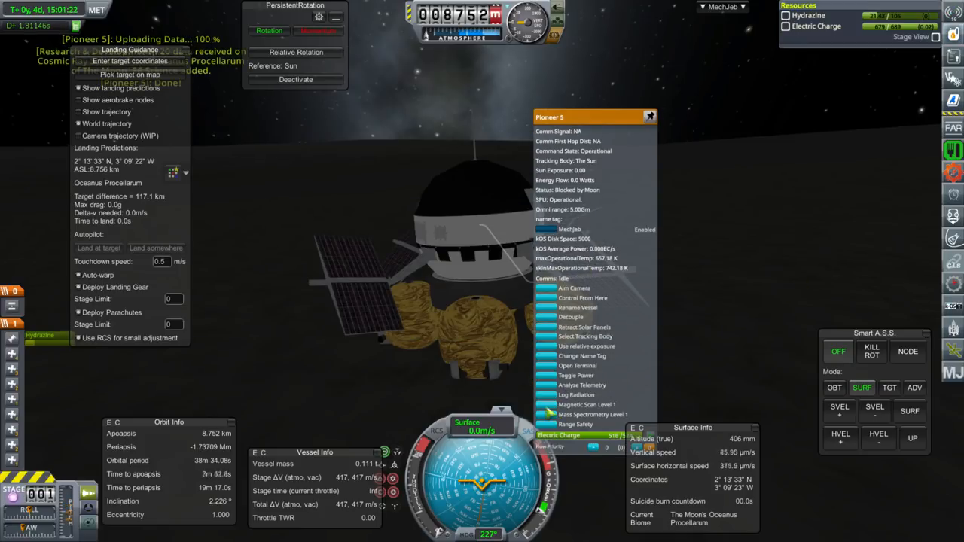
click(592, 414)
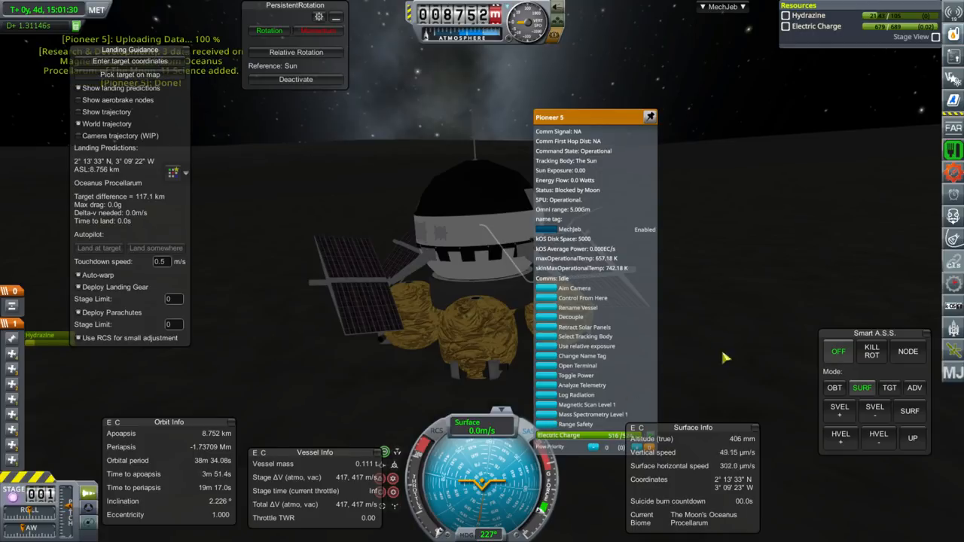
click(594, 414)
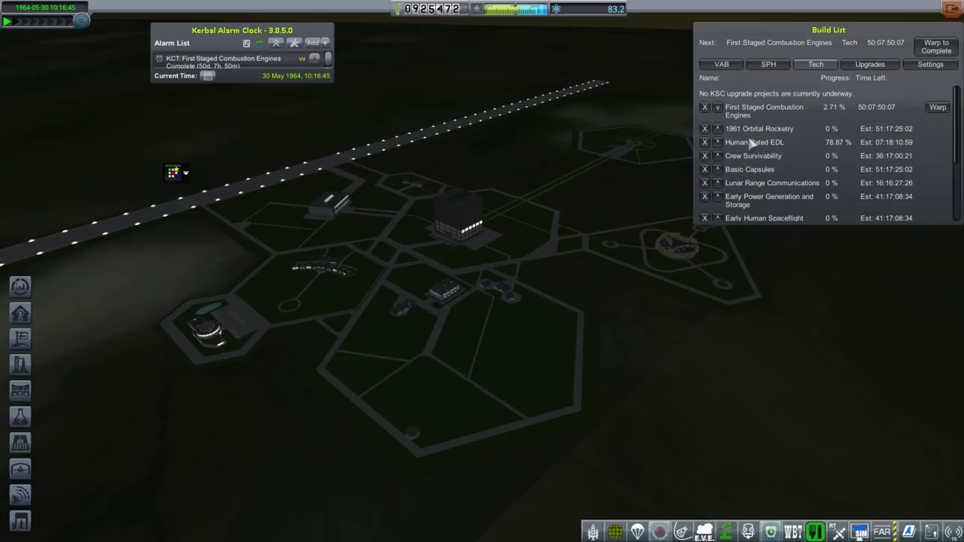
Step: Move Human Rated EDL to the front of the research queue, then start a new alarm in Kerbal Alarm Clock
click(717, 125)
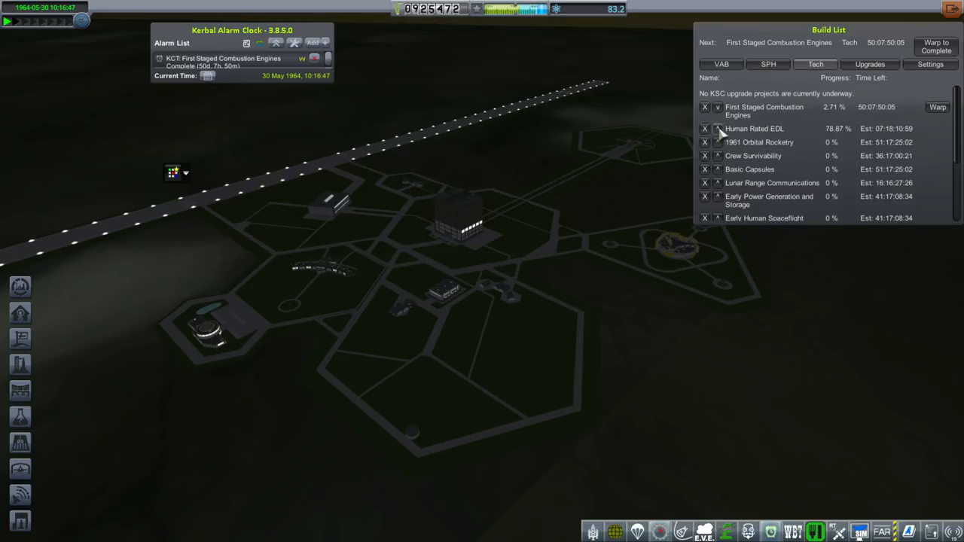
click(717, 129)
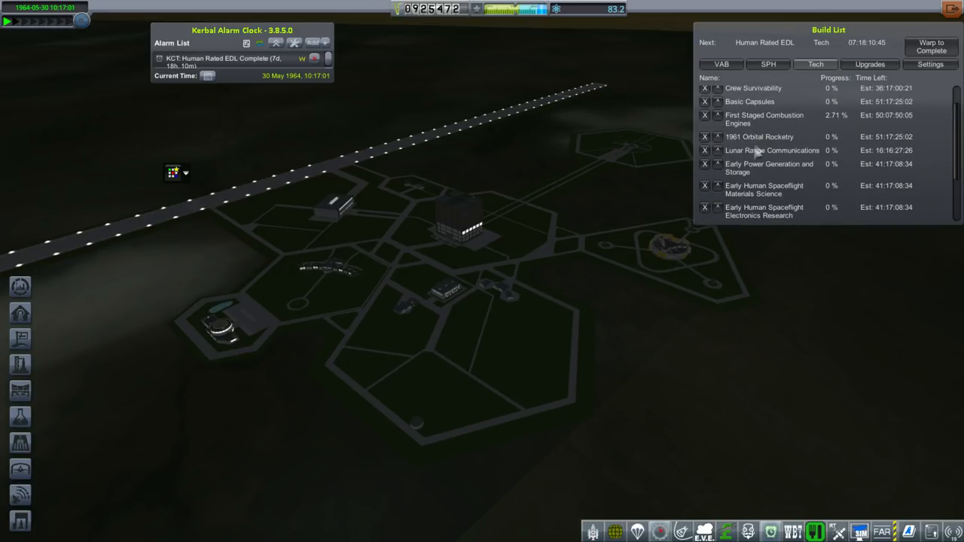
scroll(down, 3)
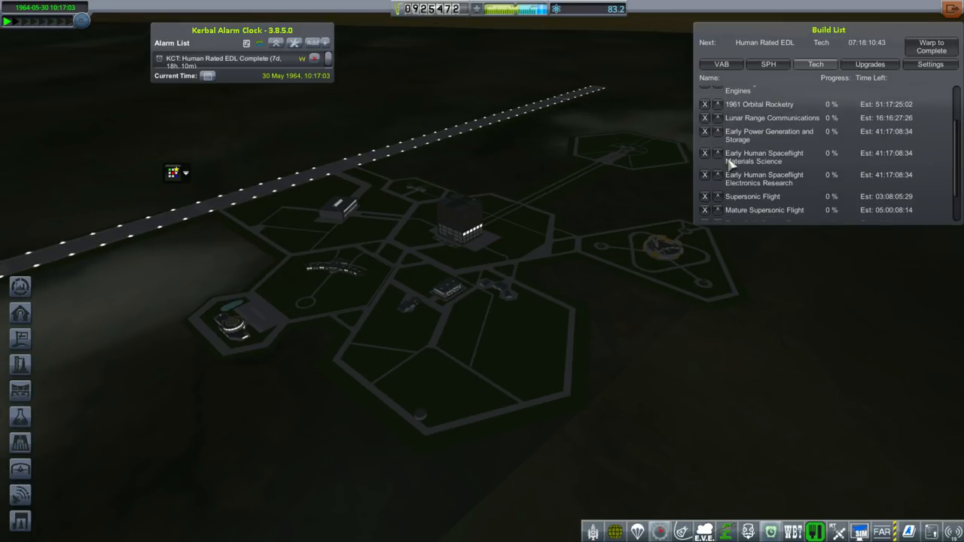
scroll(down, 3)
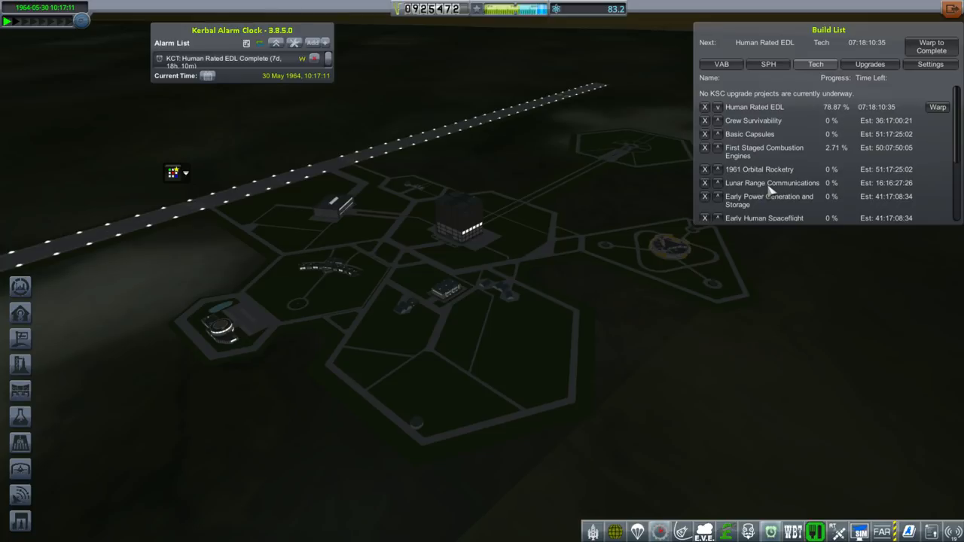
click(313, 42)
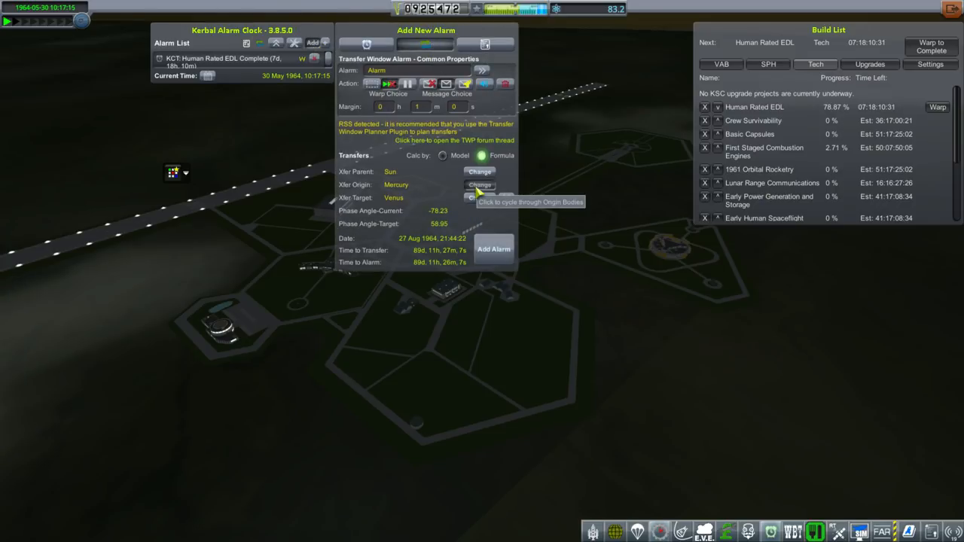
Step: Add a transfer-window alarm with origin Earth and target Mars, about 212 days away
click(479, 184)
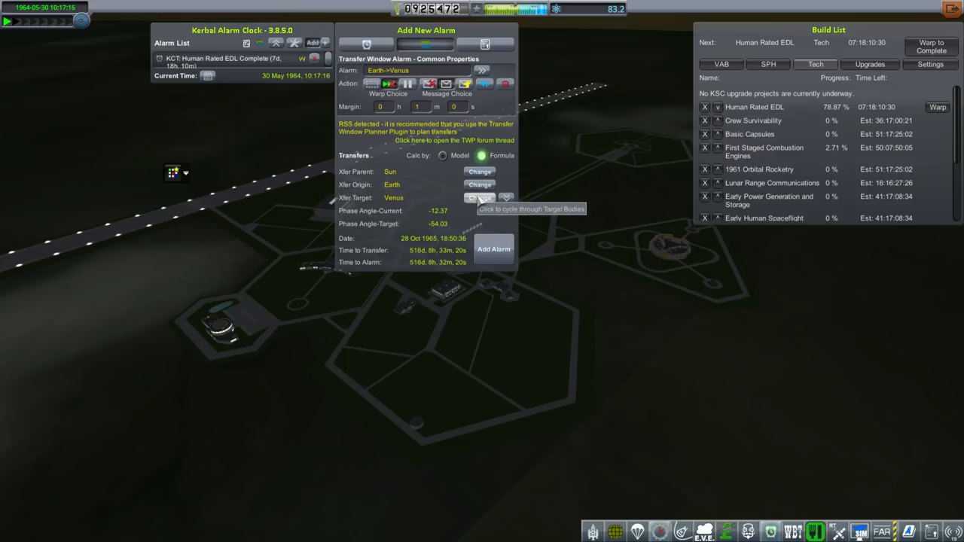
click(479, 197)
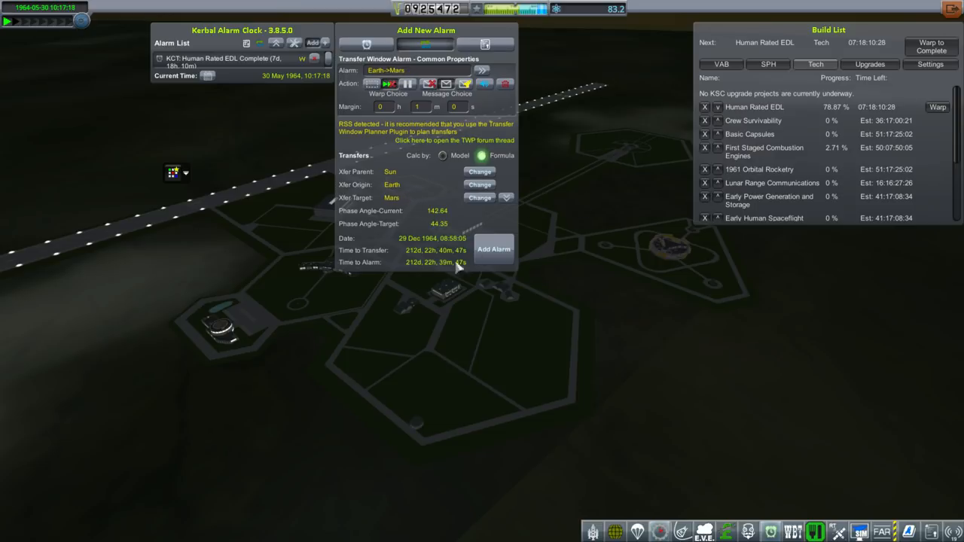
click(494, 250)
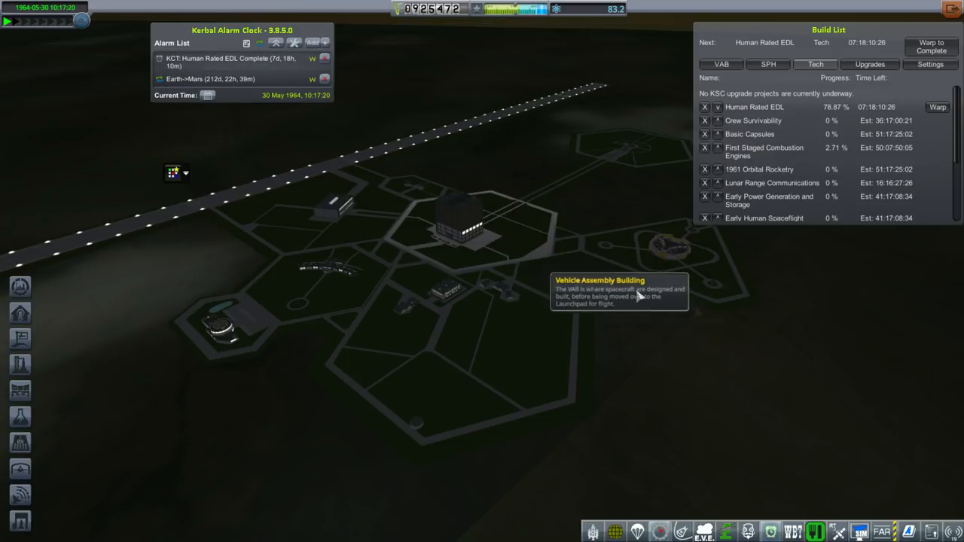
mouse_move(817, 399)
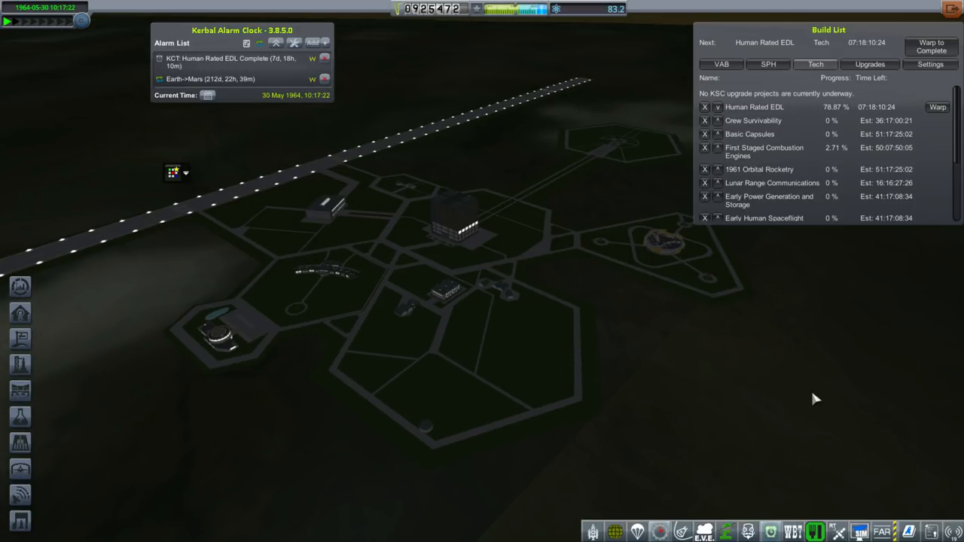
mouse_move(778, 325)
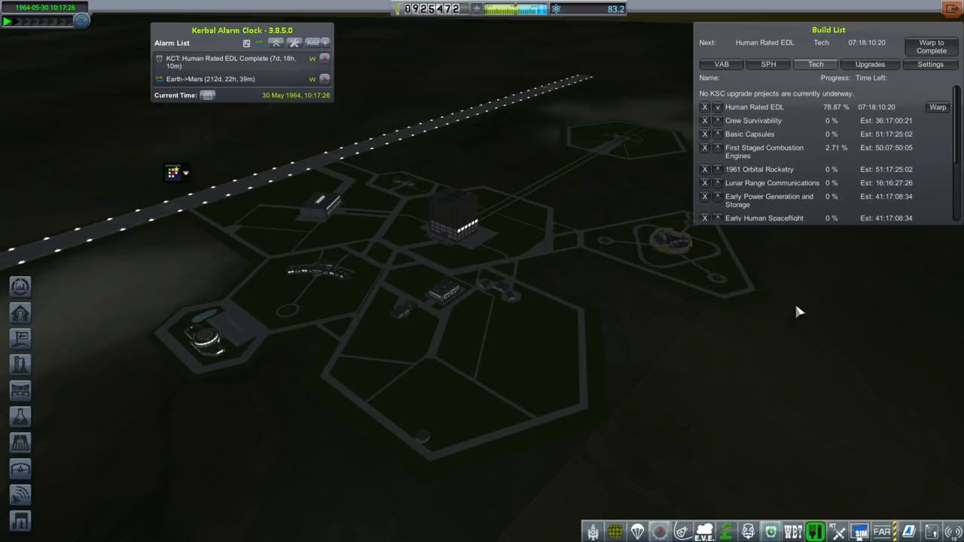
scroll(down, 3)
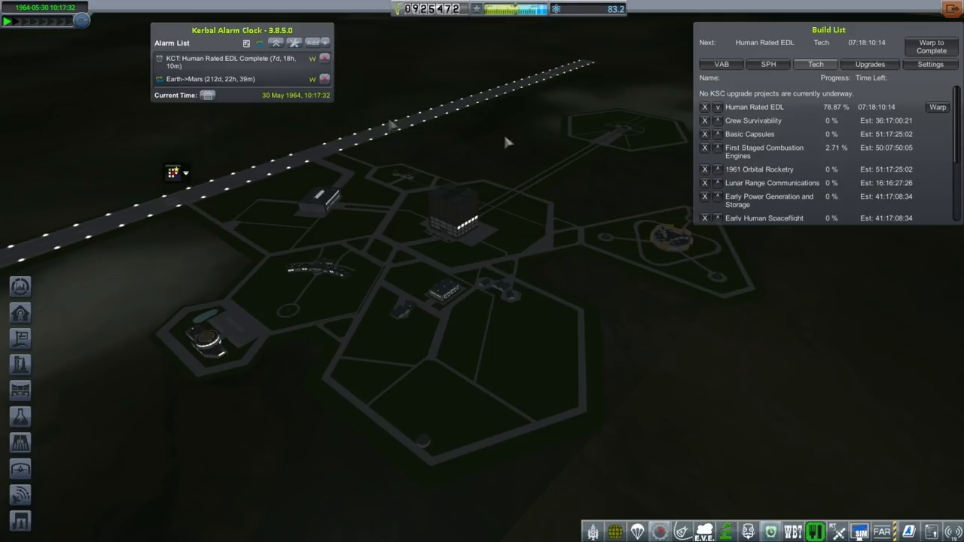
mouse_move(741, 402)
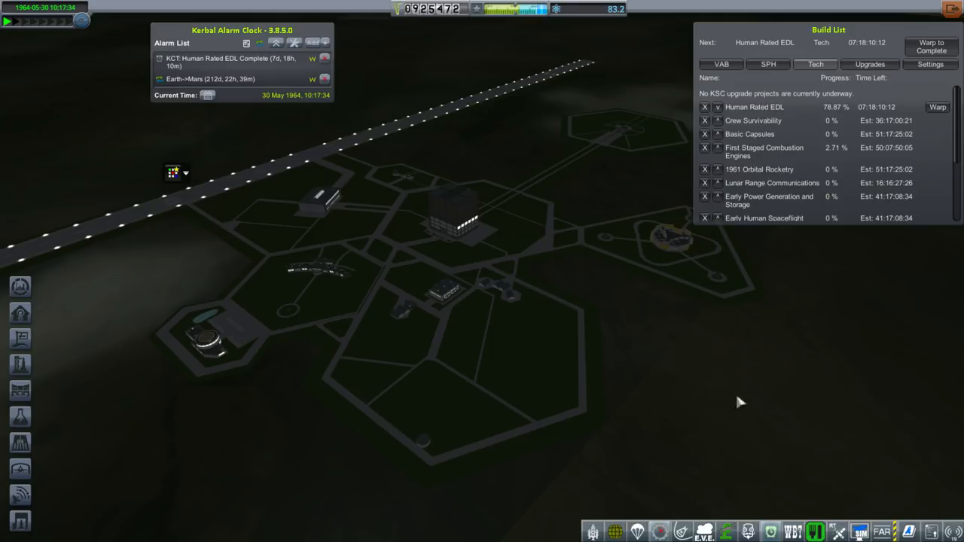
mouse_move(364, 181)
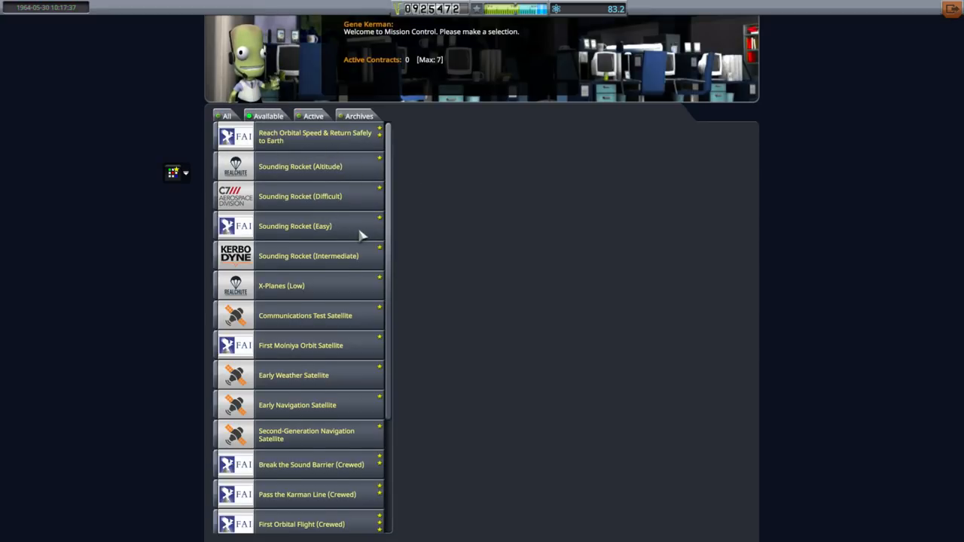
Step: Review the Karman Line, Sound Barrier, First Orbital Flight and both Lunar Landing contract offers
scroll(down, 3)
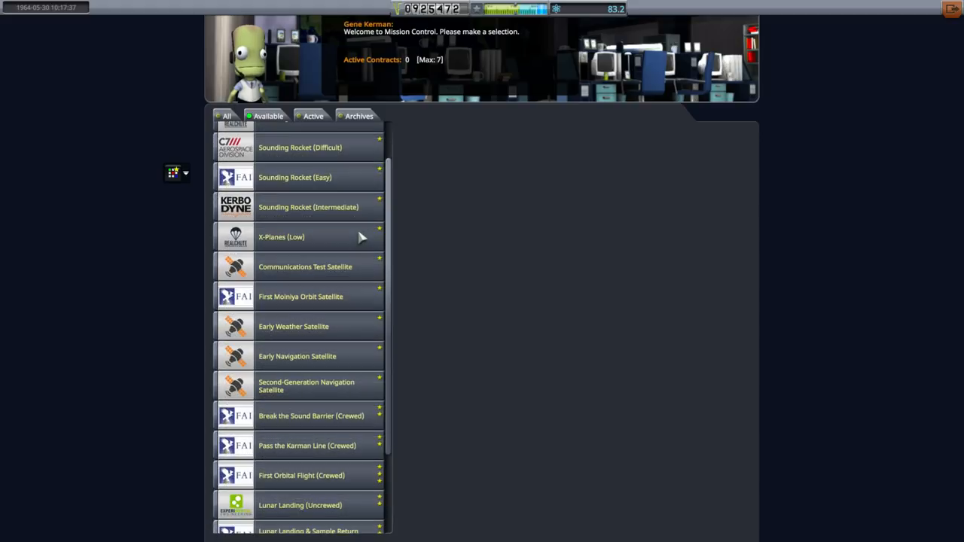
scroll(down, 3)
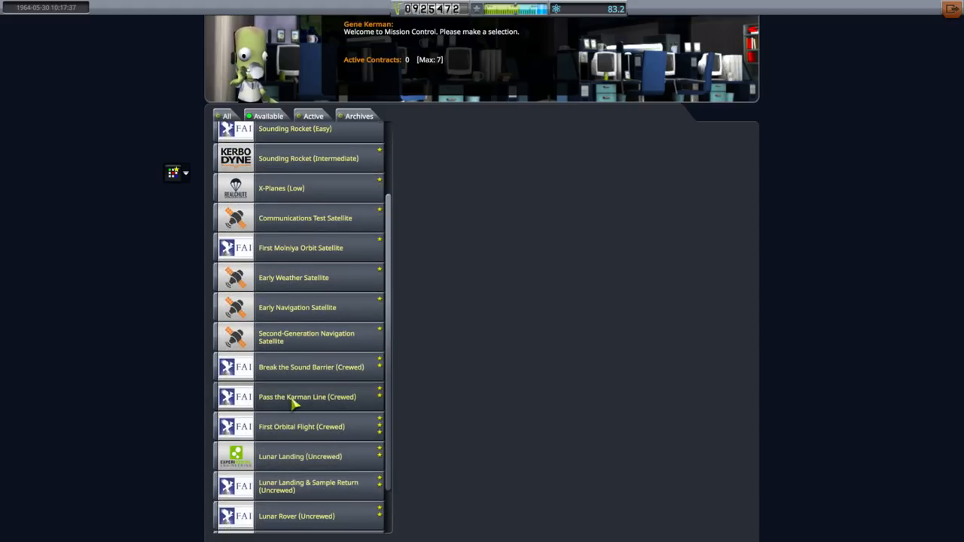
click(307, 398)
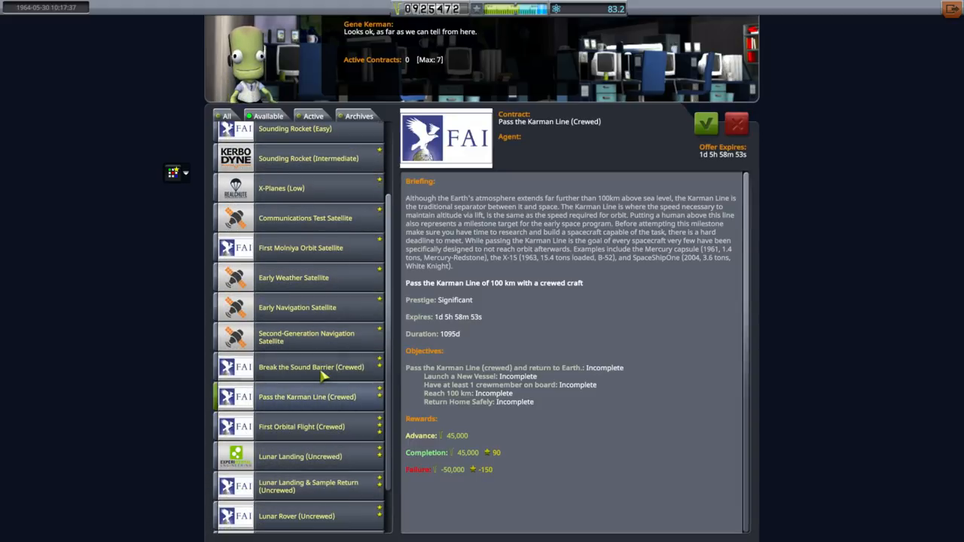
click(310, 368)
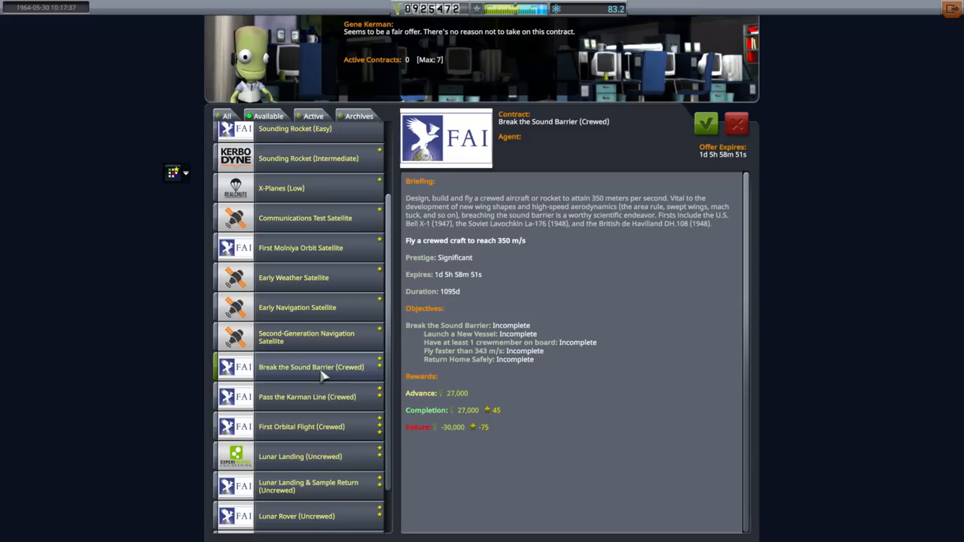
click(307, 398)
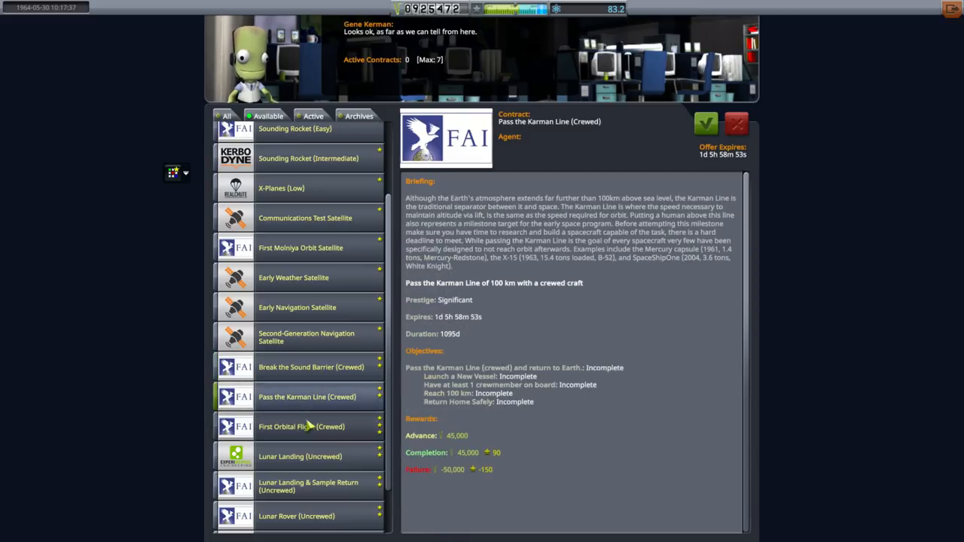
click(301, 426)
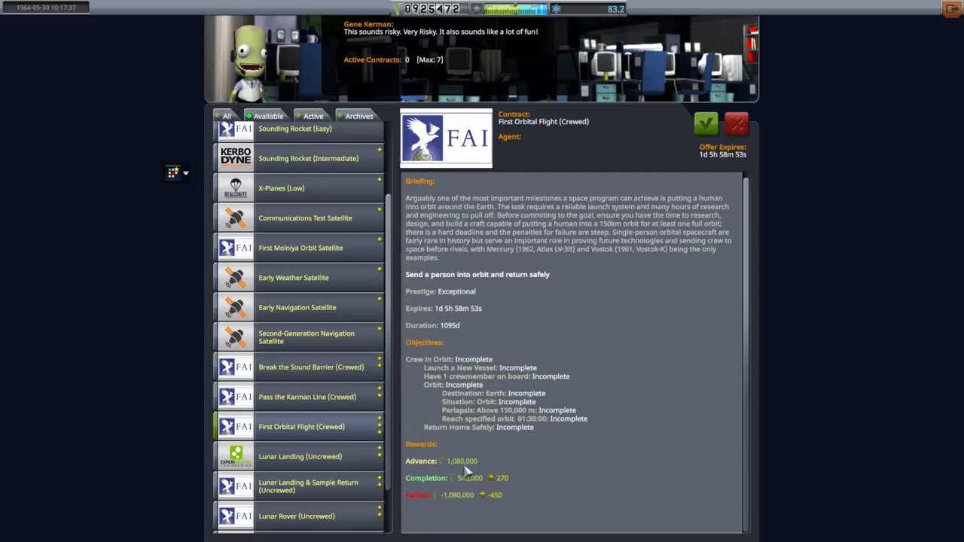
click(300, 456)
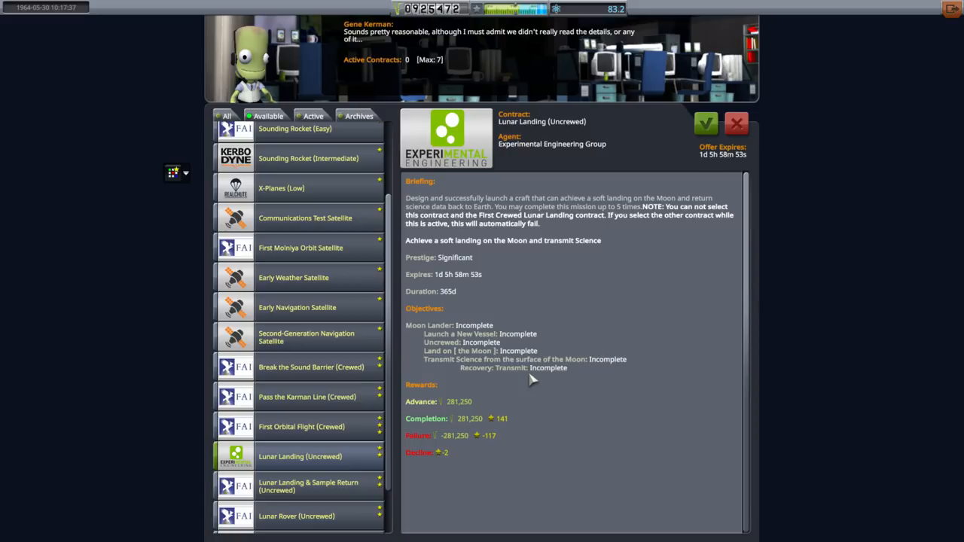
mouse_move(361, 419)
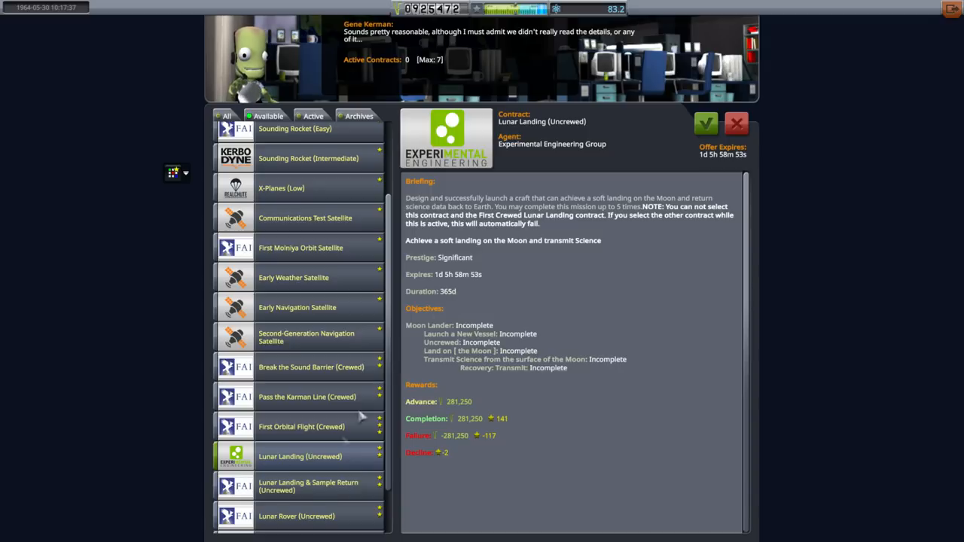
click(308, 485)
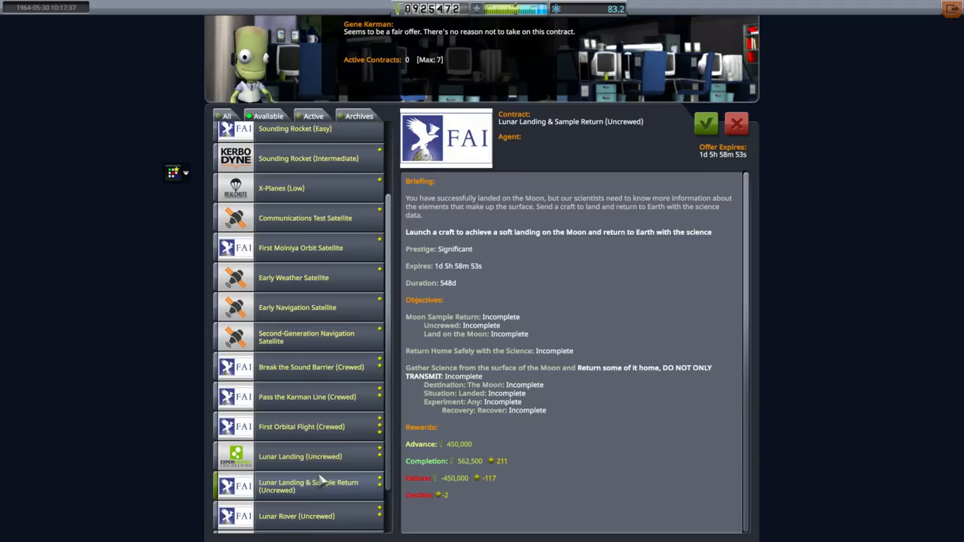
mouse_move(322, 468)
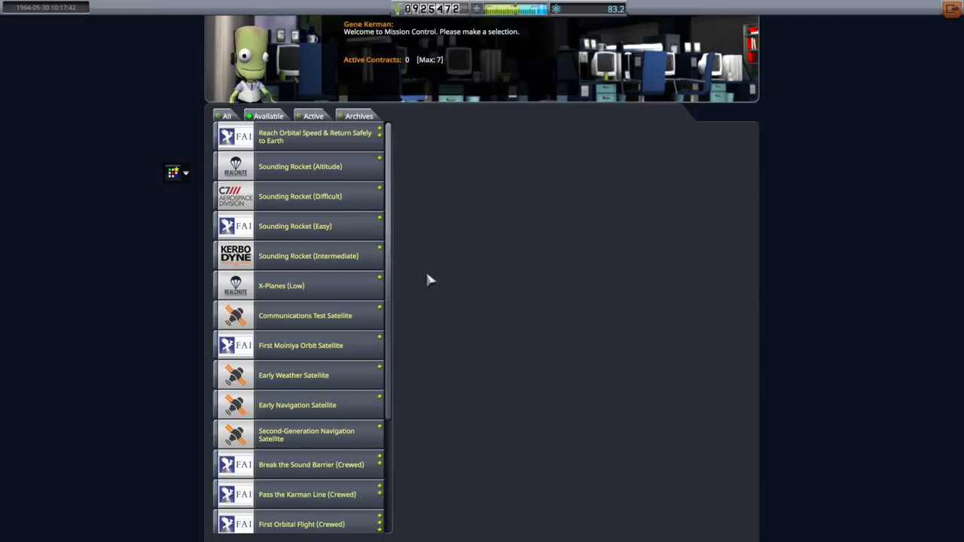
Step: Read the First Orbital Flight, Venus Flyby and Mars Flyby briefings, leaving Mars Flyby's details shown
scroll(down, 3)
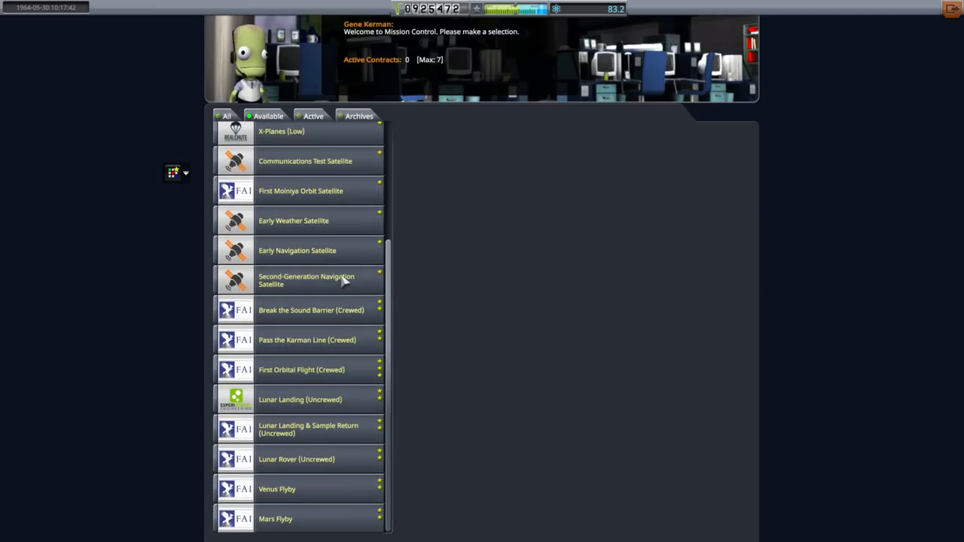
scroll(up, 3)
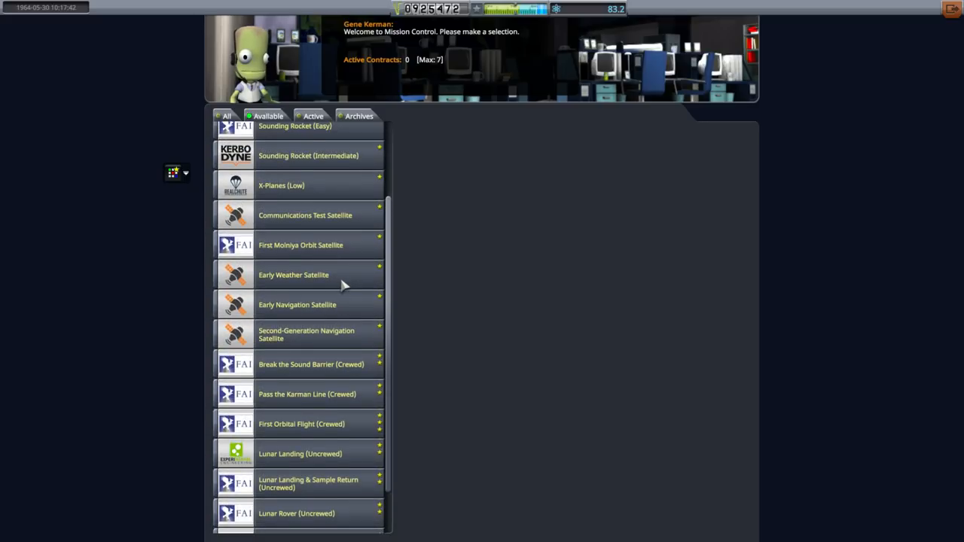
scroll(up, 3)
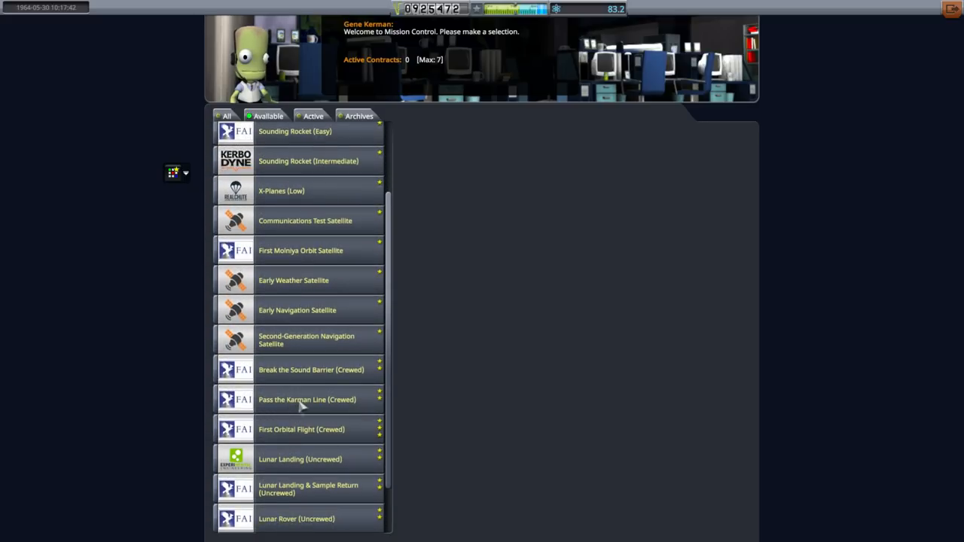
click(301, 430)
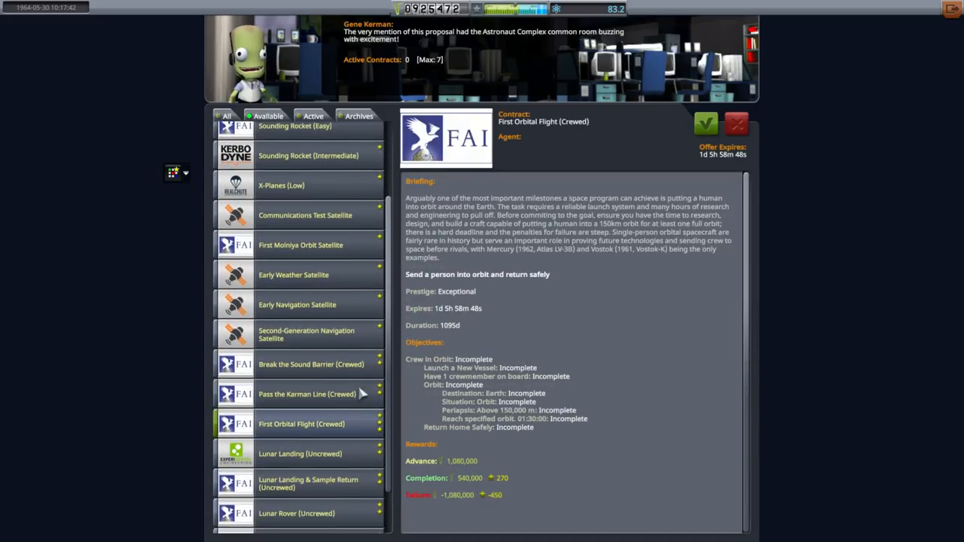
scroll(down, 3)
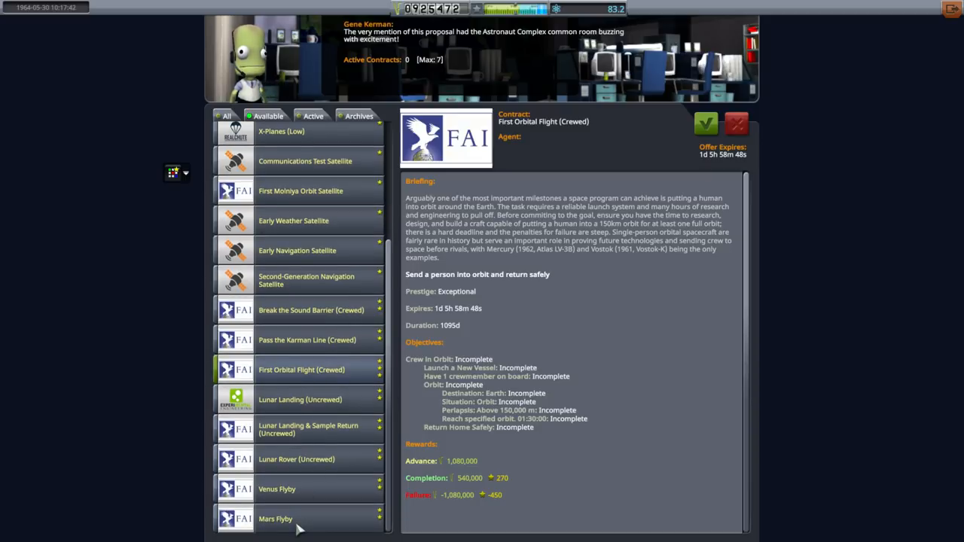
click(277, 488)
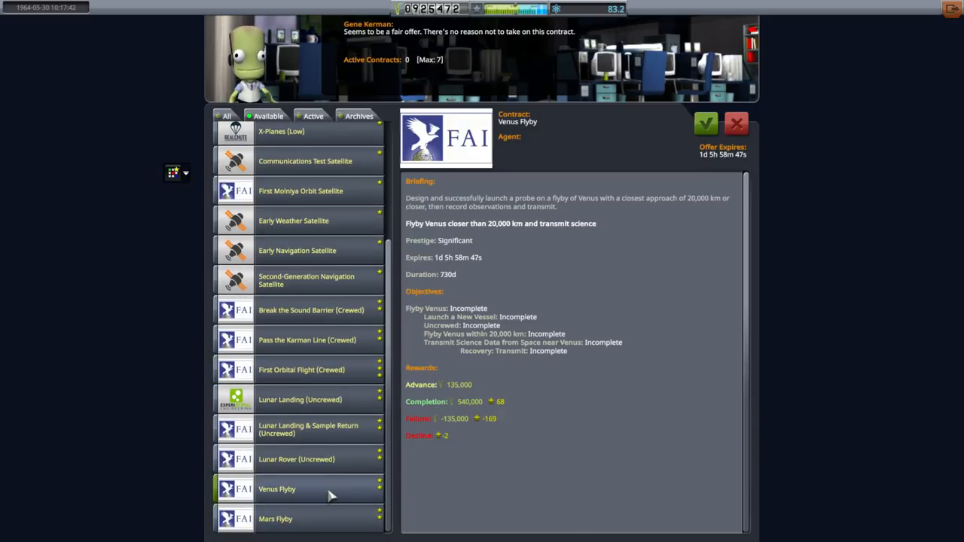
mouse_move(554, 391)
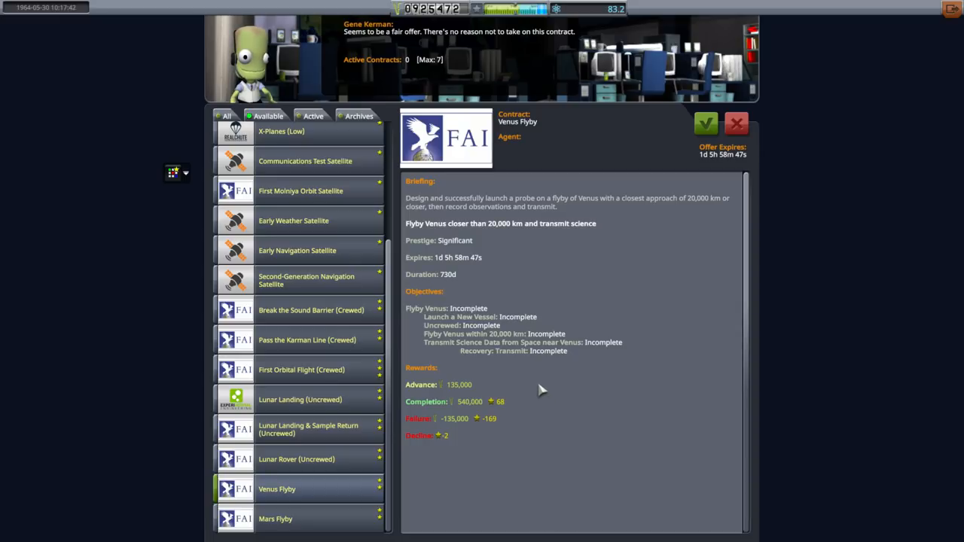
mouse_move(455, 290)
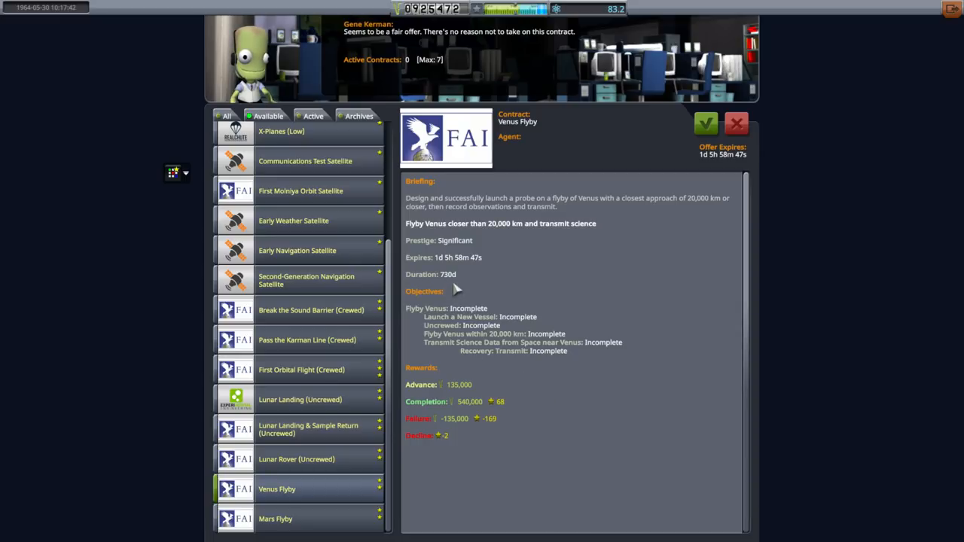
click(275, 518)
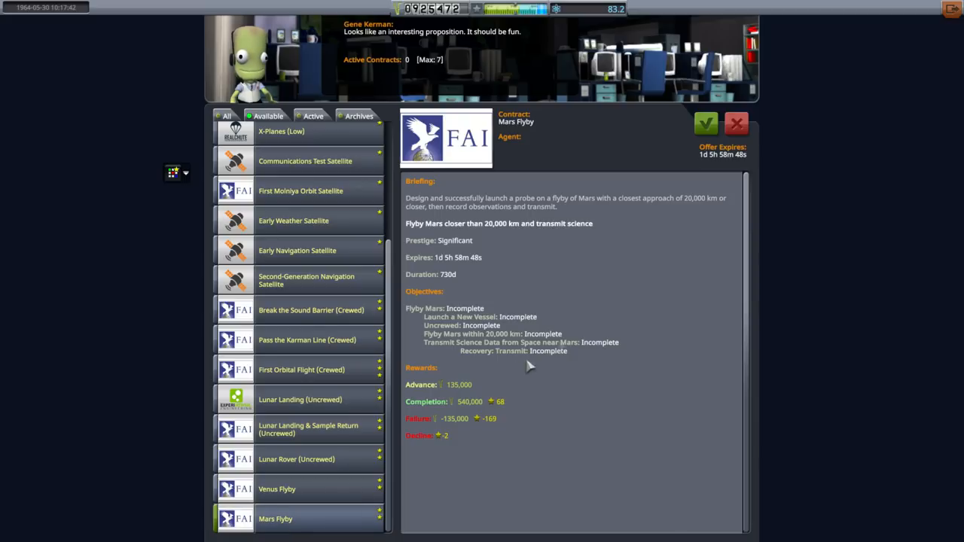
mouse_move(444, 265)
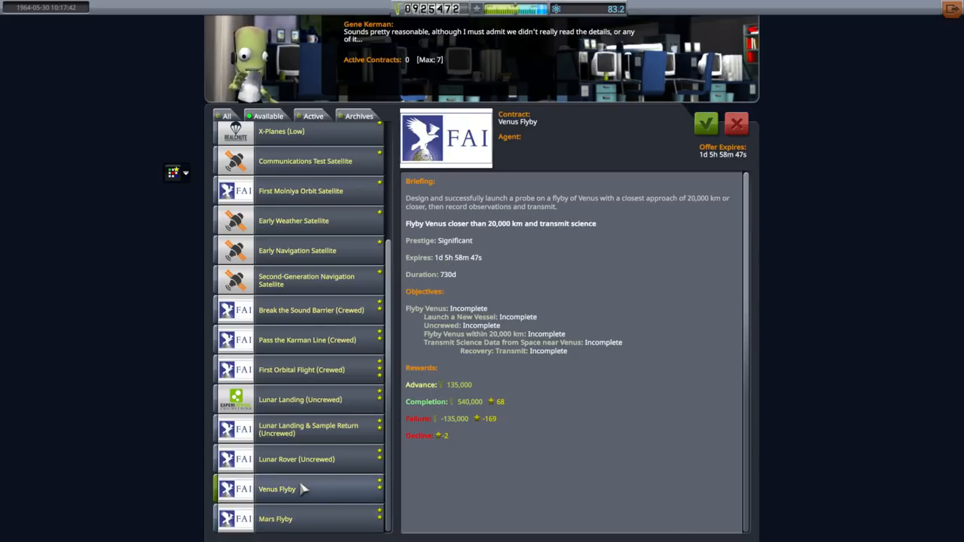
click(276, 518)
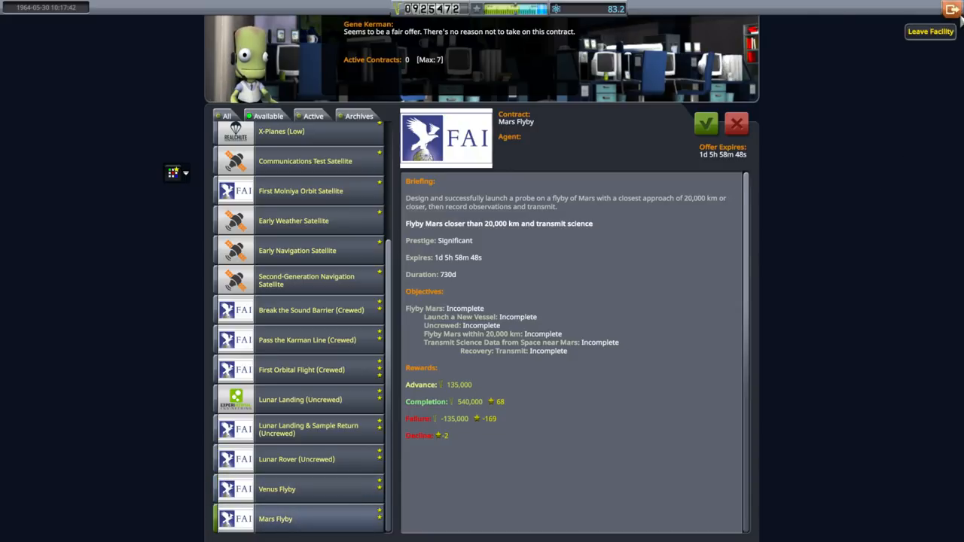
click(931, 30)
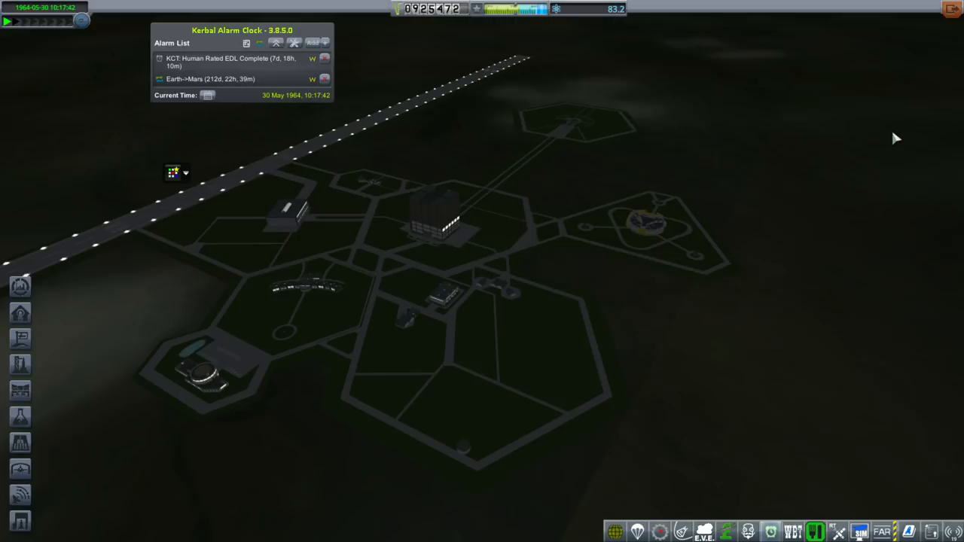
mouse_move(364, 193)
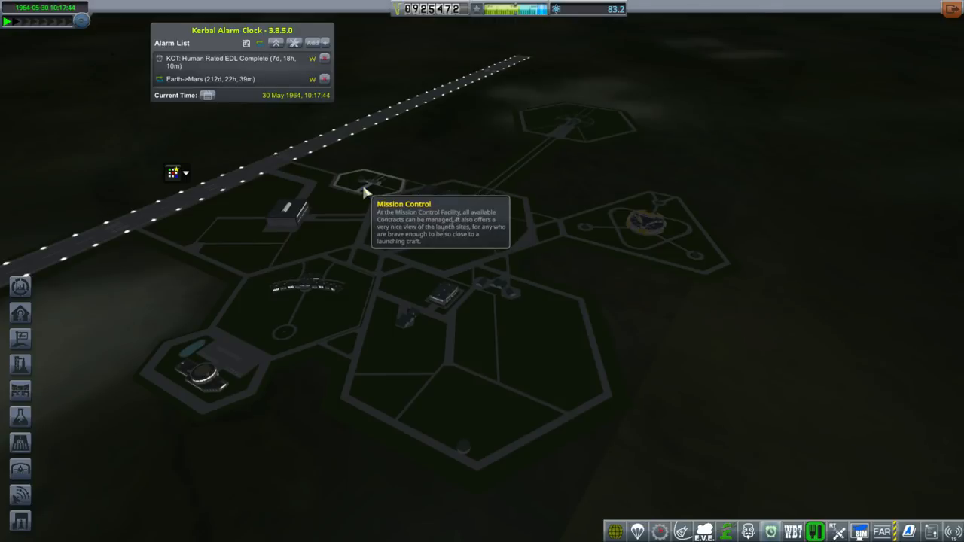
click(364, 193)
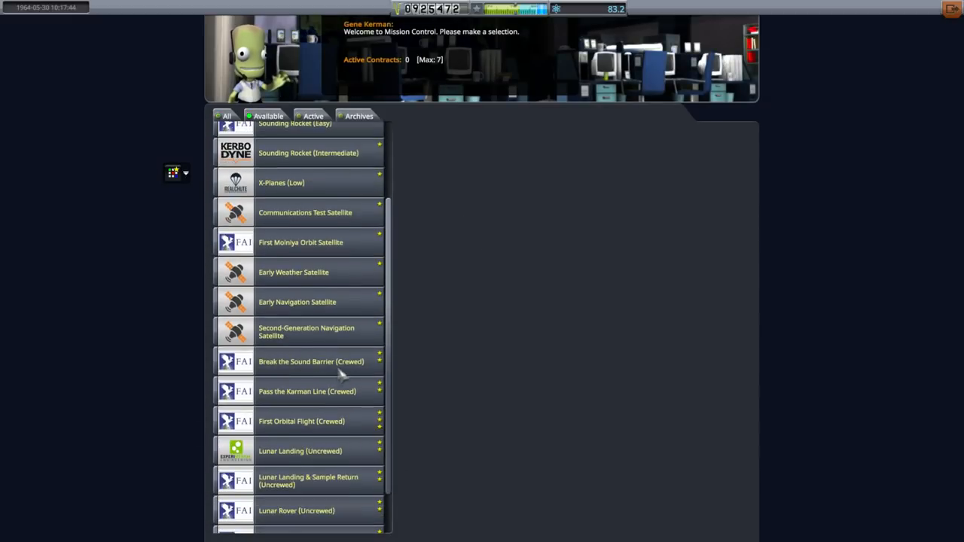
click(274, 518)
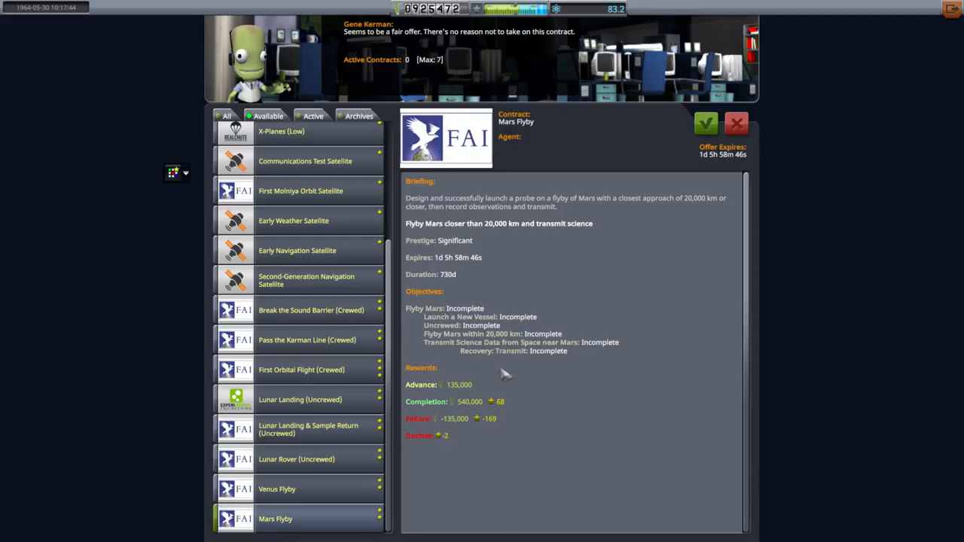
mouse_move(766, 93)
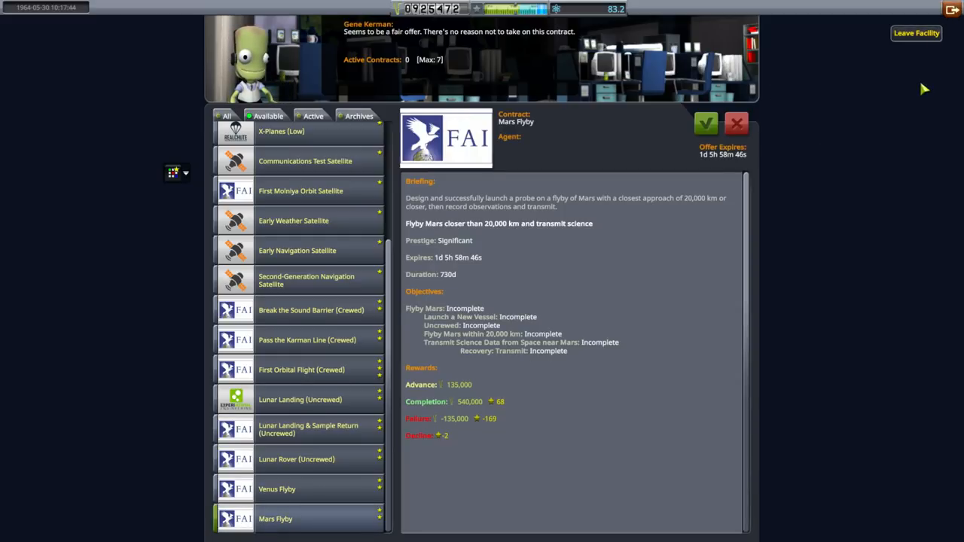
Step: Leave Mission Control, research Advanced Capsules Era Materials Science, and return to the Space Center
click(916, 33)
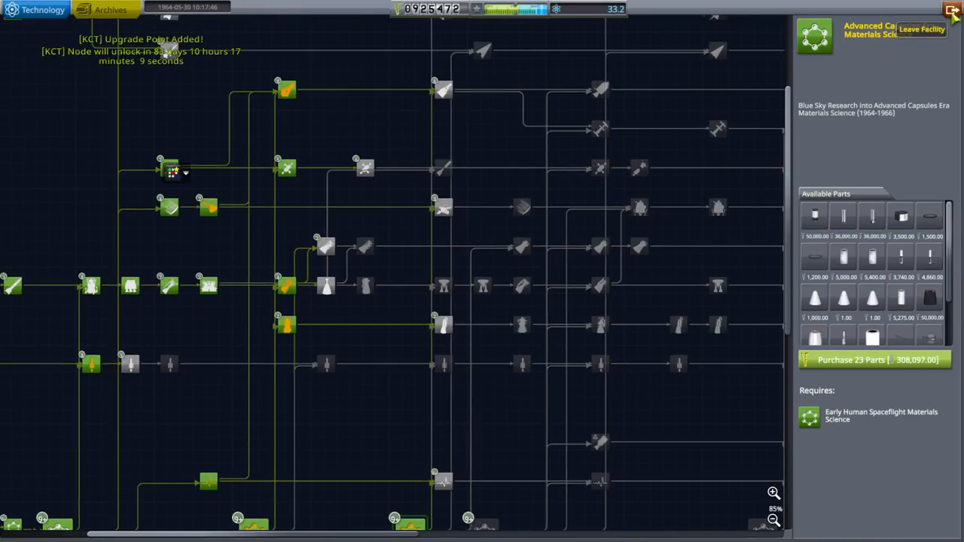
click(922, 29)
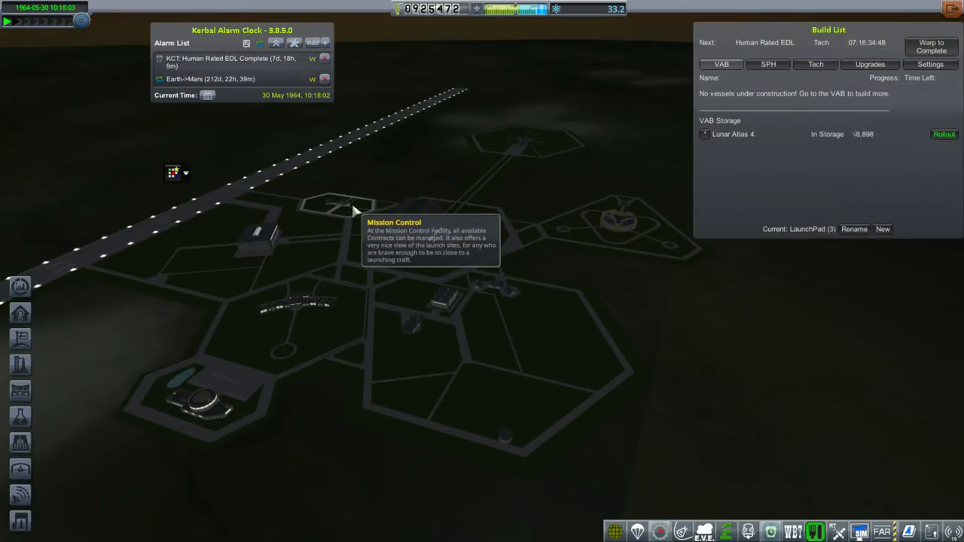
Step: In Mission Control, select the Lunar Landing (Uncrewed) offer and accept it
click(354, 211)
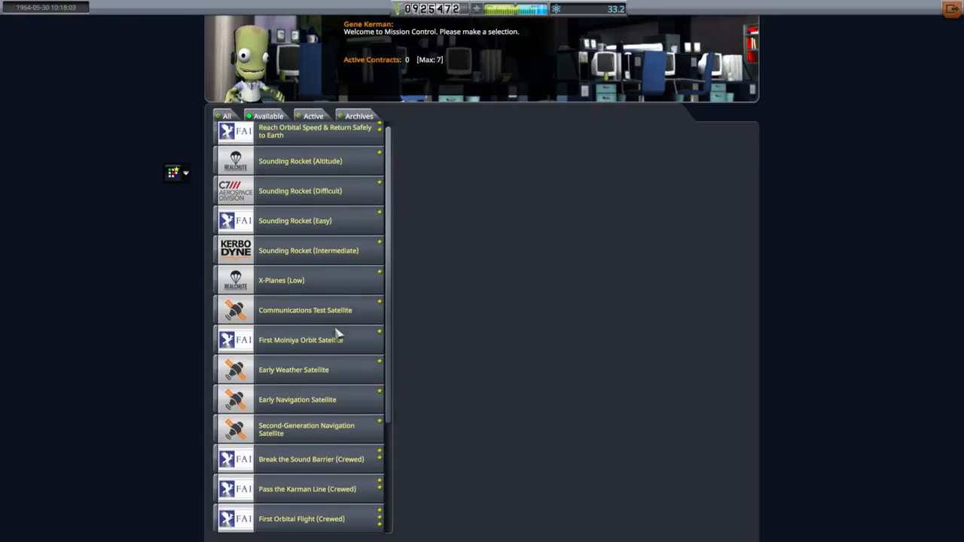
scroll(down, 3)
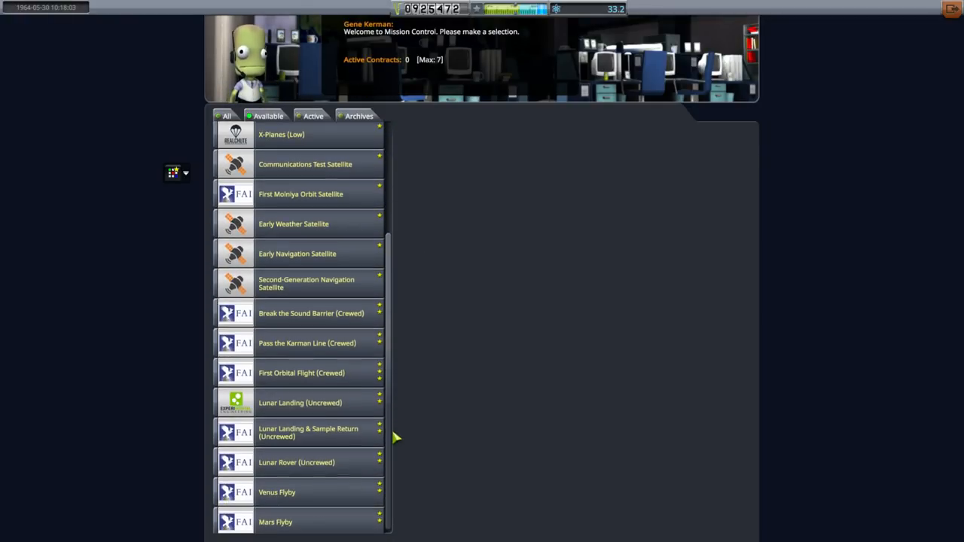
click(300, 402)
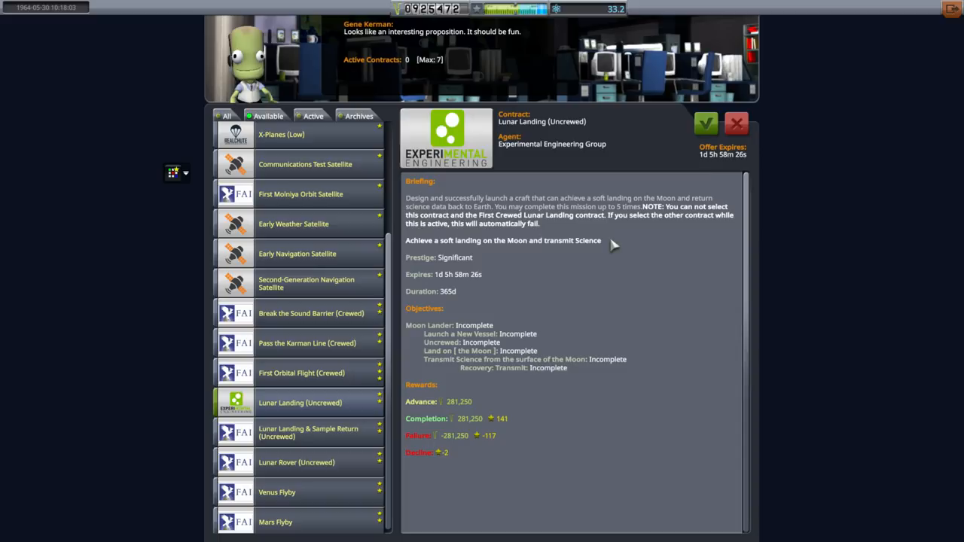
click(705, 123)
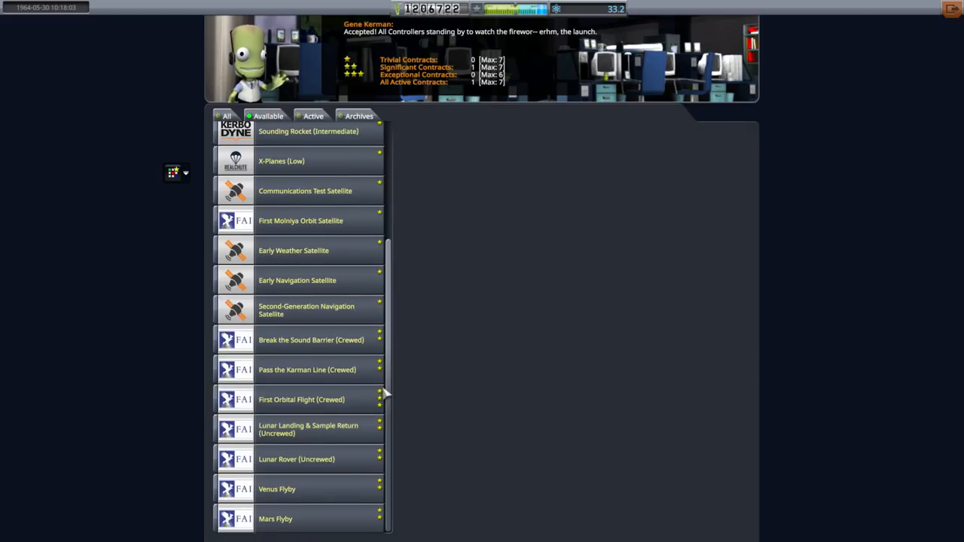
mouse_move(467, 374)
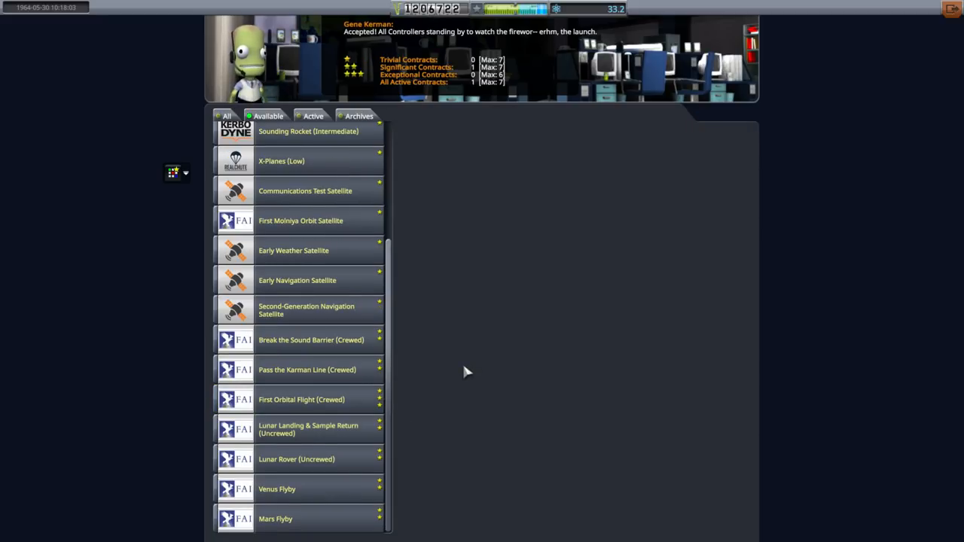